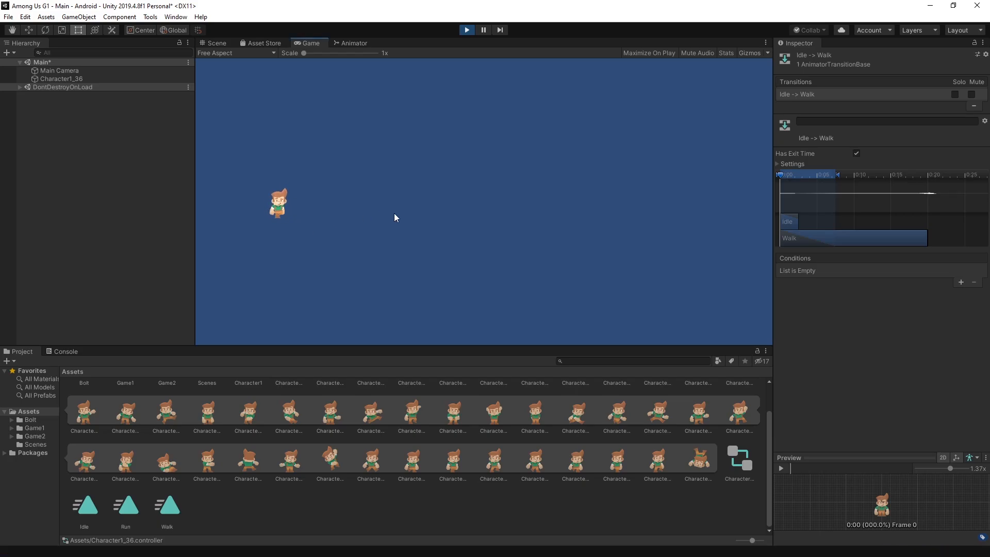
pyautogui.moveTo(398, 108)
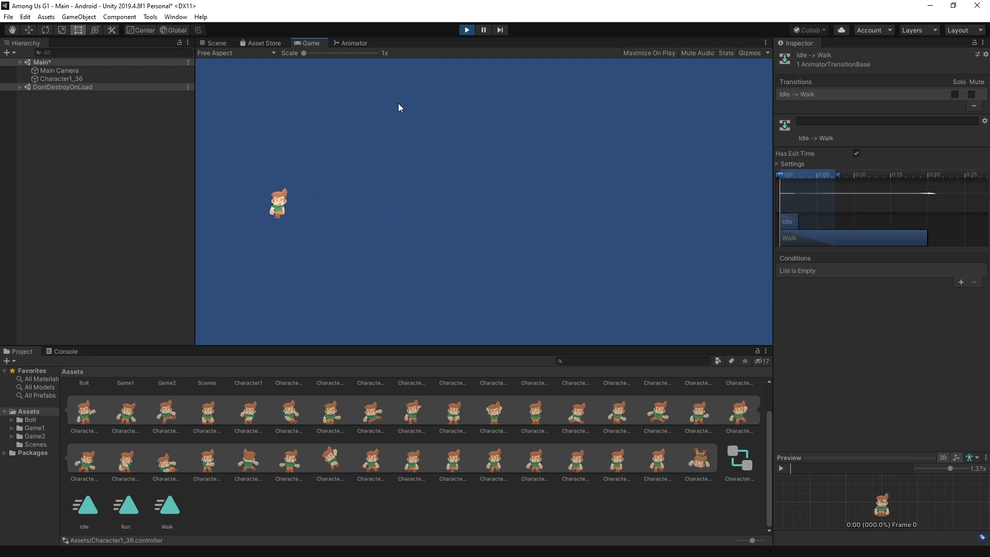
pyautogui.moveTo(361, 156)
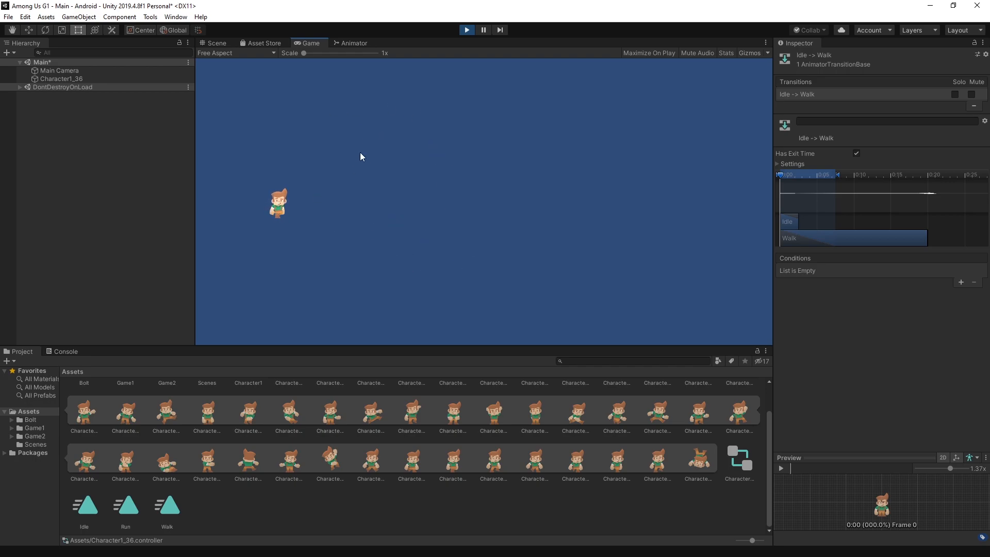
pyautogui.moveTo(261, 226)
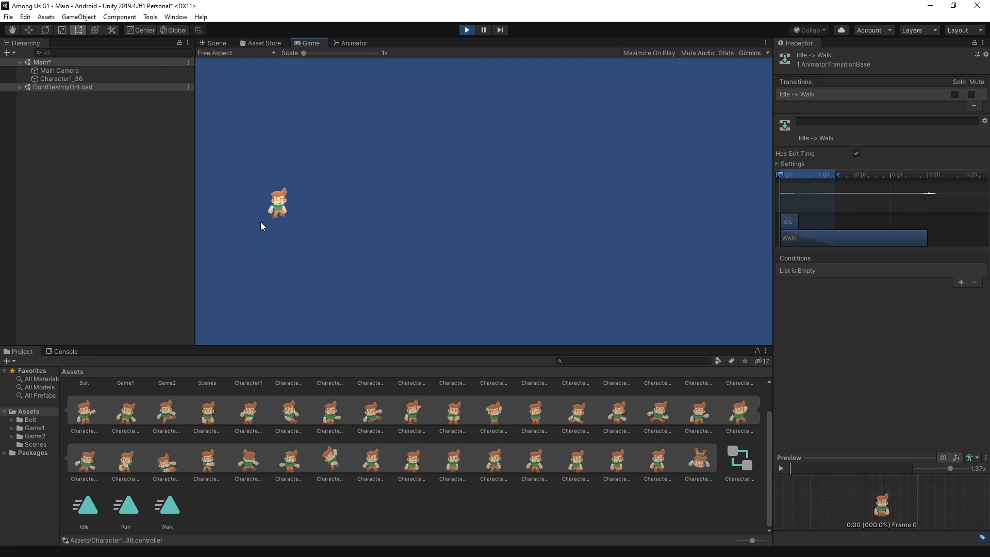
# Play the wiring puzzle scene maximized in the Game view
pyautogui.click(466, 30)
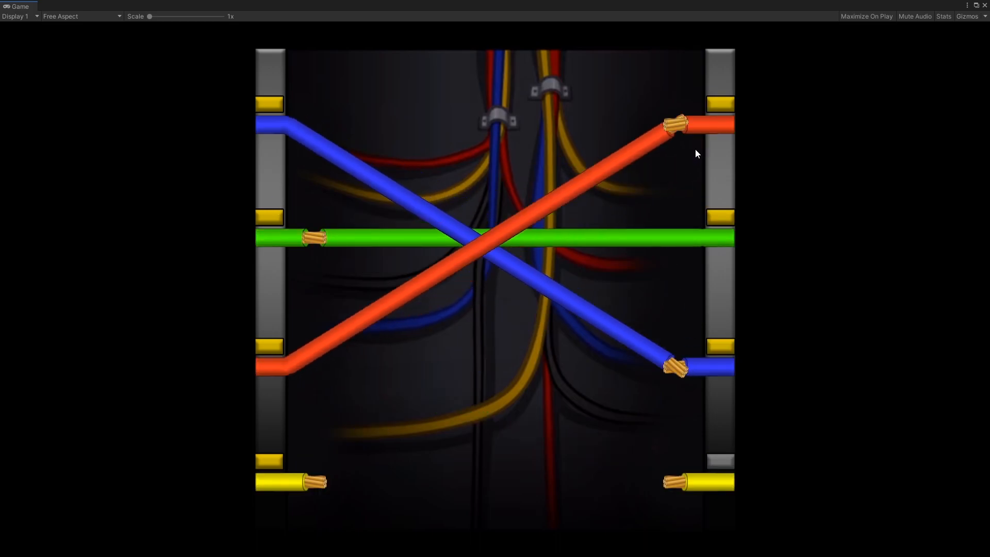
pyautogui.click(315, 481)
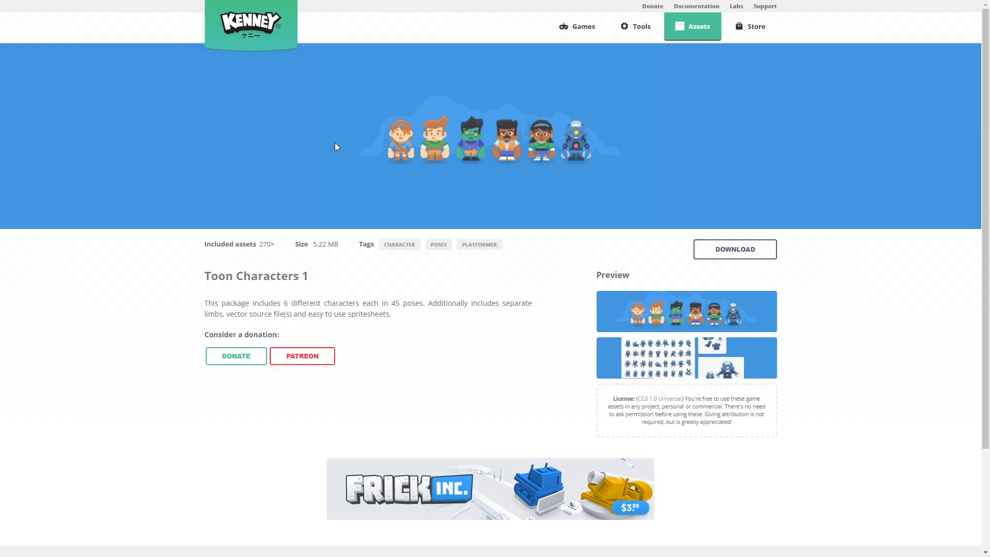
pyautogui.moveTo(363, 284)
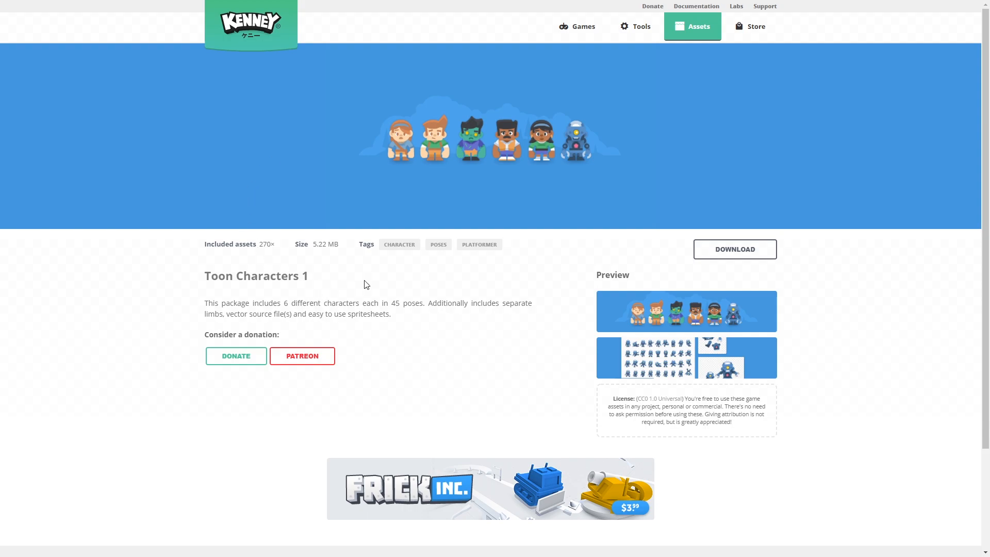
pyautogui.moveTo(445, 146)
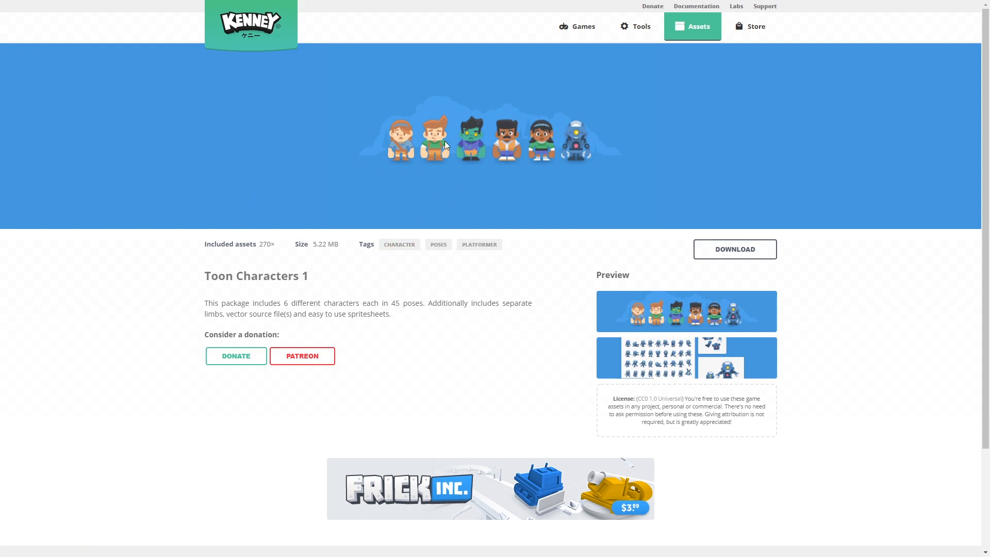
pyautogui.moveTo(309, 299)
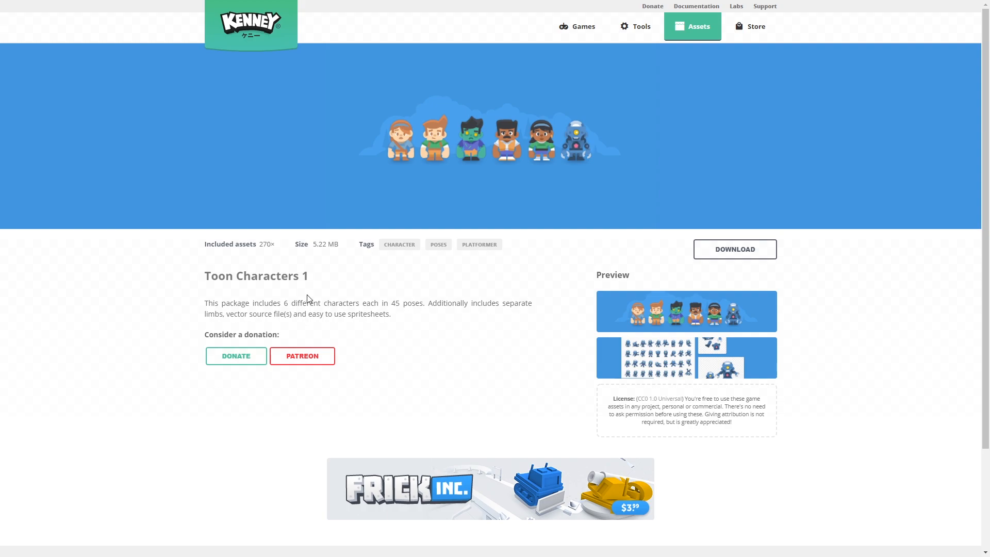
pyautogui.moveTo(345, 256)
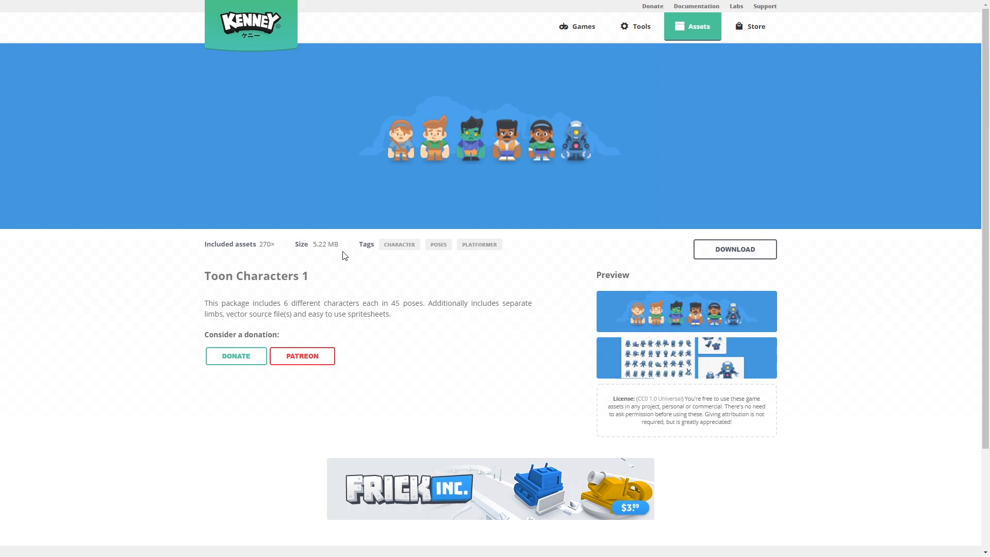
pyautogui.moveTo(371, 329)
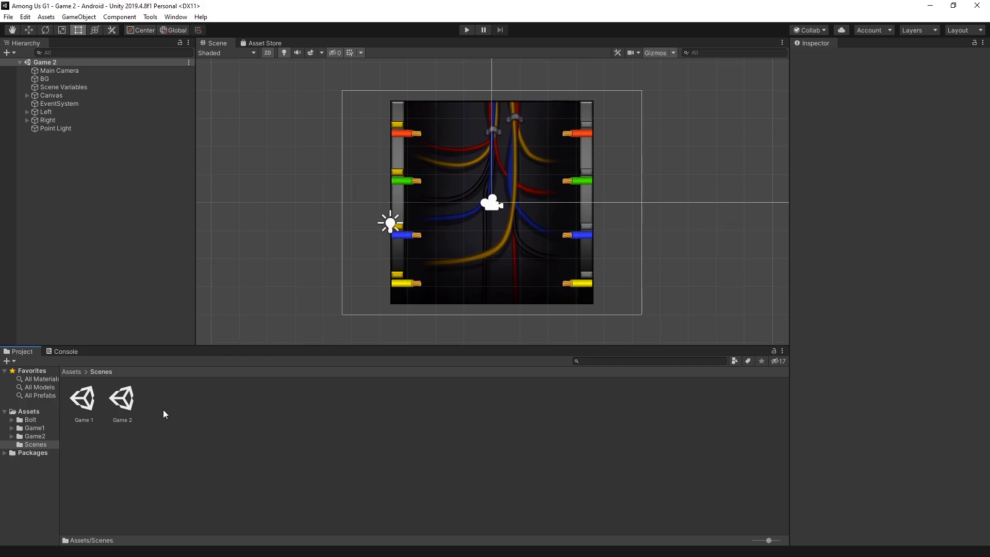
pyautogui.moveTo(155, 397)
pyautogui.write('Main')
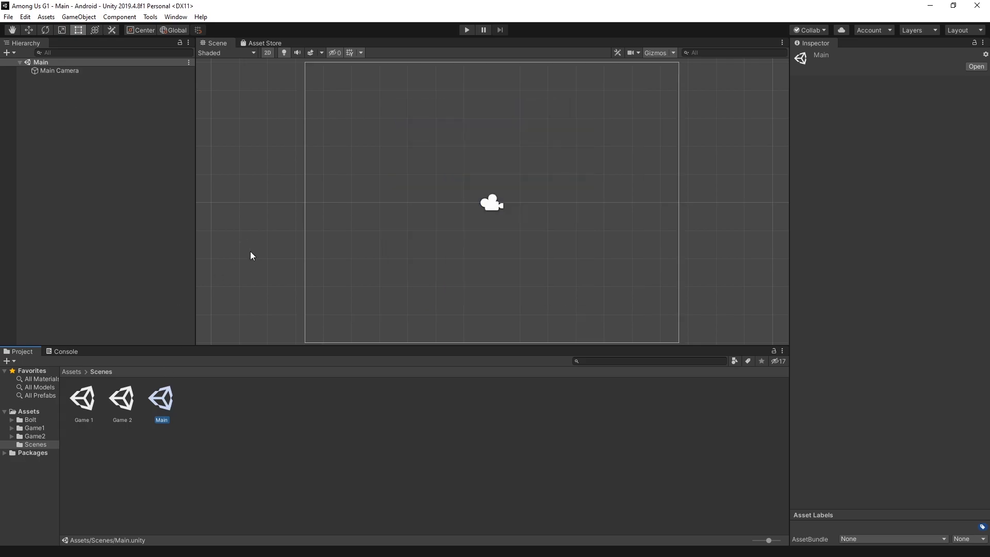
pyautogui.moveTo(112, 246)
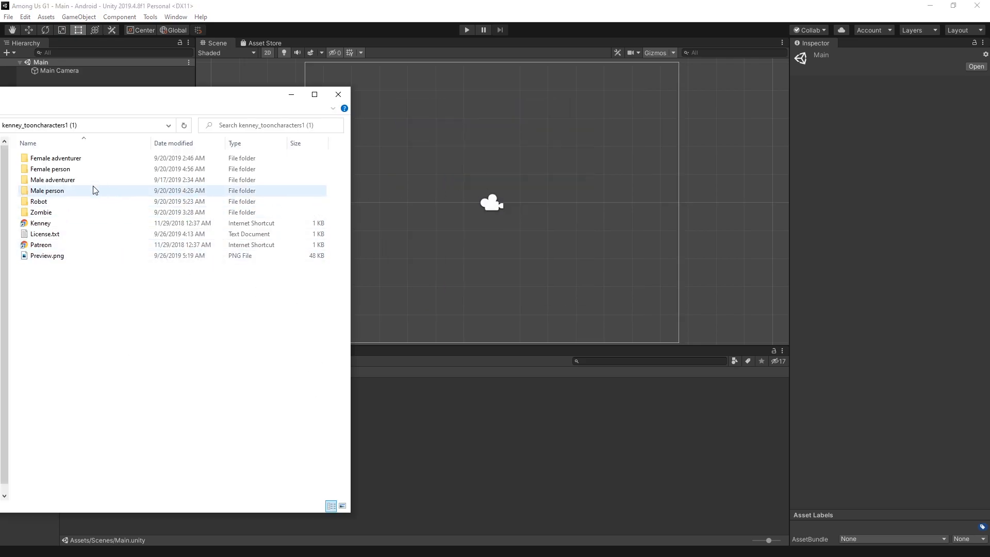
# Navigate into Male adventurer > PNG > Poses in File Explorer
pyautogui.click(53, 179)
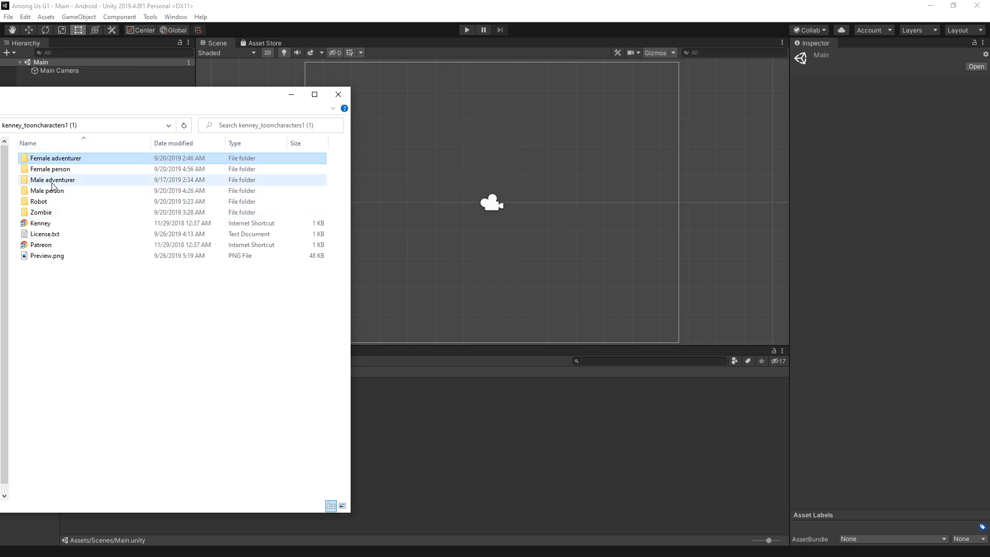
pyautogui.moveTo(57, 185)
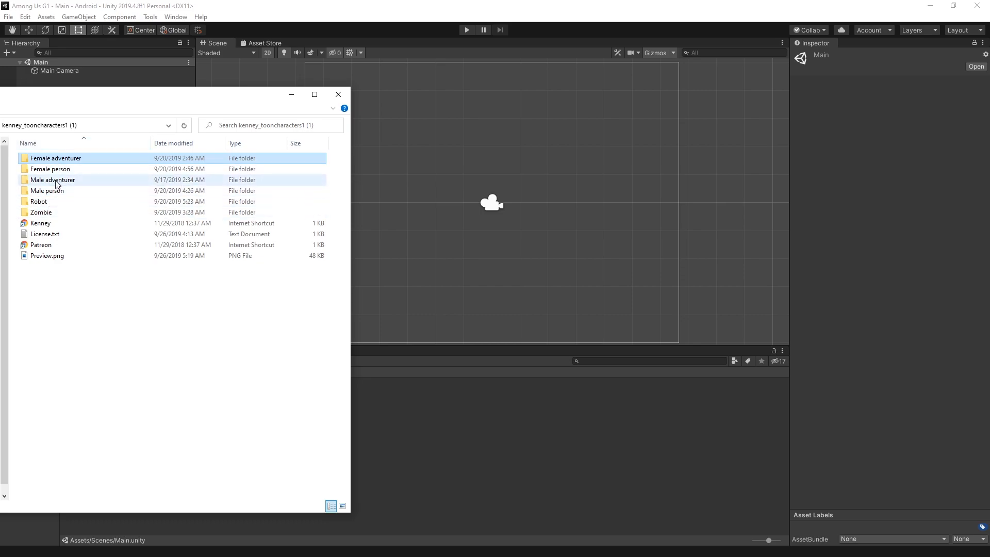
pyautogui.doubleClick(52, 179)
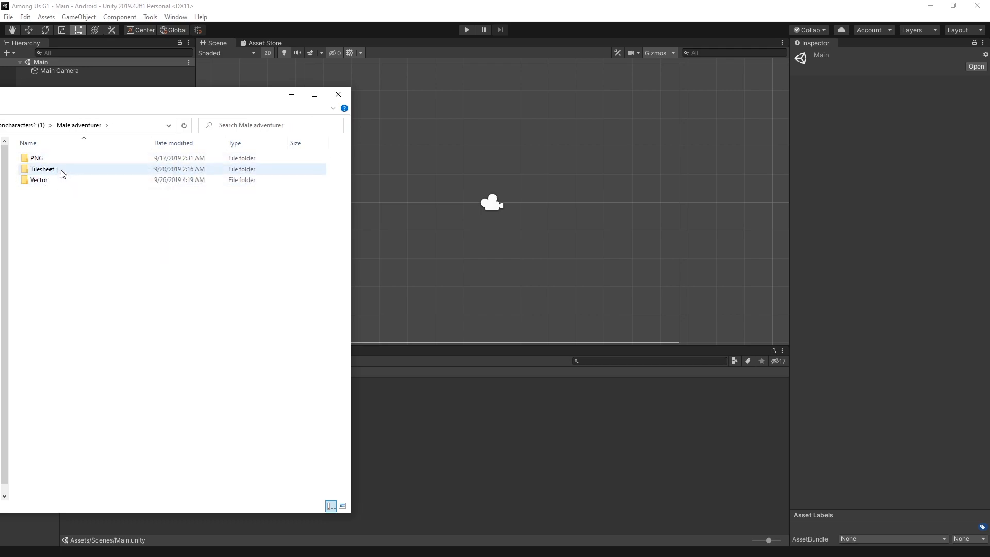
pyautogui.click(36, 158)
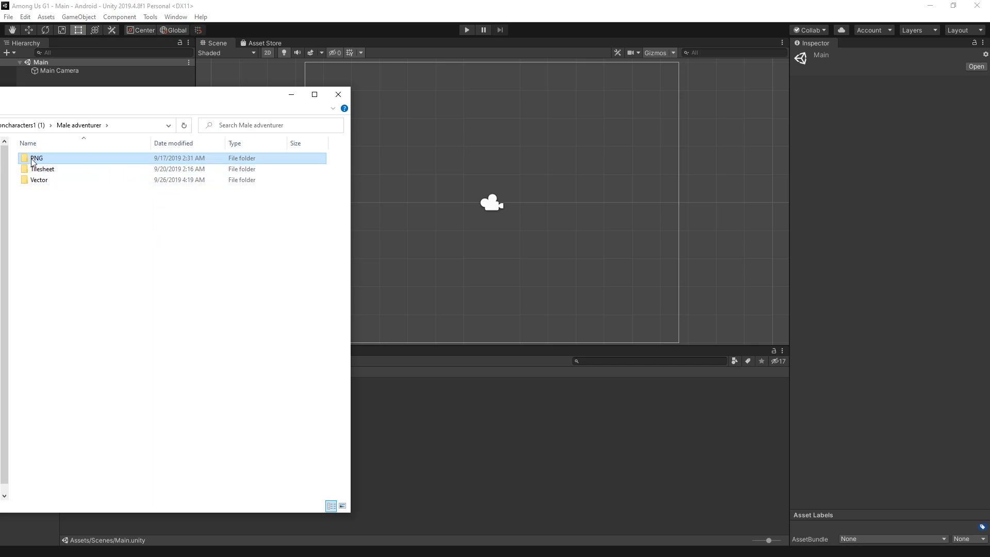
pyautogui.moveTo(36, 158)
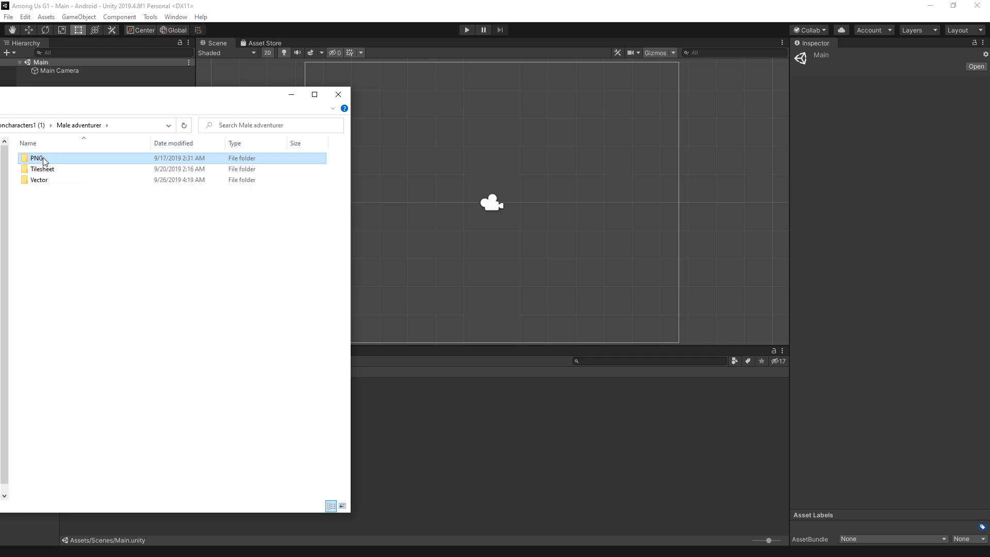
pyautogui.doubleClick(36, 158)
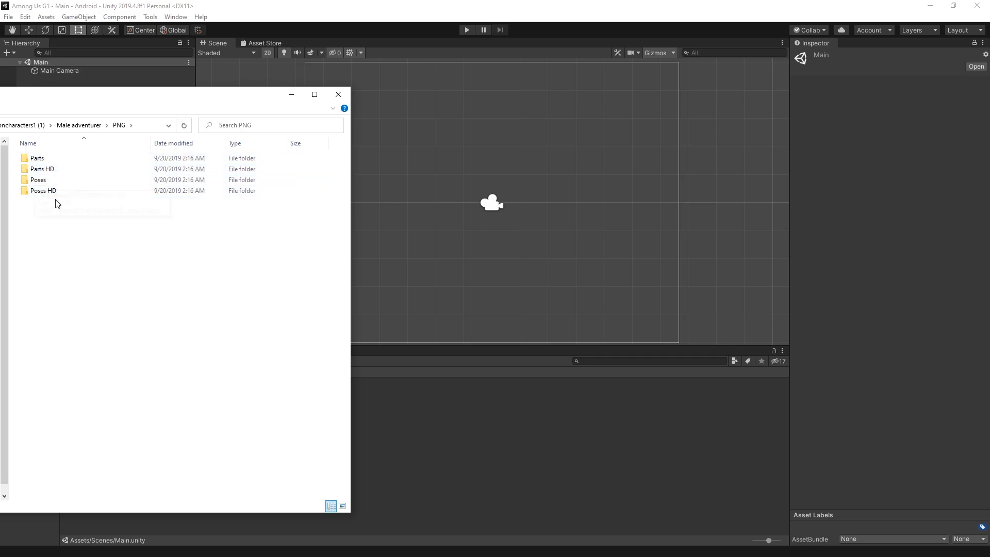
pyautogui.click(38, 180)
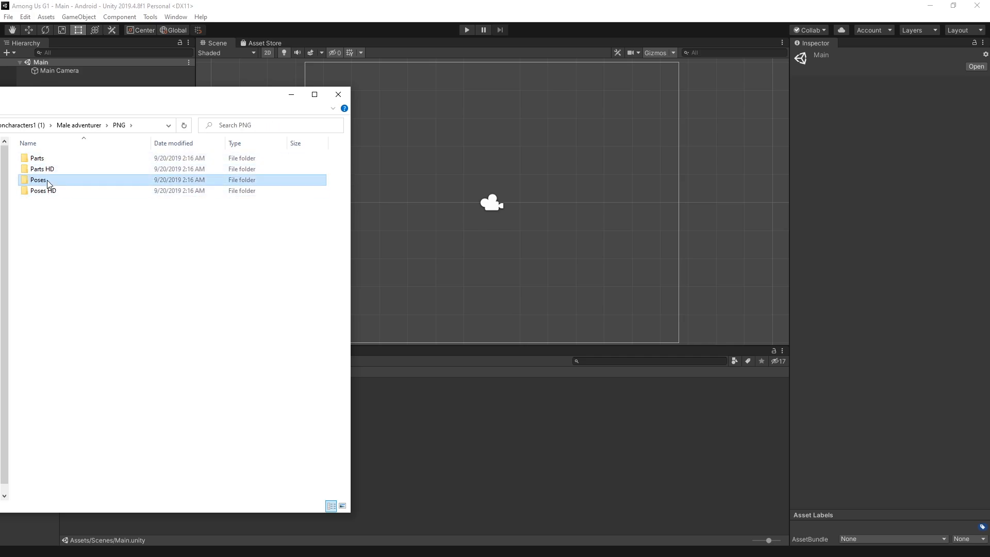
pyautogui.doubleClick(38, 180)
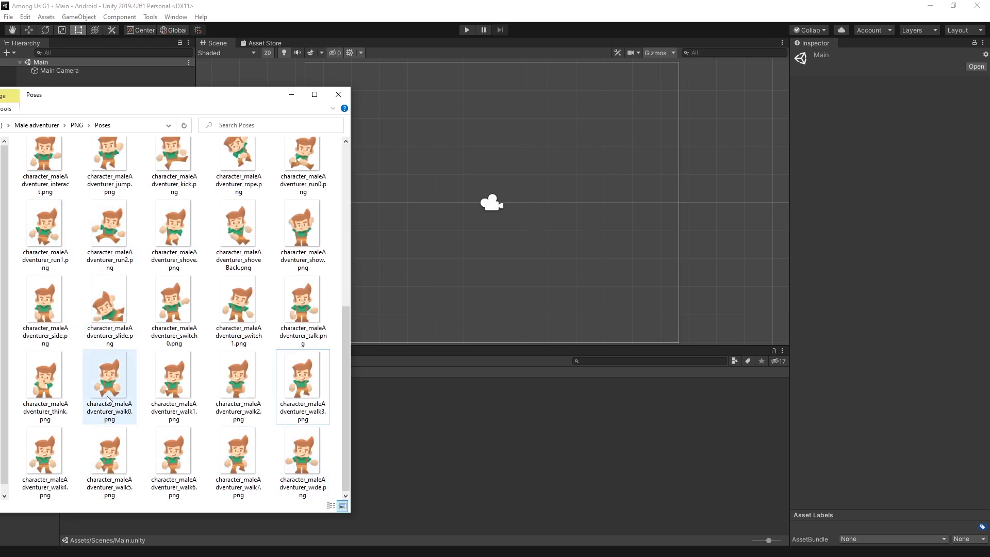
# Select the eight walk pose images, walk0 through walk7
pyautogui.click(174, 379)
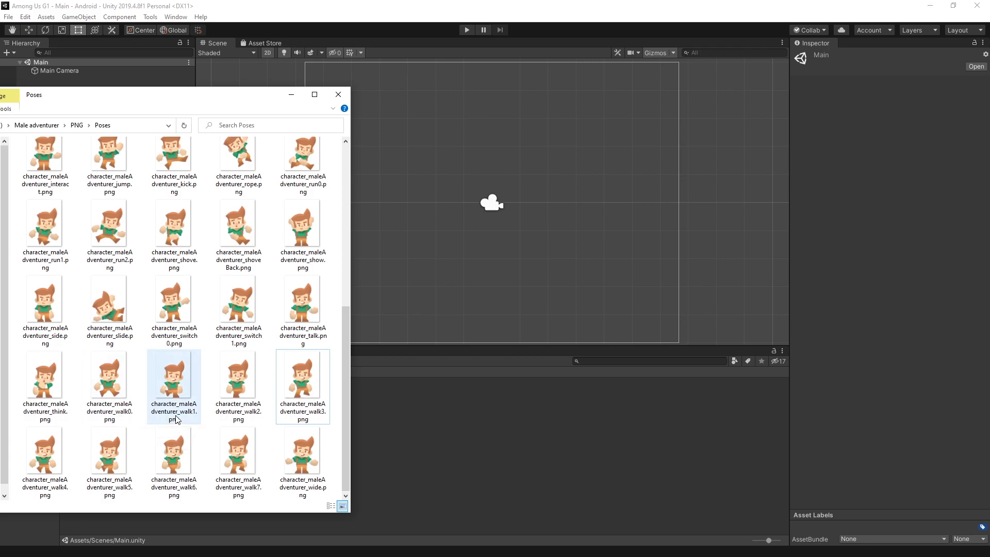
pyautogui.click(239, 453)
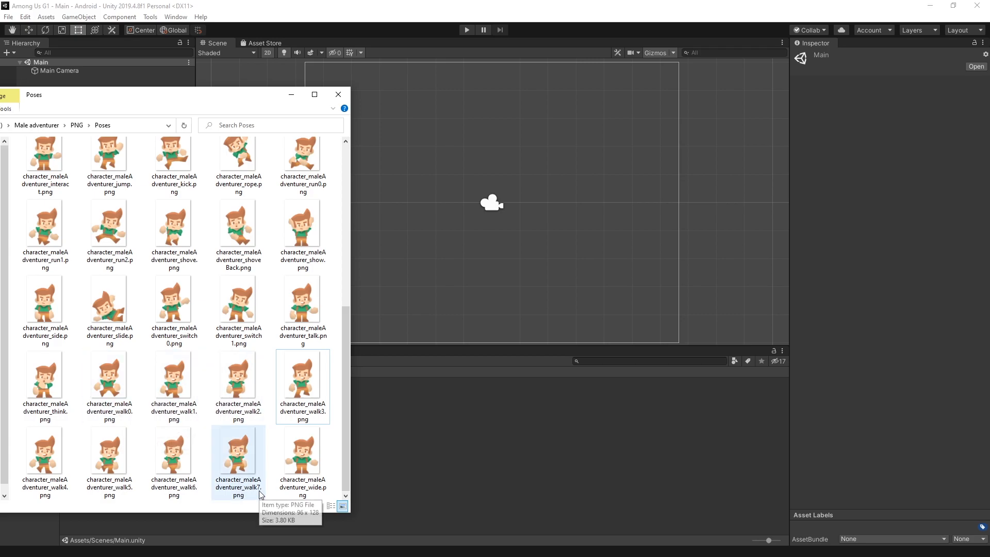
pyautogui.click(109, 379)
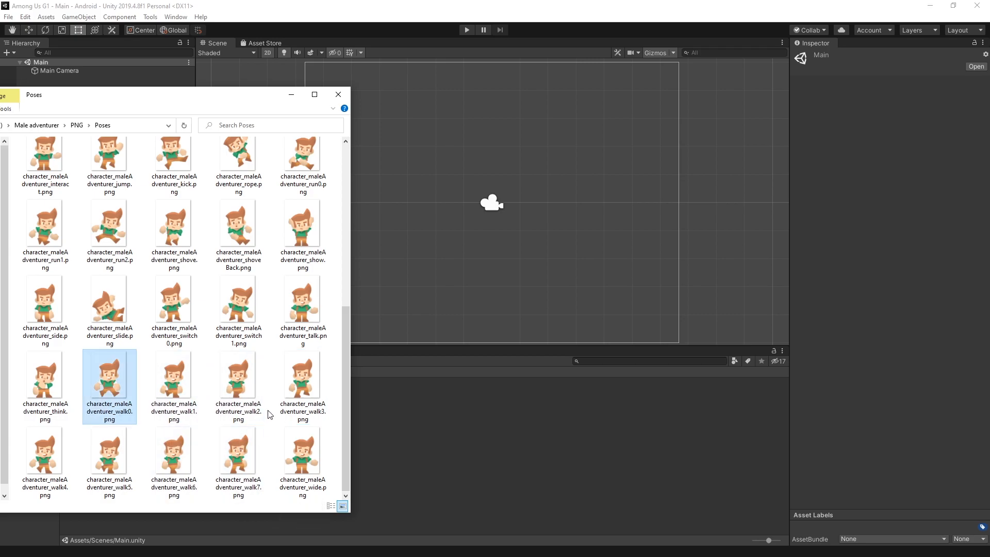
pyautogui.moveTo(238, 449)
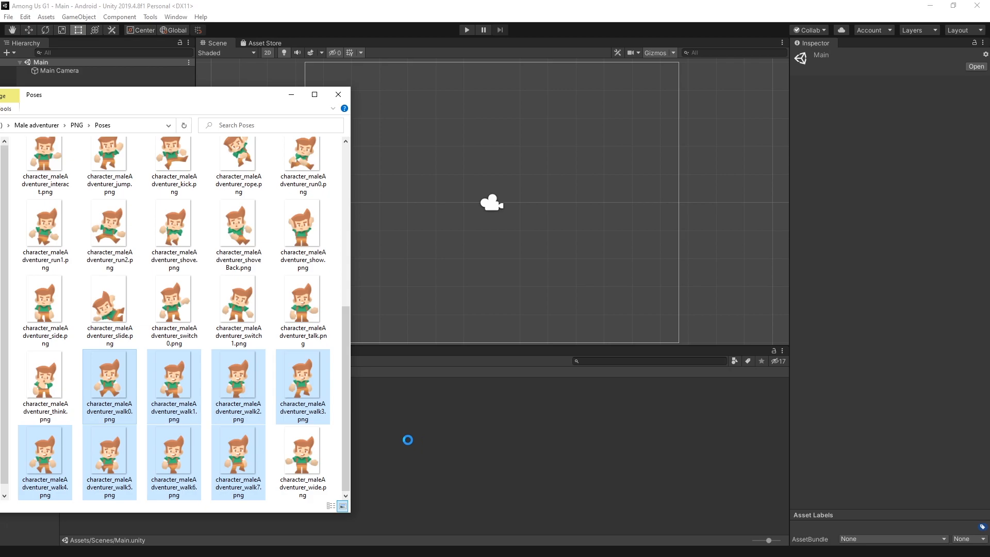
# Drop the walk frames into the scene and save the new animation as Walk
pyautogui.click(338, 95)
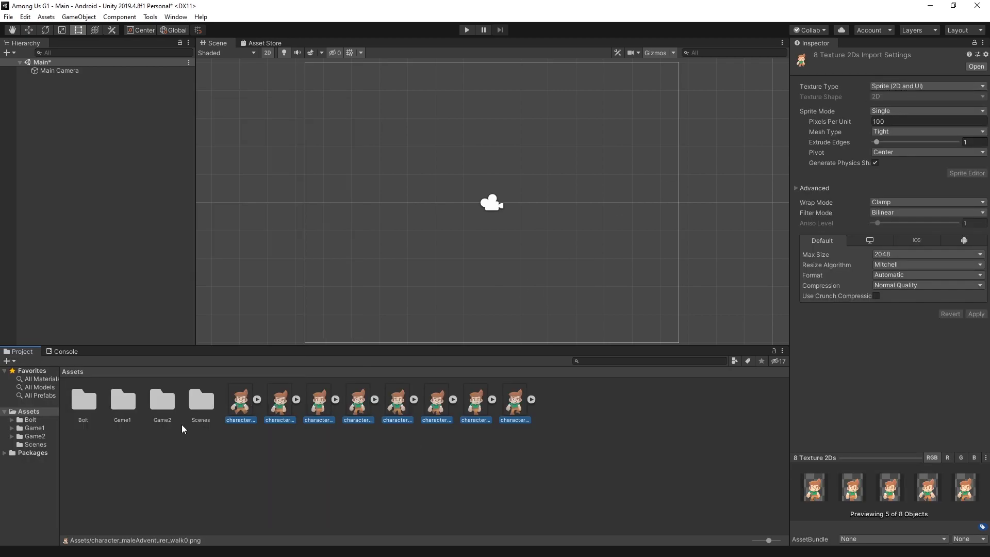
pyautogui.moveTo(239, 401)
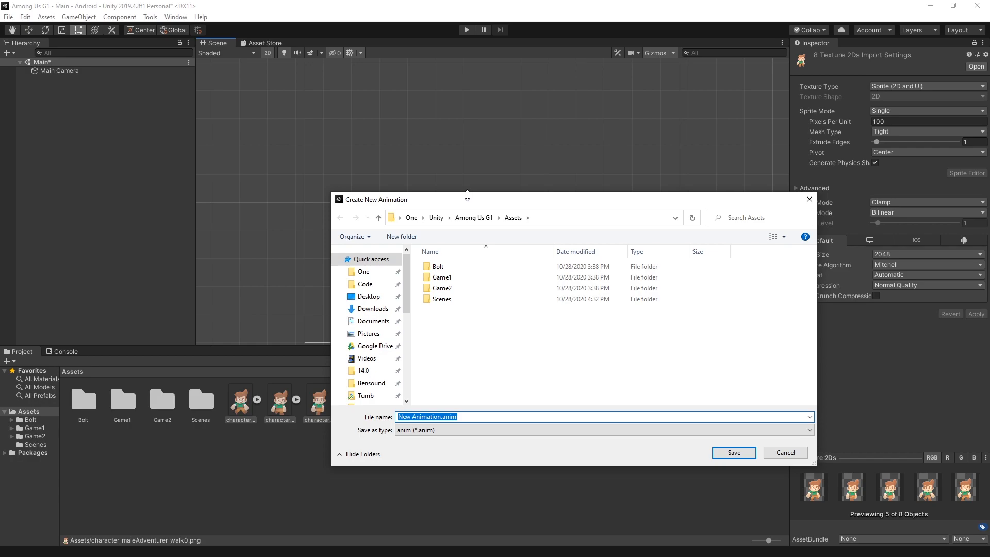
pyautogui.moveTo(429, 367)
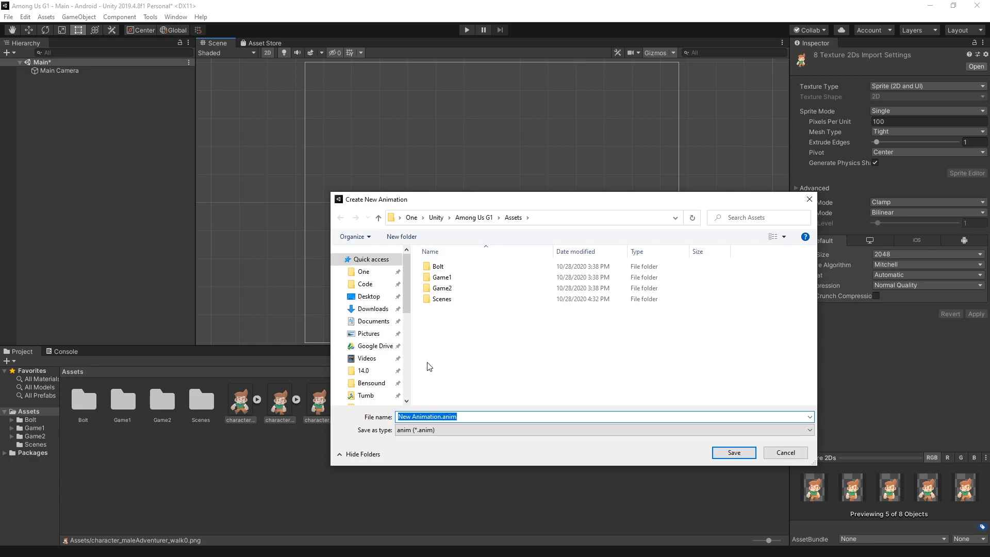
pyautogui.click(427, 416)
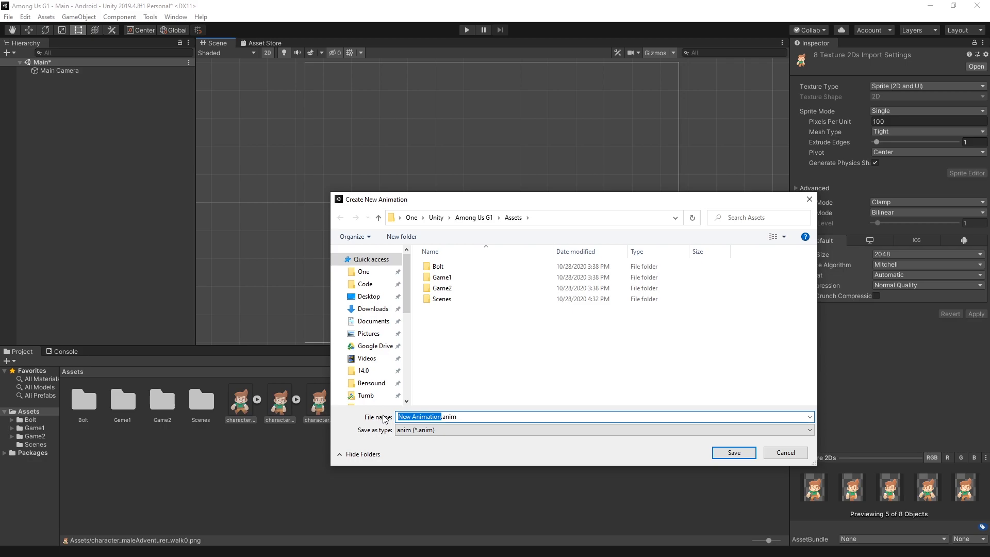
pyautogui.click(733, 453)
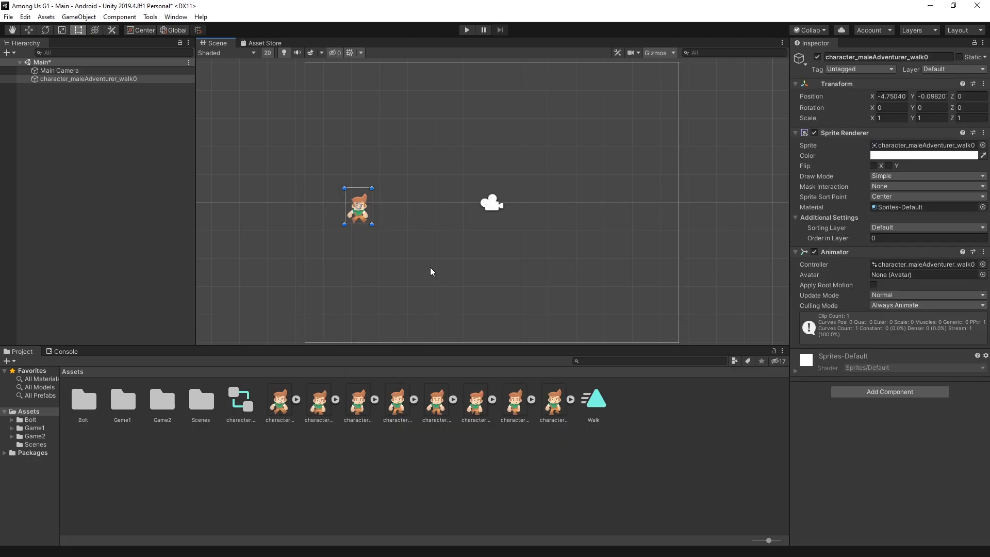
pyautogui.moveTo(598, 402)
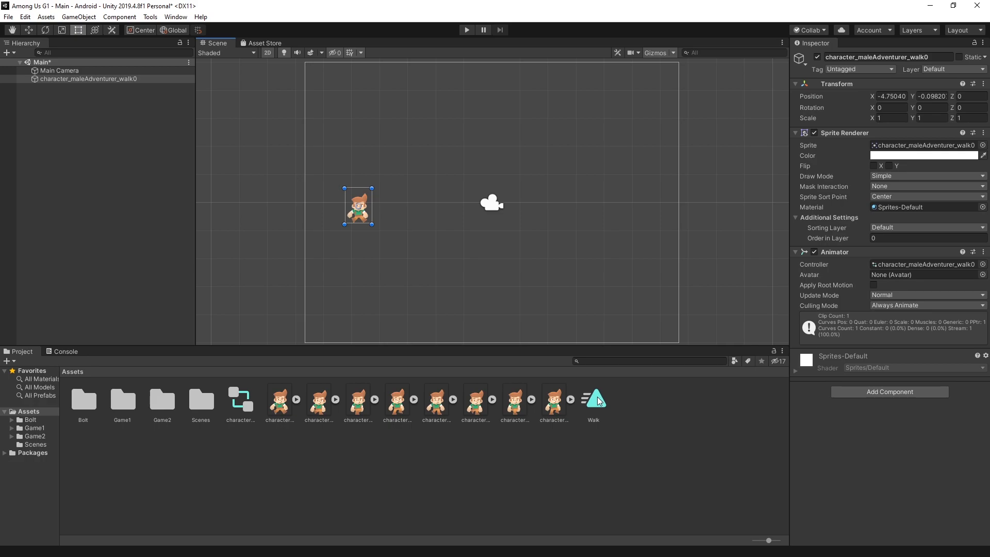
# Inspect the Walk clip and animator controller, then preview the walk in play mode
pyautogui.click(593, 399)
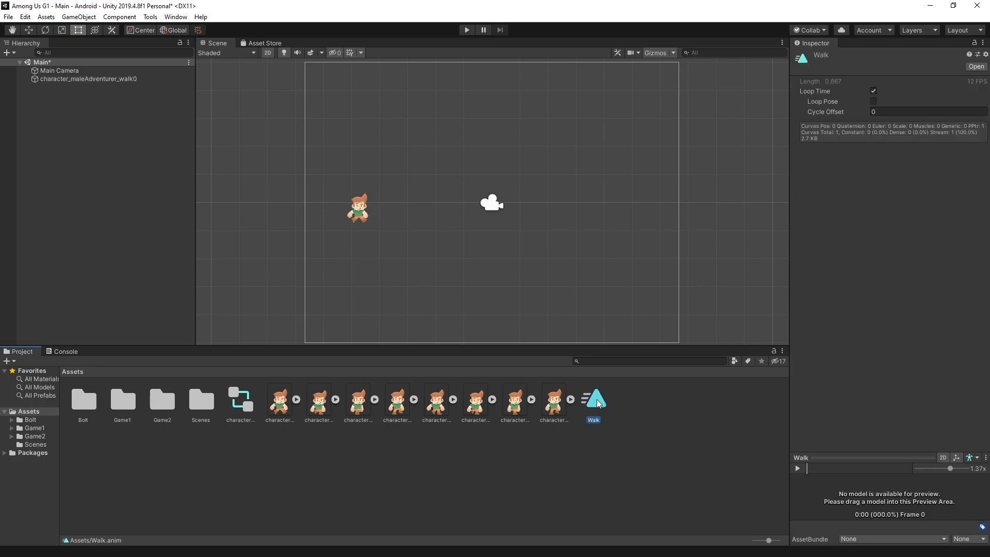
pyautogui.click(240, 404)
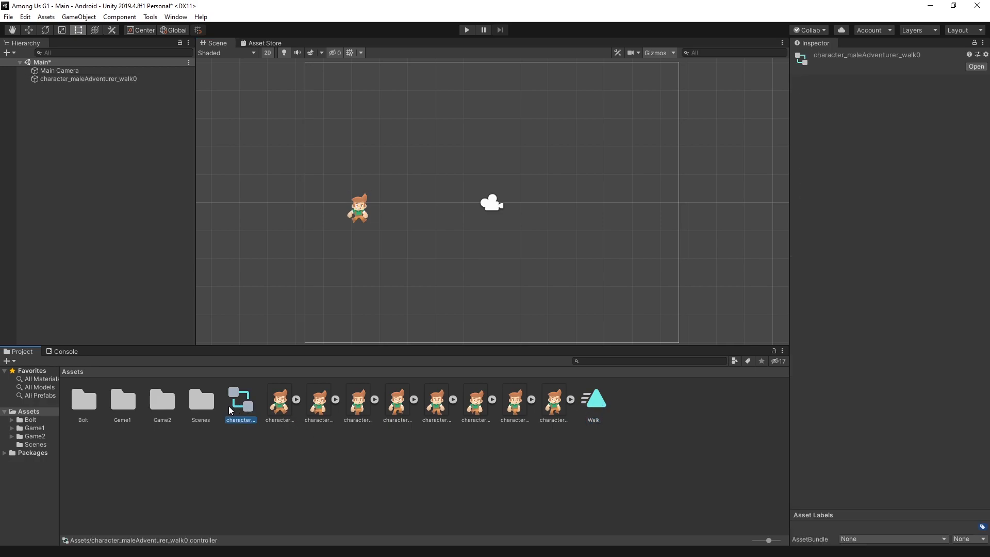
pyautogui.moveTo(398, 422)
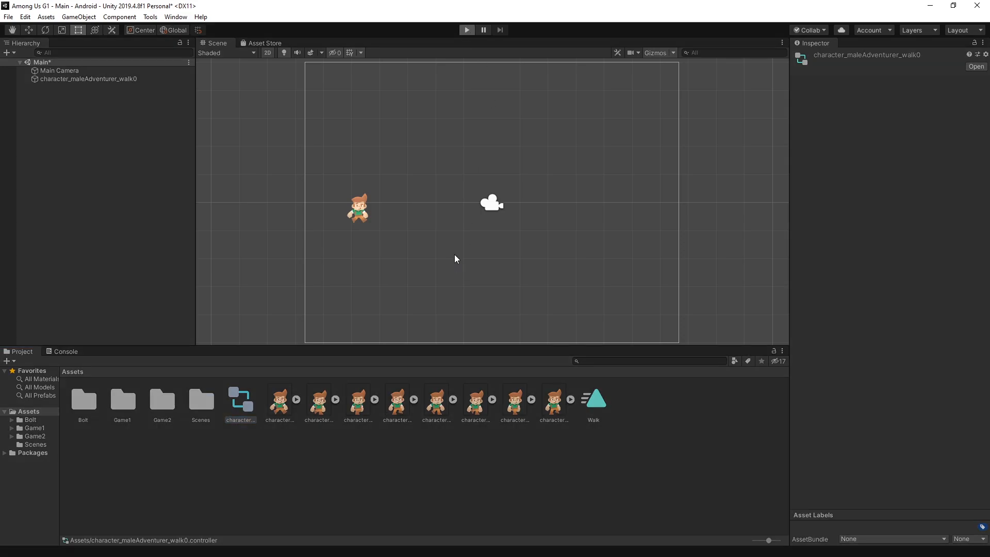
pyautogui.click(467, 30)
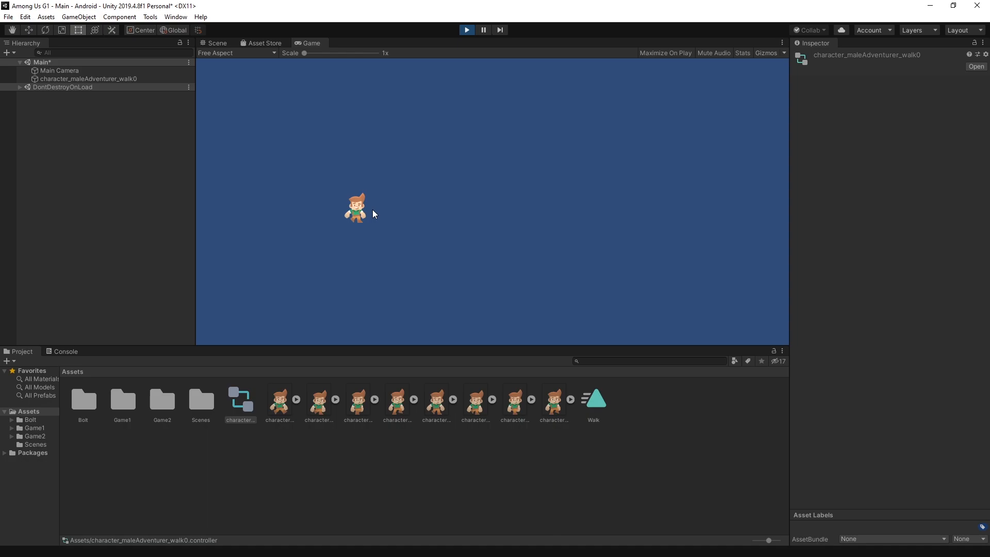
pyautogui.moveTo(416, 169)
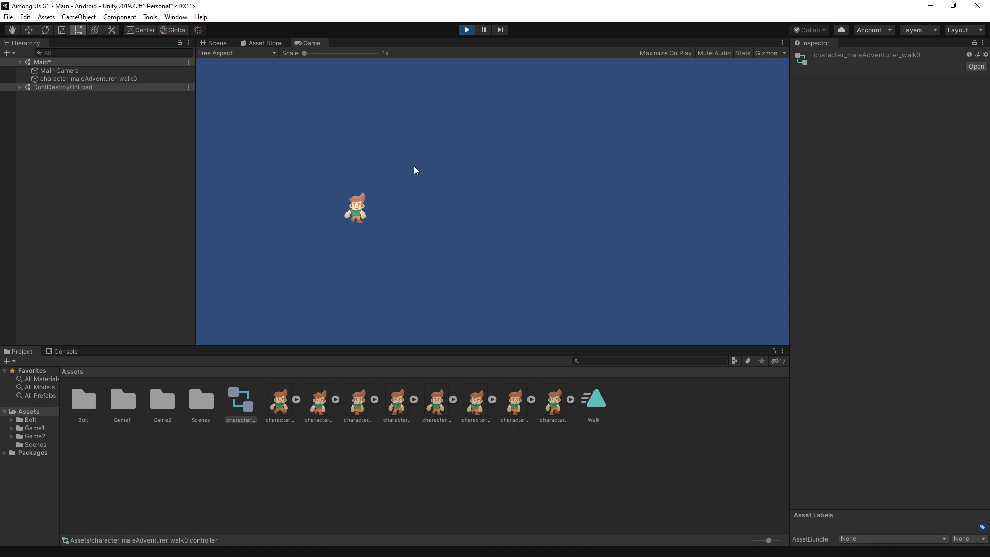
pyautogui.click(217, 43)
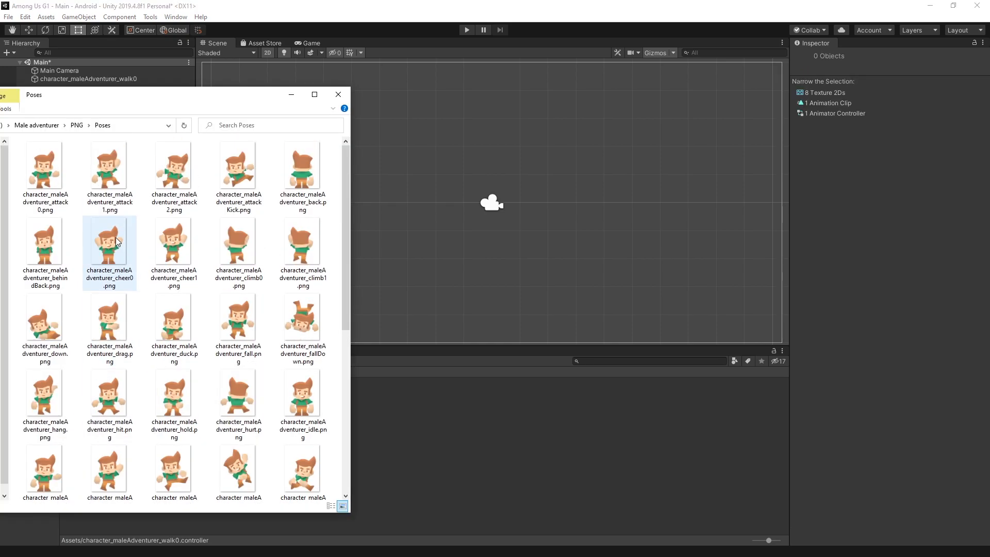
# Preview character_maleAdventurer_sheet.png from the Tilesheet folder and close the preview
pyautogui.click(118, 125)
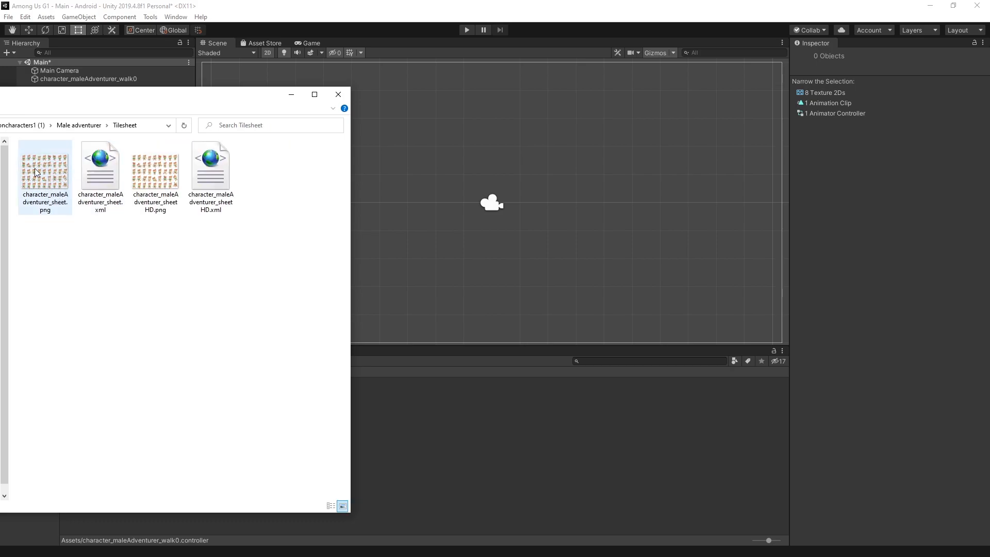
pyautogui.doubleClick(45, 166)
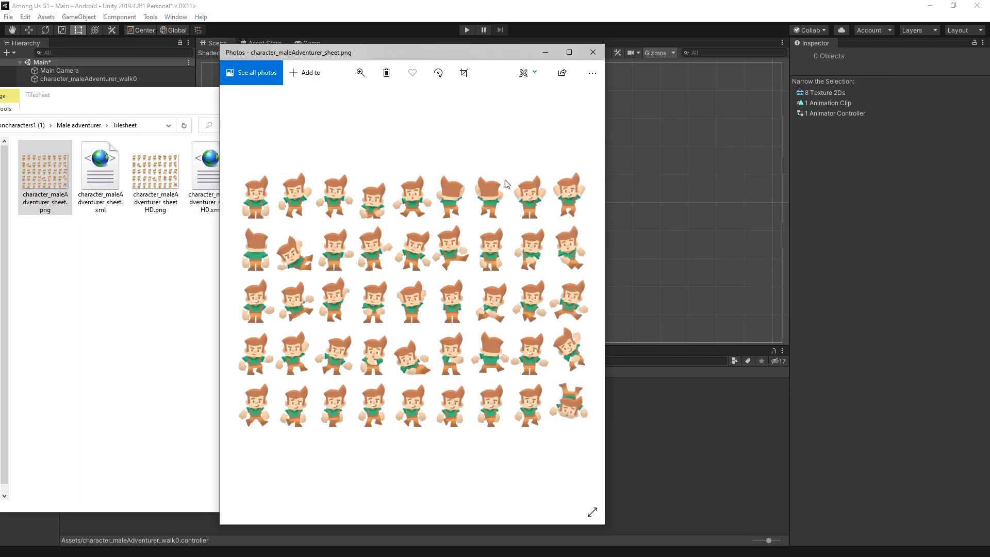
pyautogui.click(592, 51)
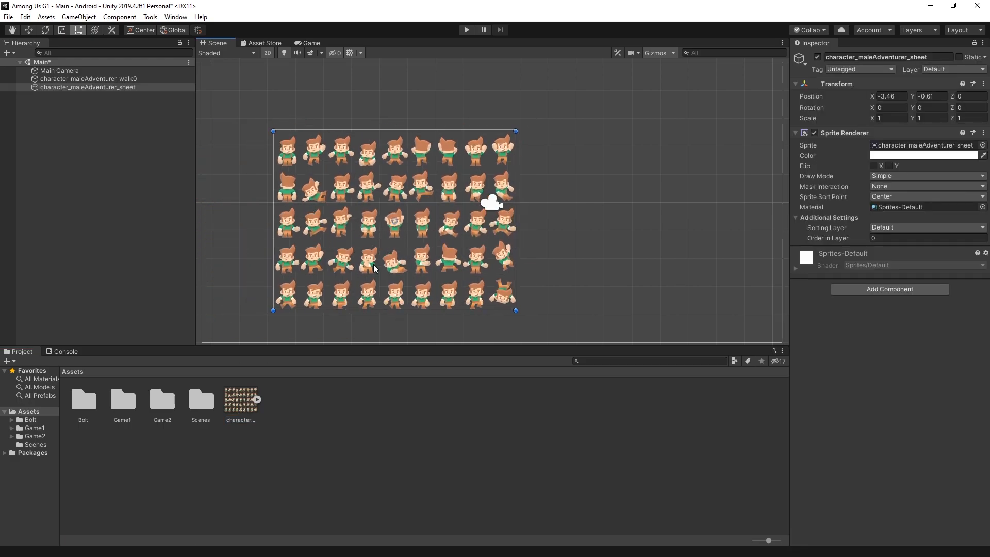
pyautogui.moveTo(297, 355)
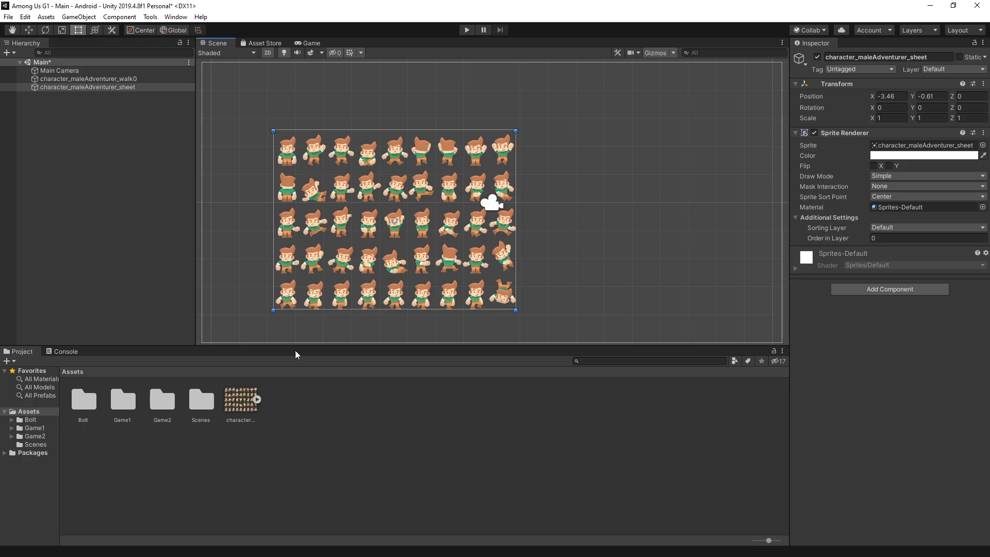
# Rename the imported character sheet asset to Character1
pyautogui.click(240, 401)
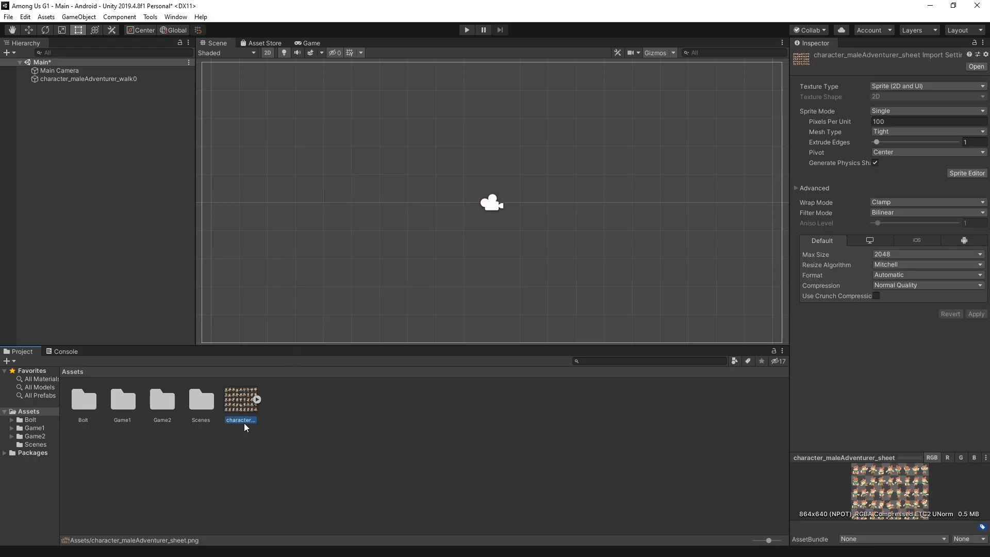
pyautogui.write('Character1')
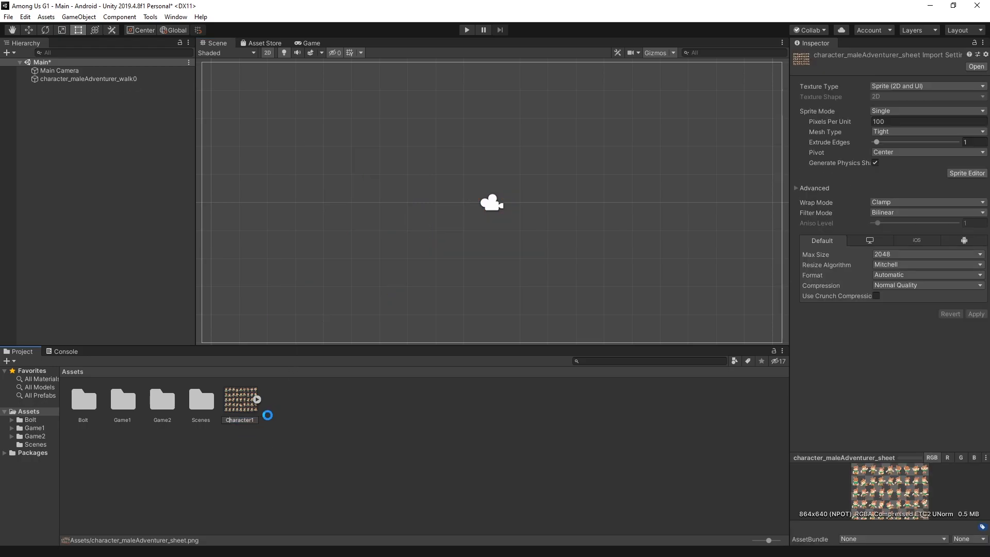
pyautogui.click(278, 397)
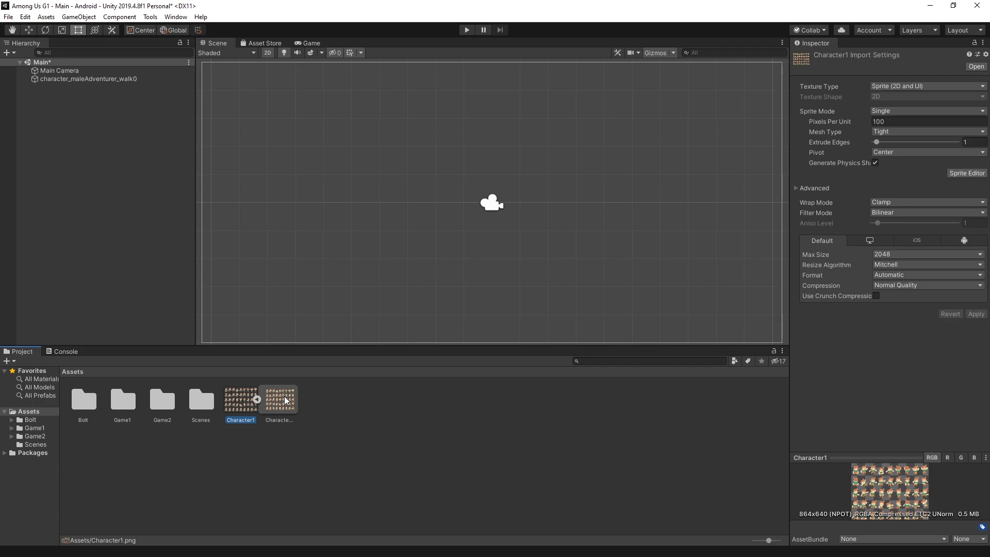
pyautogui.moveTo(846, 100)
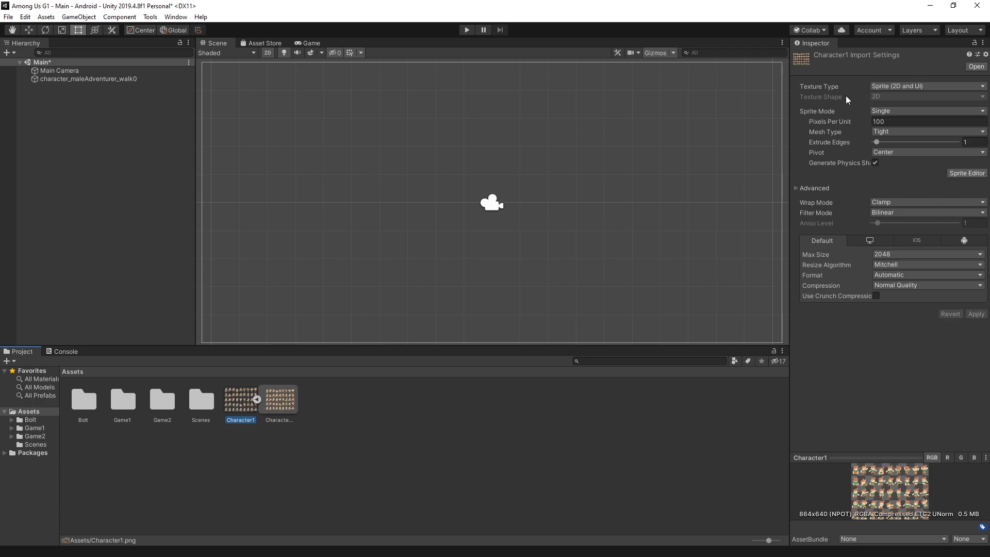
pyautogui.moveTo(835, 115)
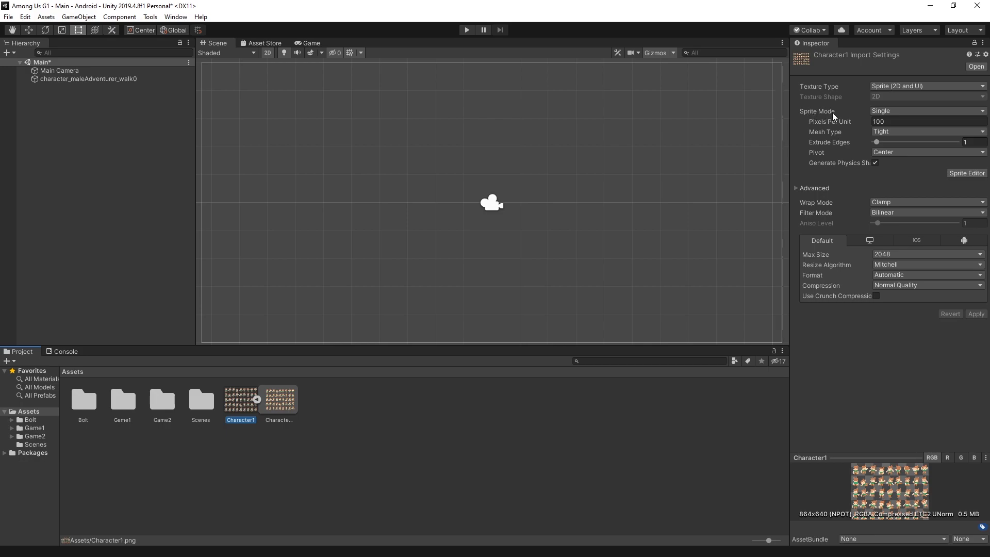
# Set Character1's Sprite Mode to Multiple and apply the import settings
pyautogui.click(925, 111)
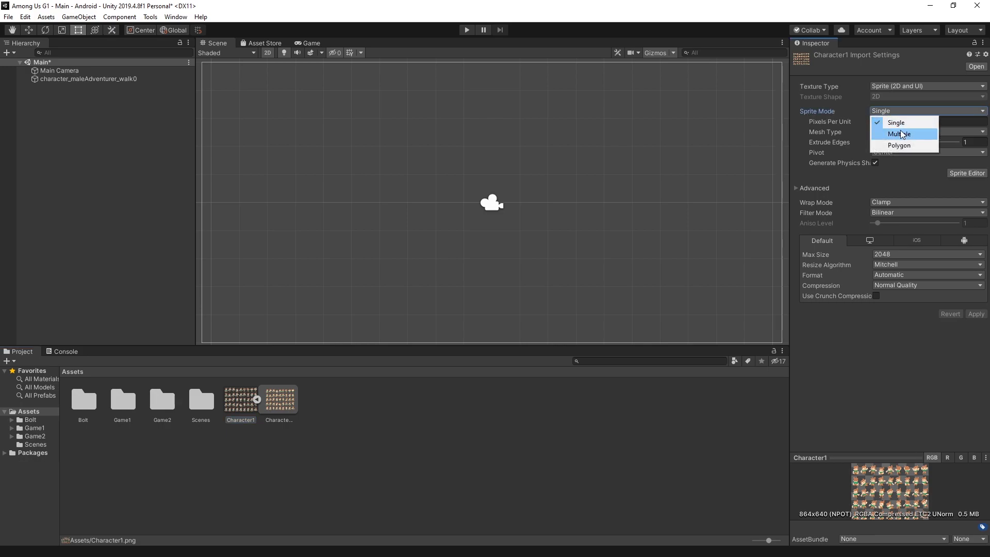
pyautogui.click(899, 133)
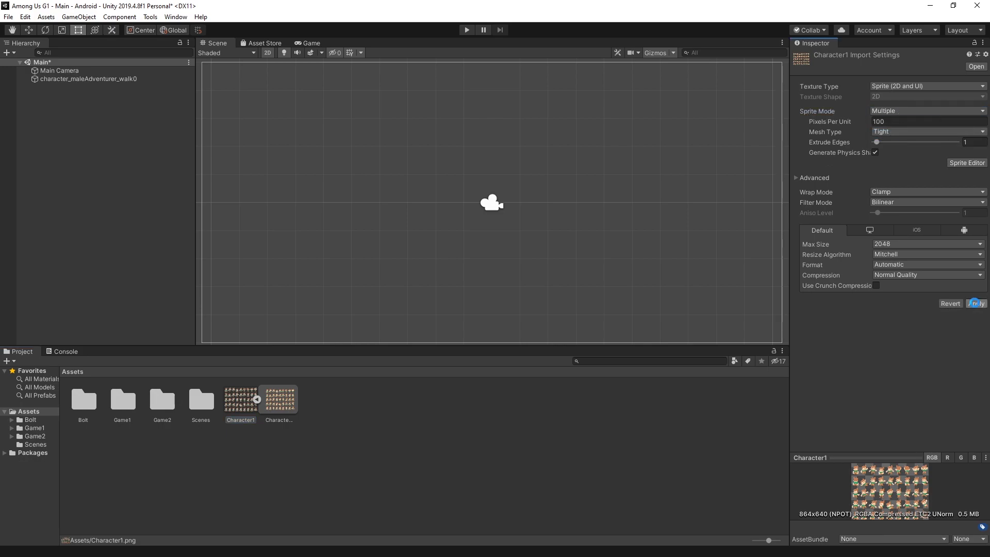
pyautogui.click(976, 303)
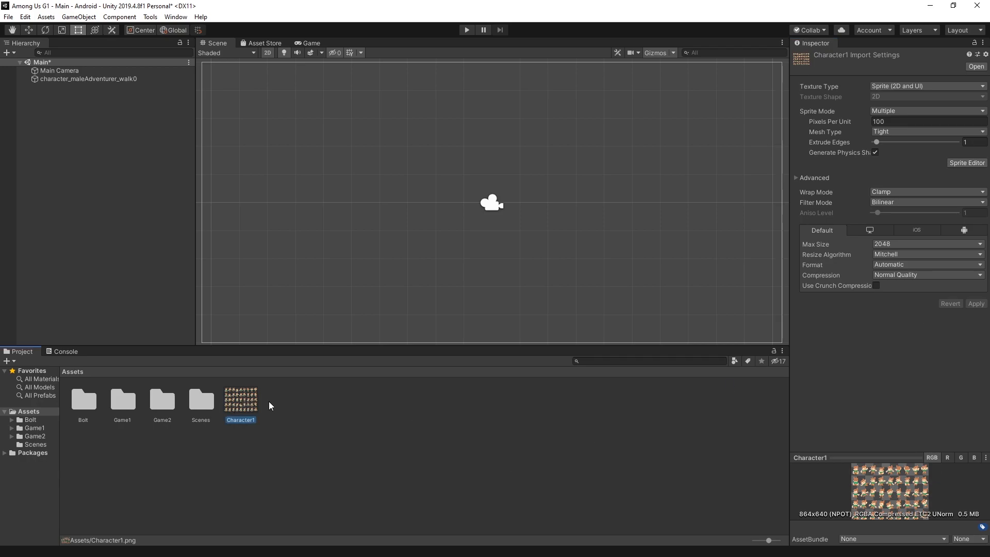
pyautogui.moveTo(285, 403)
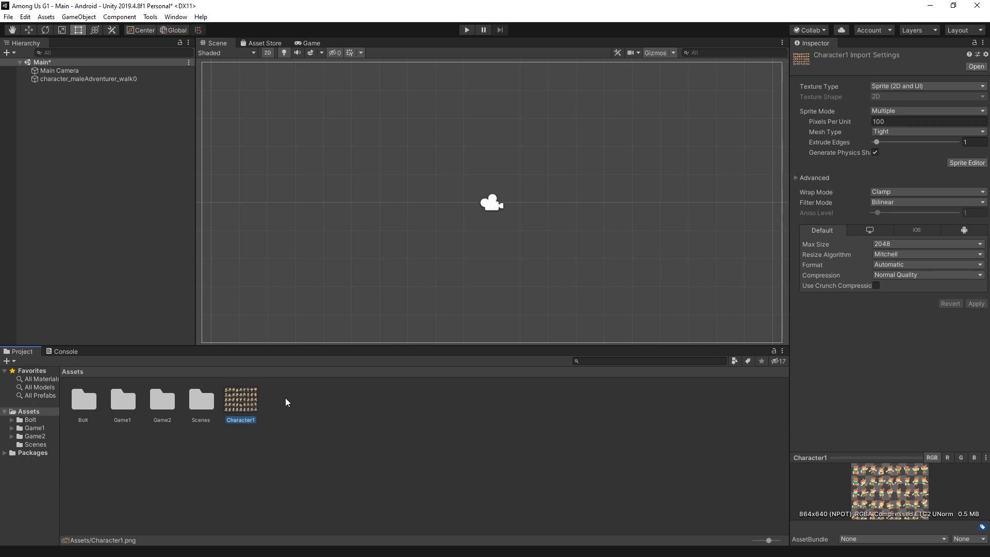
pyautogui.click(336, 205)
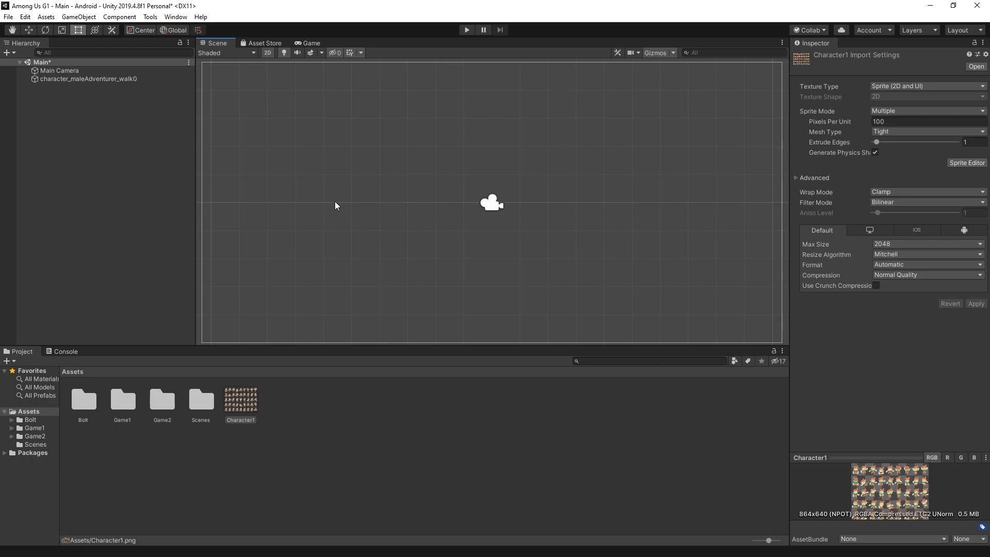
pyautogui.moveTo(897, 175)
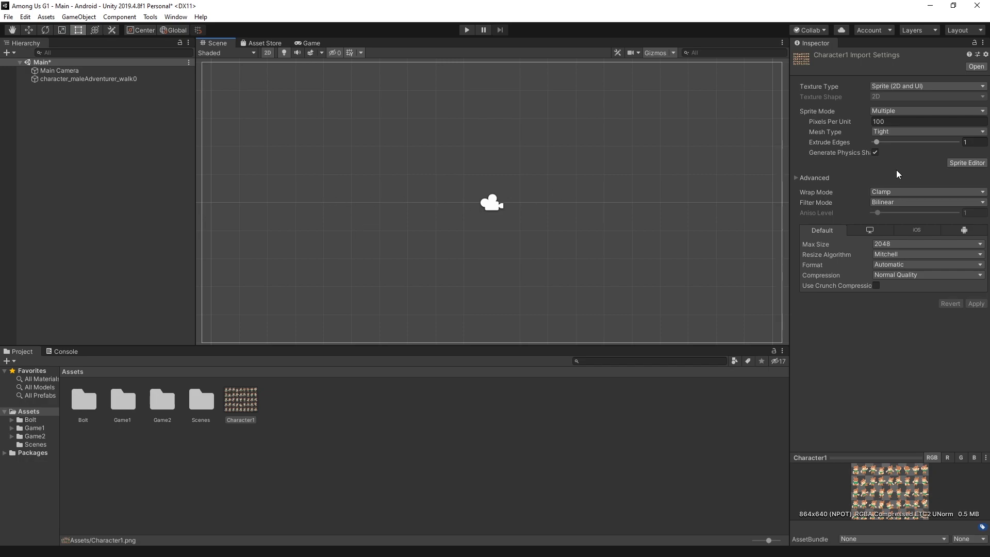
pyautogui.moveTo(967, 163)
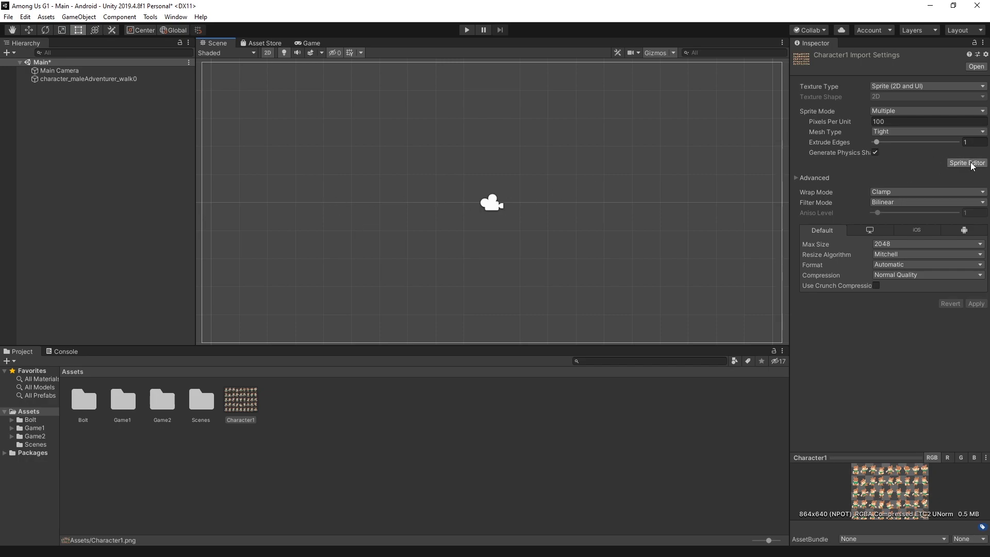
# Slice Character1 automatically in the Sprite Editor
pyautogui.click(967, 163)
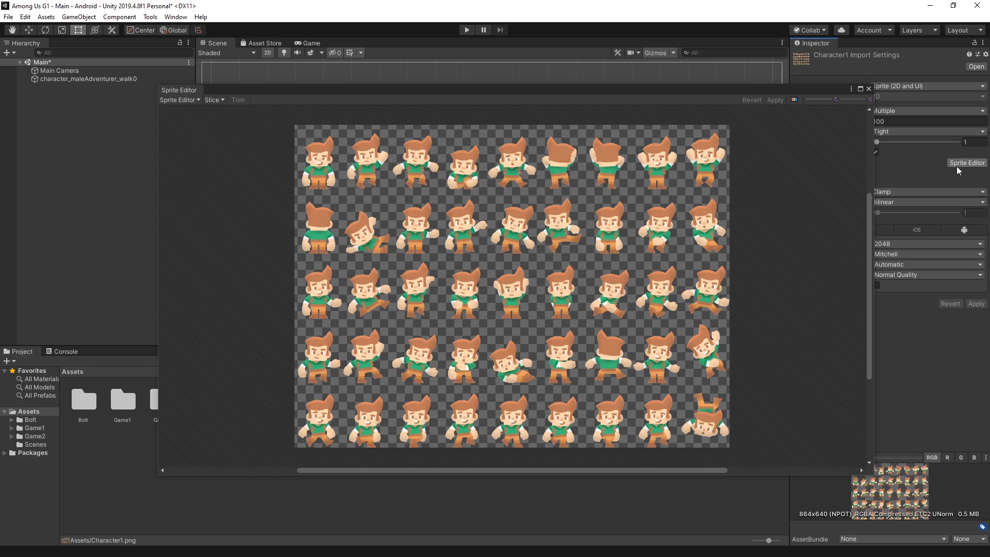
pyautogui.click(176, 17)
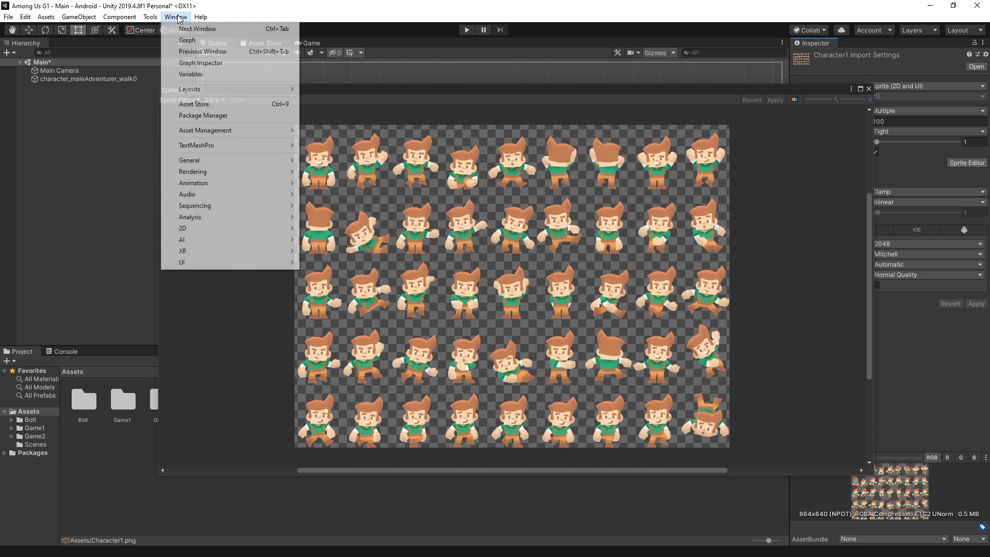
pyautogui.click(203, 115)
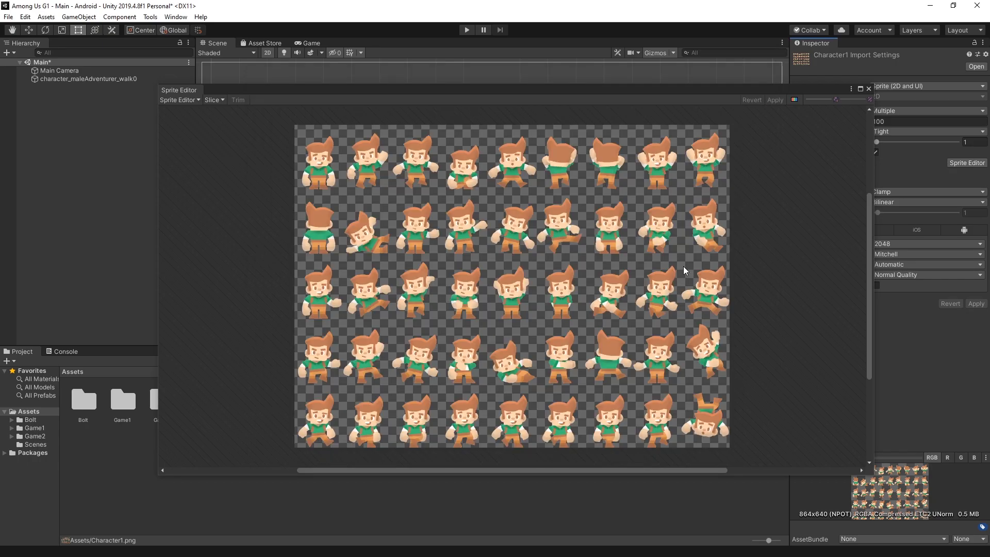
pyautogui.moveTo(633, 174)
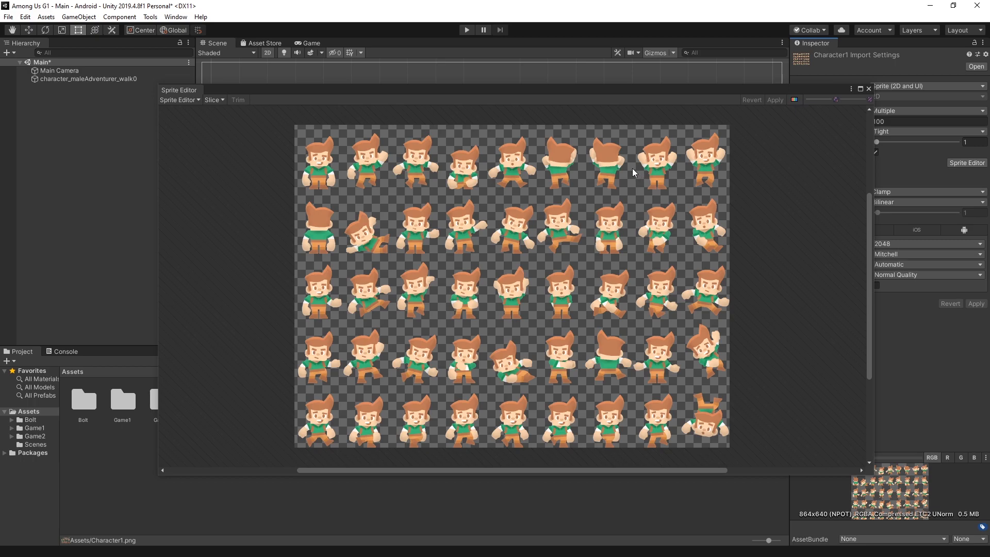
pyautogui.moveTo(199, 113)
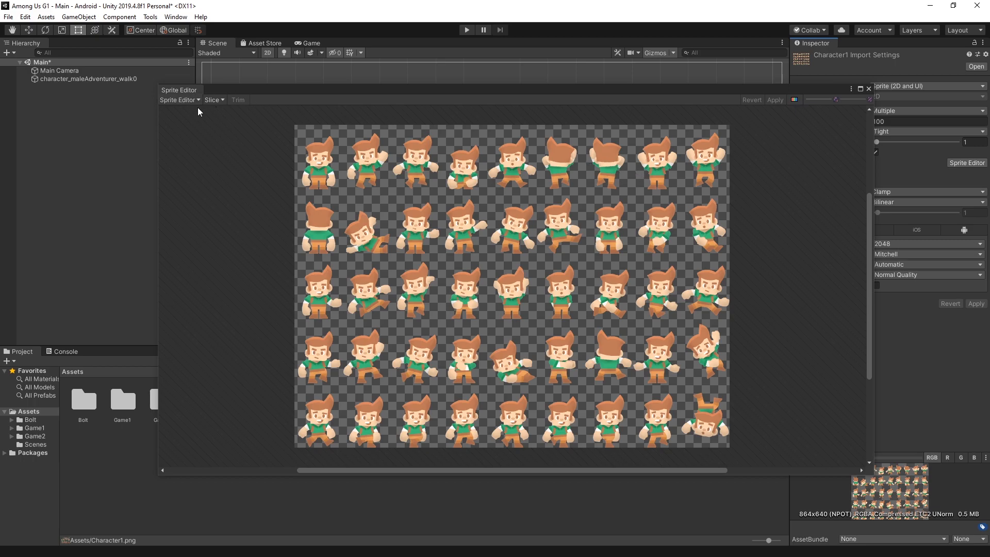
pyautogui.moveTo(213, 99)
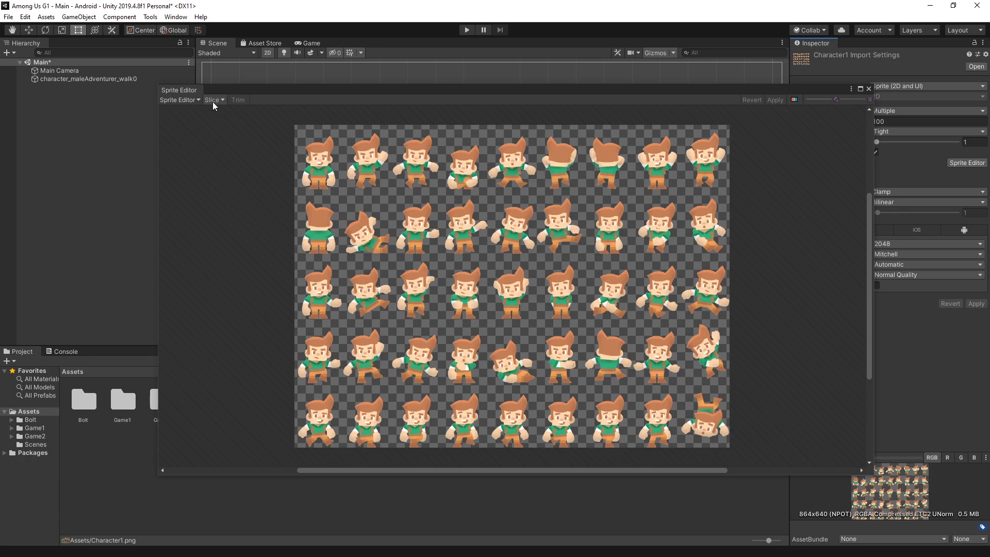
pyautogui.click(214, 100)
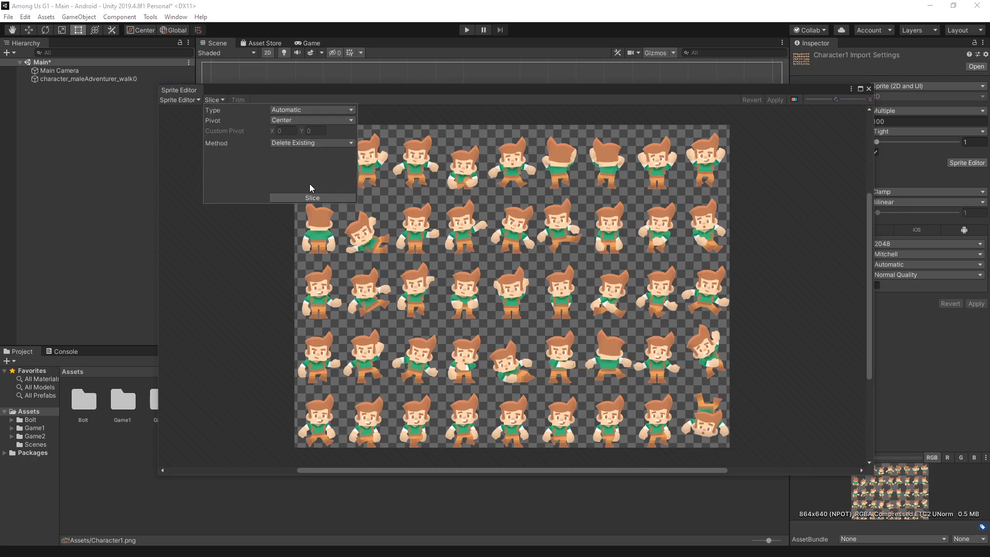
pyautogui.click(312, 198)
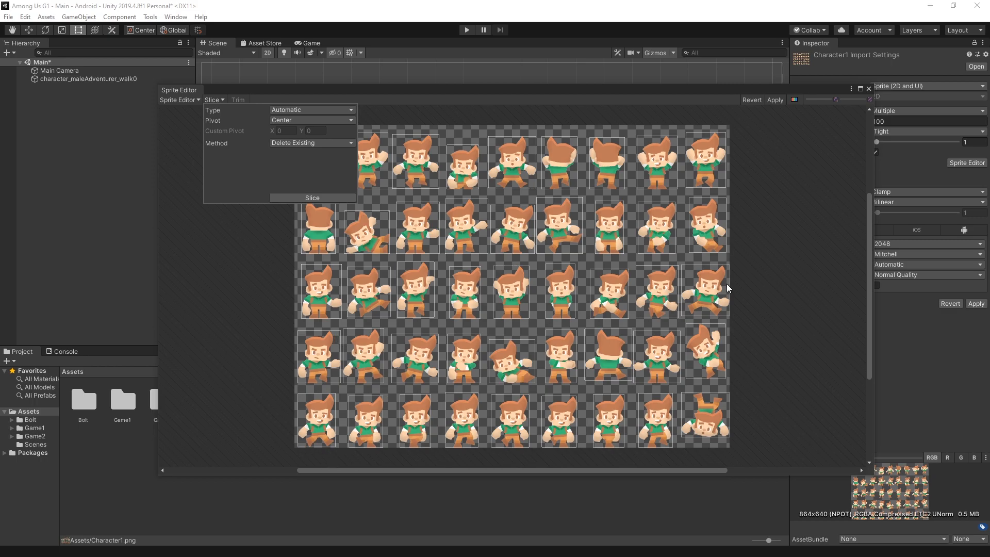
pyautogui.moveTo(338, 312)
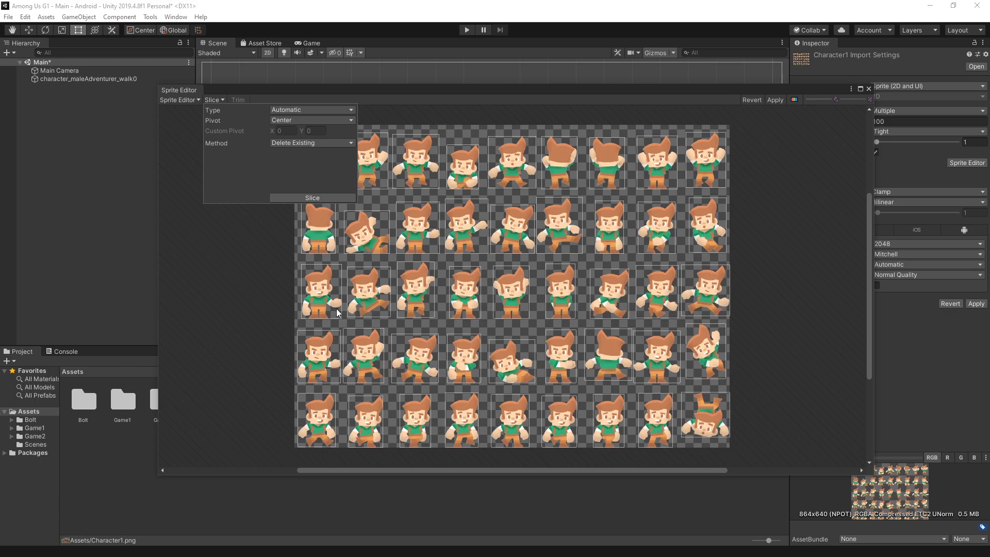
pyautogui.moveTo(378, 324)
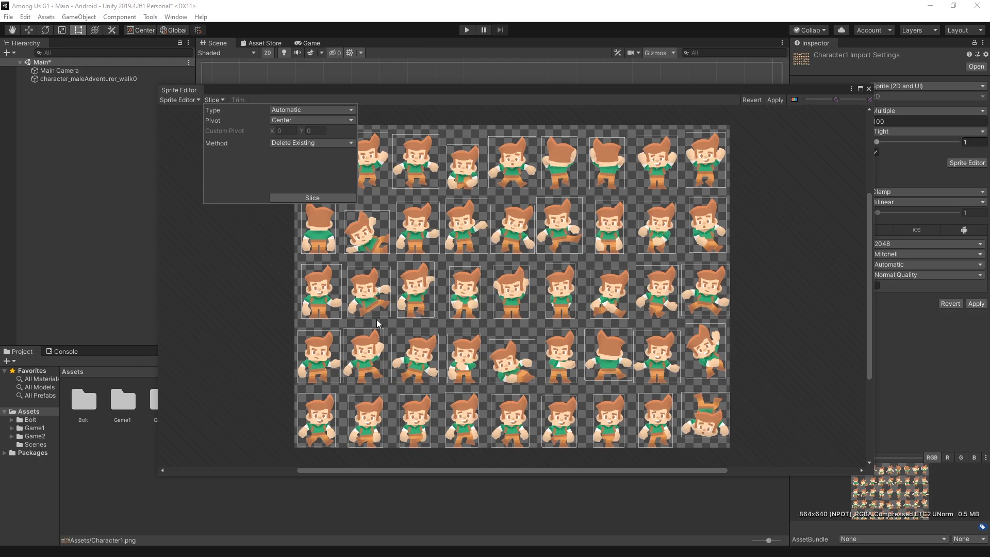
pyautogui.moveTo(383, 276)
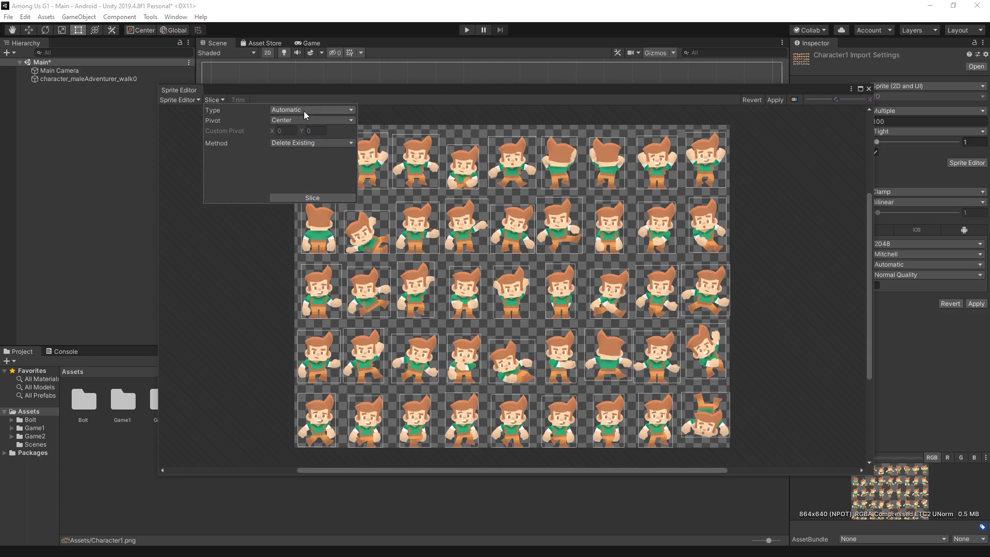
# Switch the slice type to Grid By Cell Count for a 9 by 5 grid
pyautogui.click(311, 109)
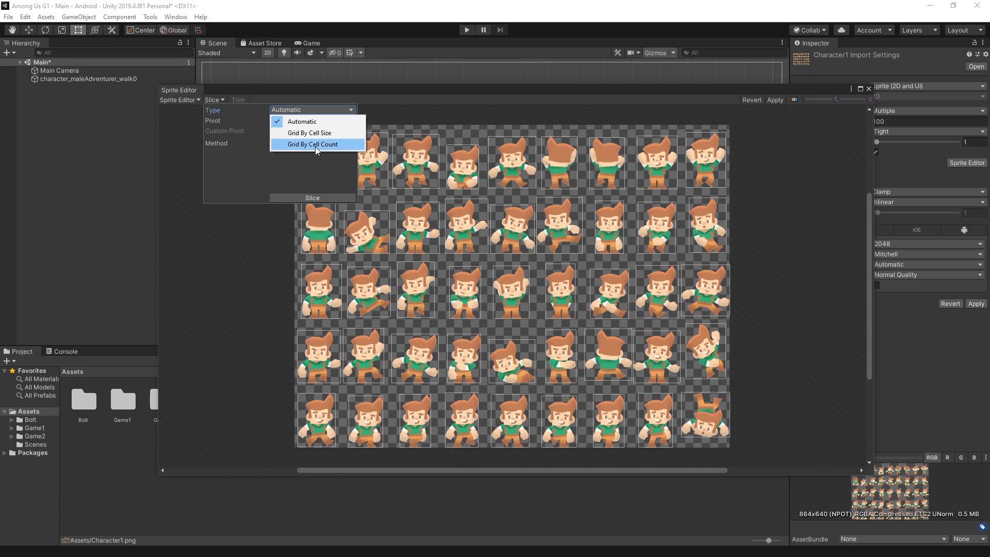
pyautogui.click(315, 144)
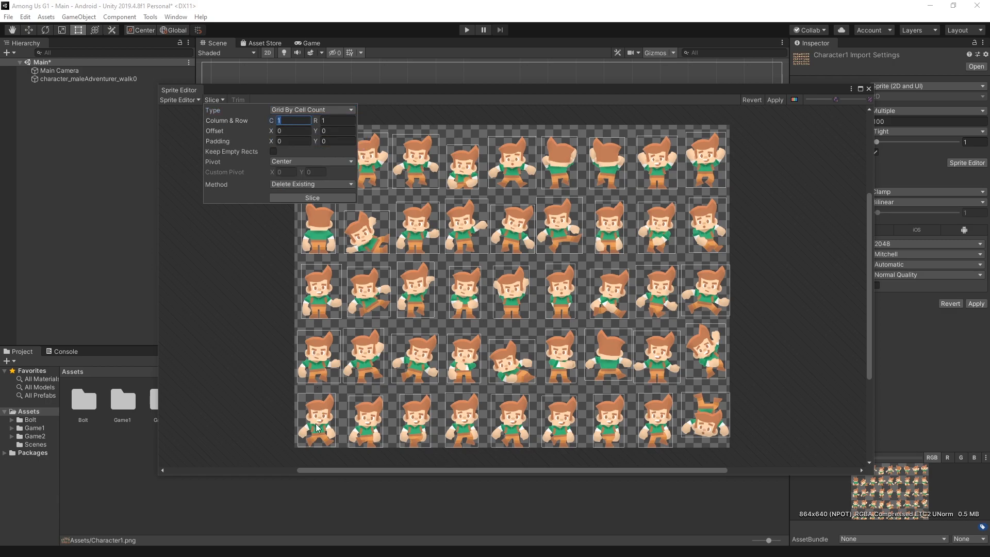
pyautogui.moveTo(714, 336)
pyautogui.write('5')
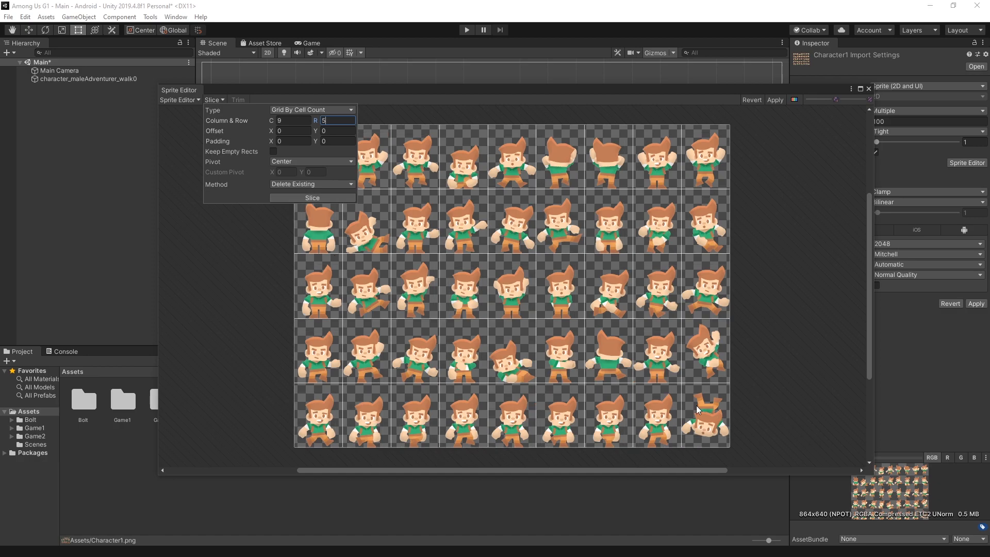
pyautogui.moveTo(711, 187)
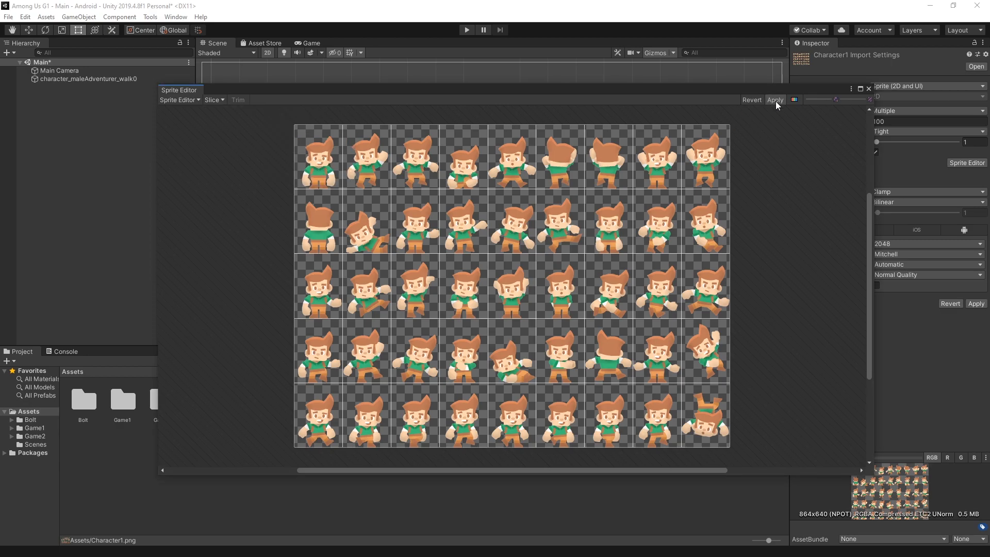
# Close the Sprite Editor and place the first sliced sprite Character1_0 in the scene
pyautogui.click(774, 100)
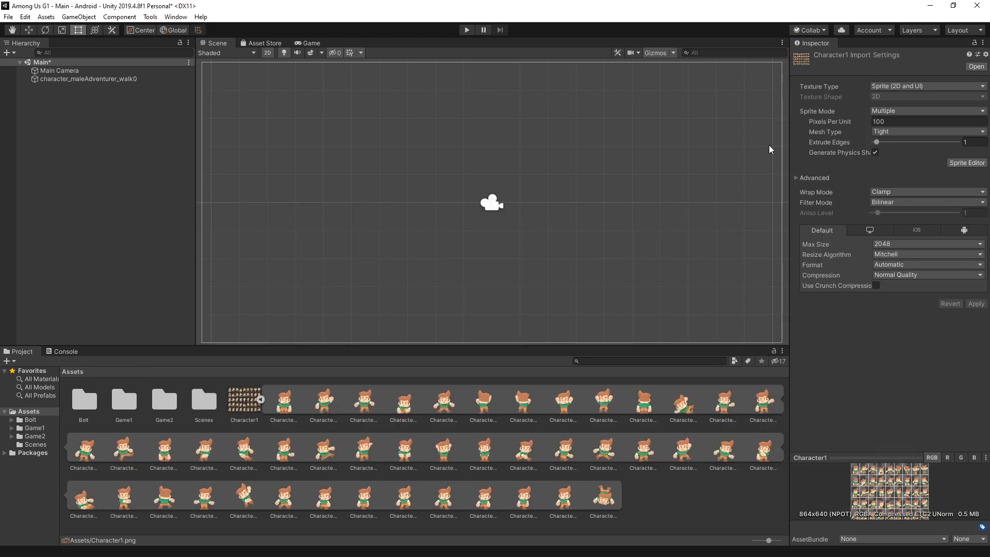
pyautogui.click(282, 401)
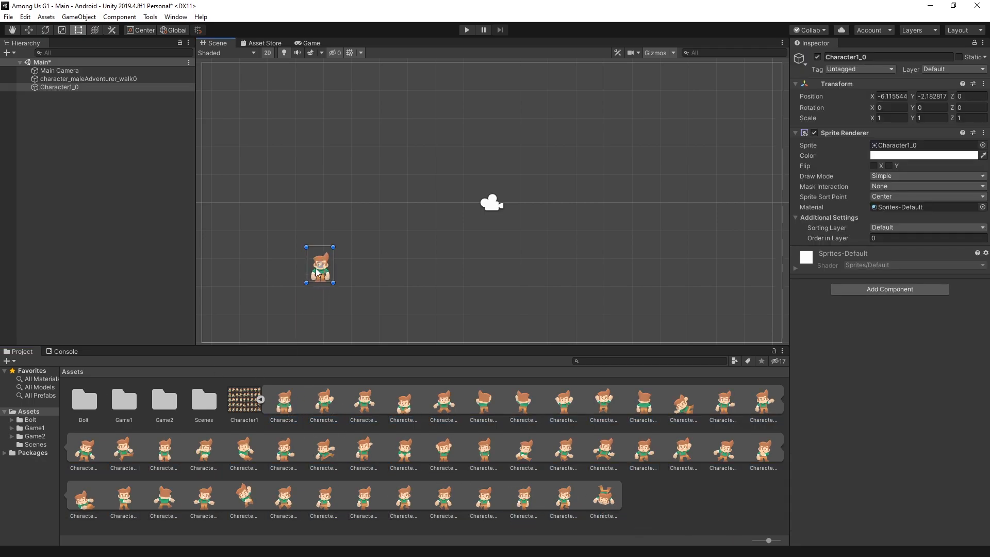
pyautogui.moveTo(362, 250)
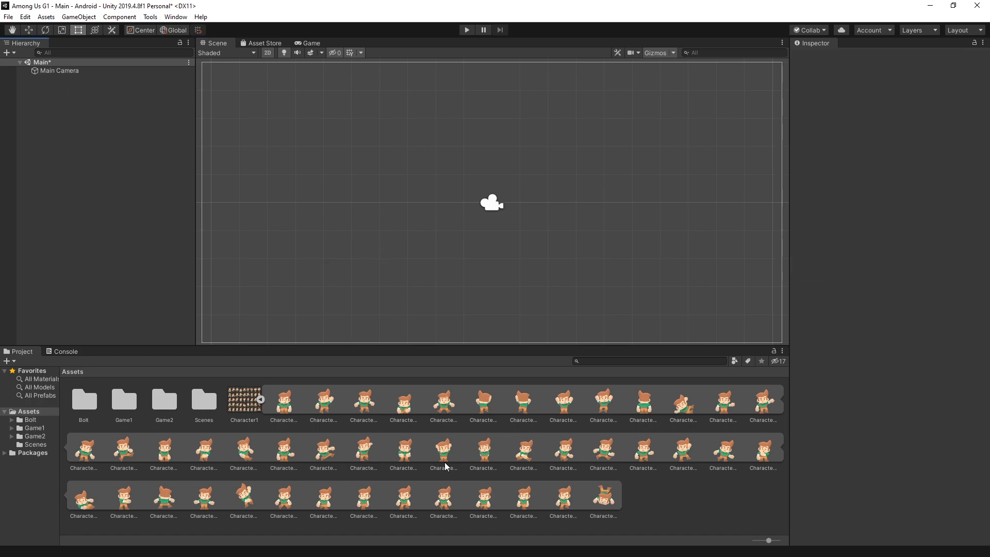
# Build a Walk clip from eight sliced Character1 frames on Character1_36 and preview it in play mode
pyautogui.click(283, 498)
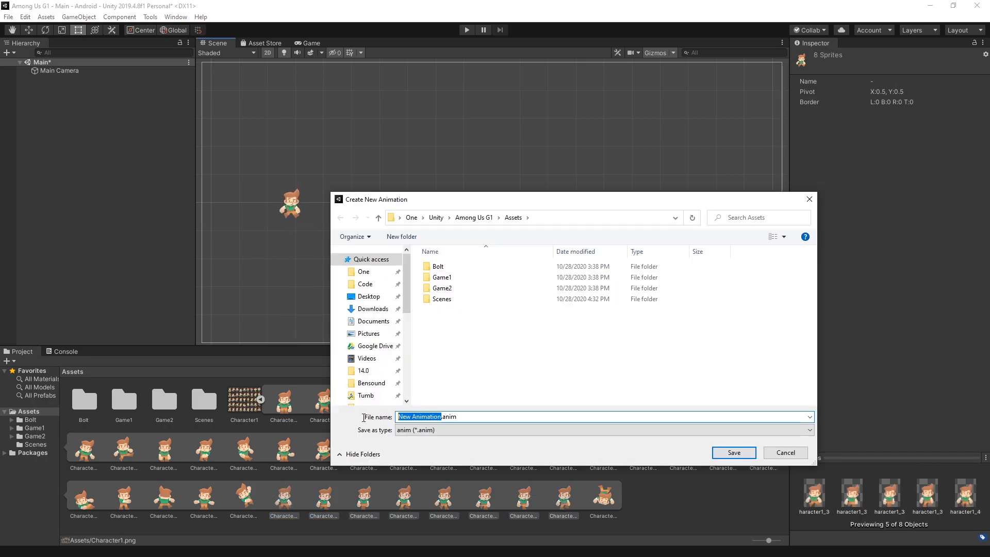
pyautogui.click(734, 453)
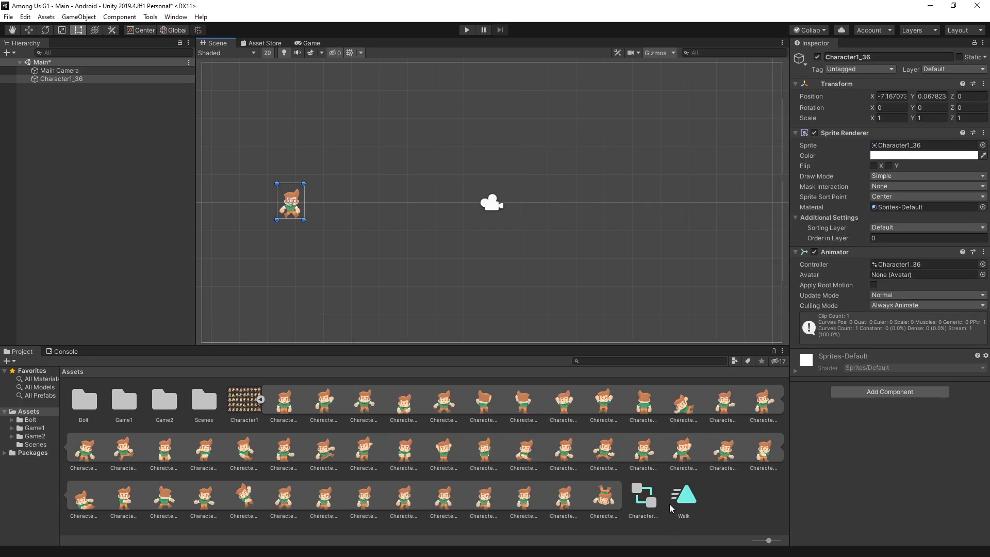
pyautogui.moveTo(675, 501)
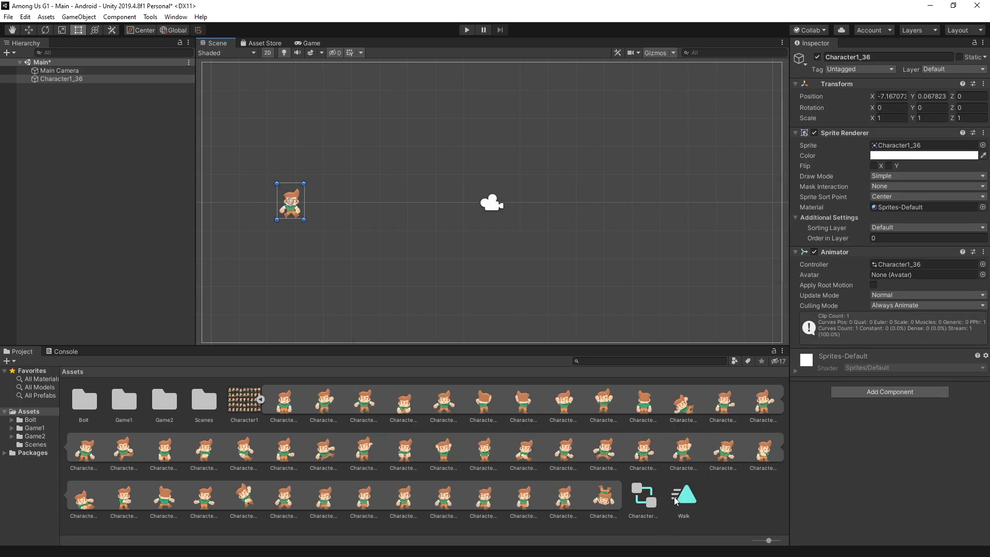
pyautogui.moveTo(536, 378)
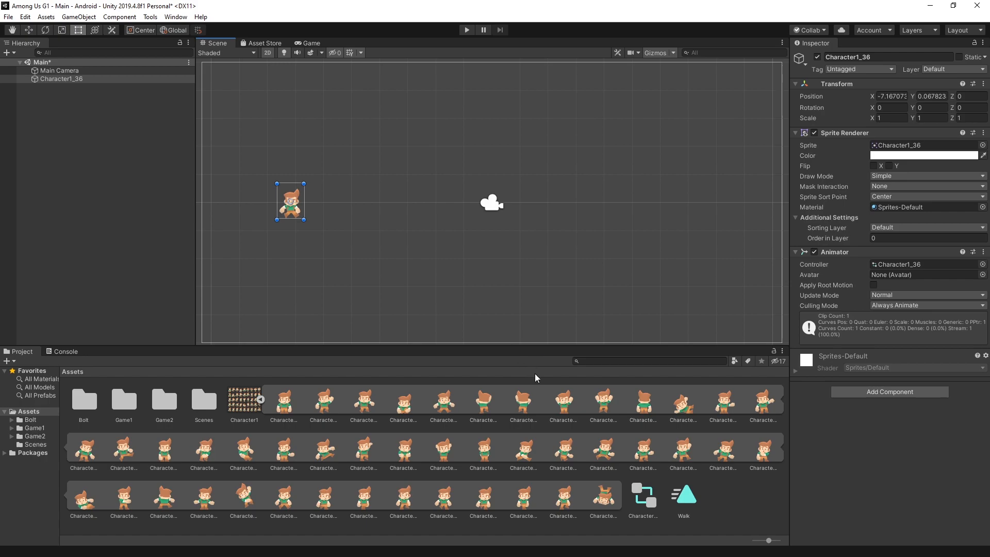
pyautogui.click(466, 30)
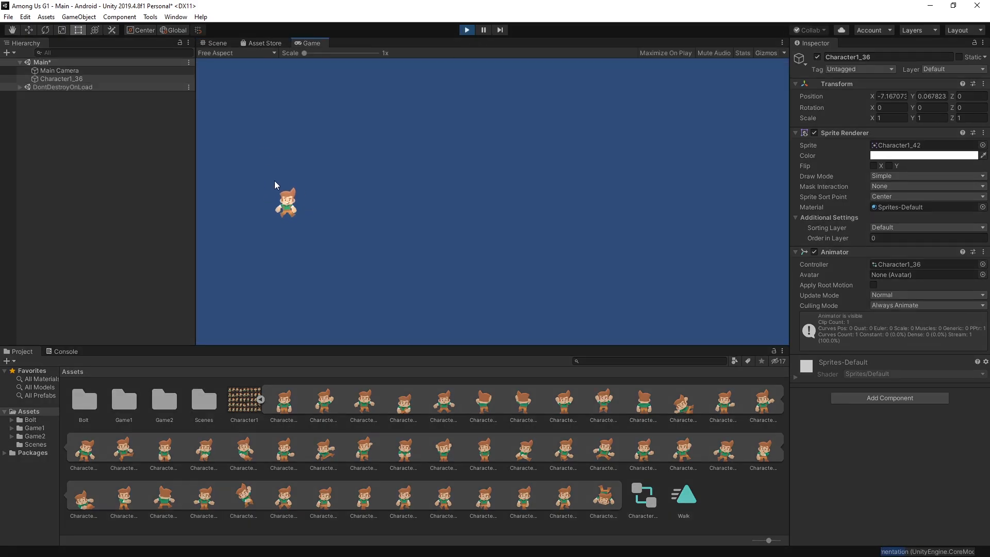
pyautogui.click(216, 43)
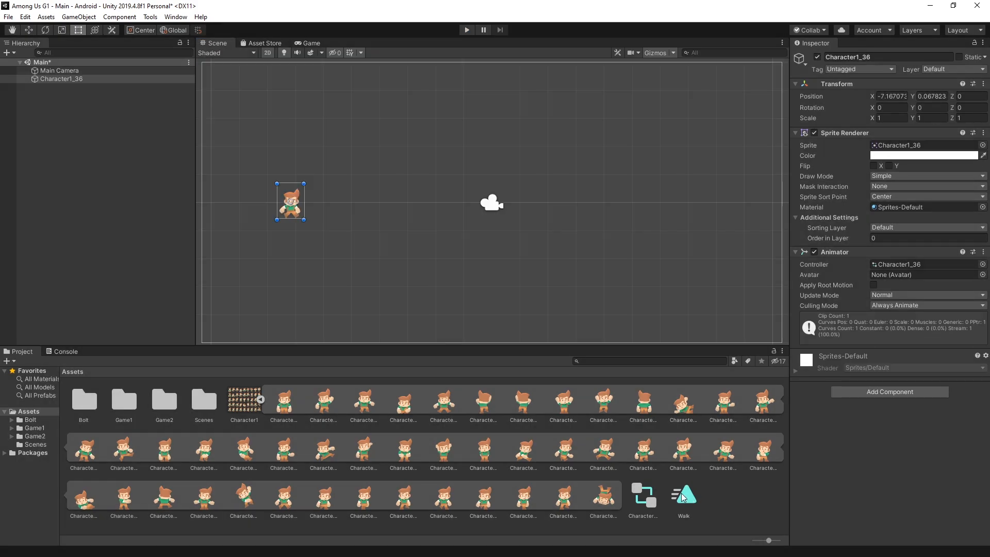
pyautogui.click(683, 496)
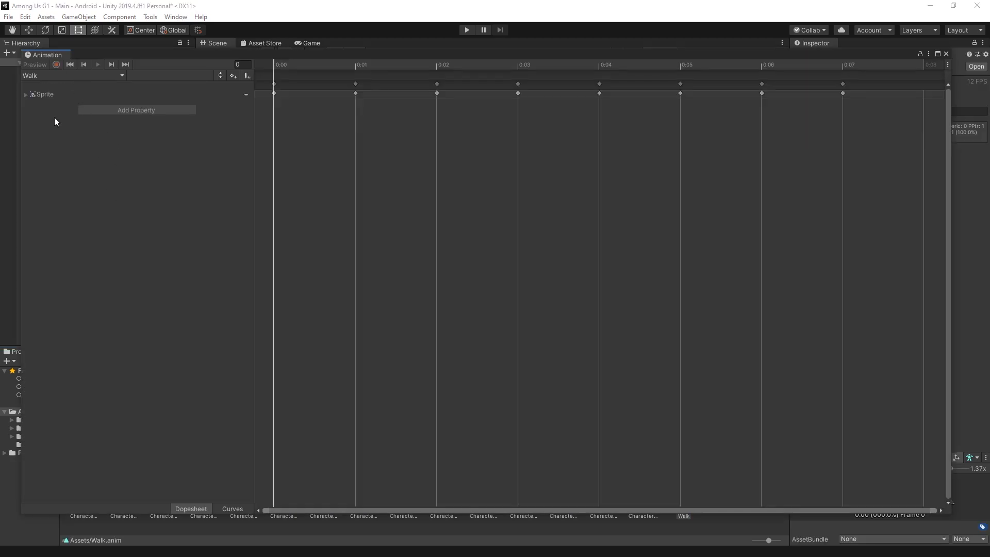
pyautogui.moveTo(209, 92)
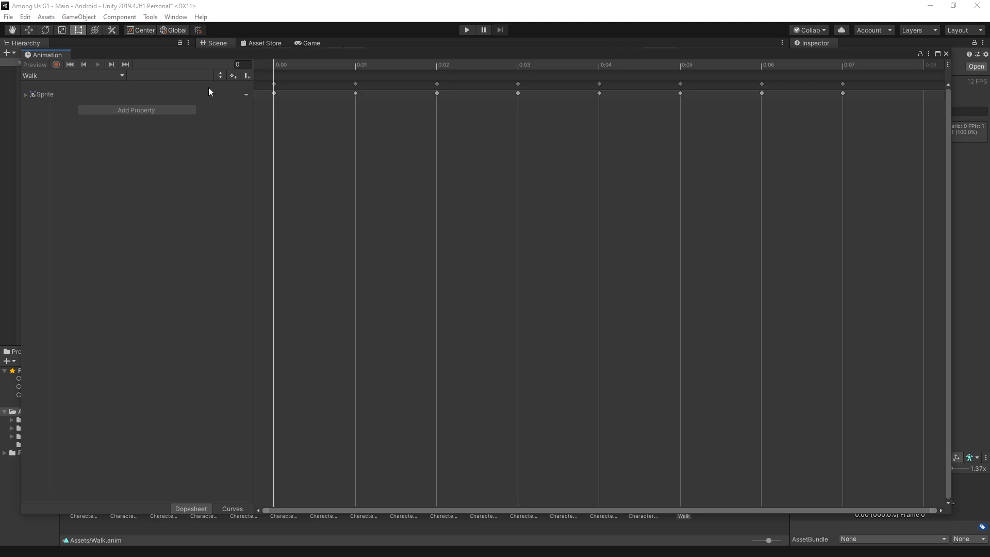
# Expand the Sprite property to show the Walk clip's eight keyframes
pyautogui.click(25, 94)
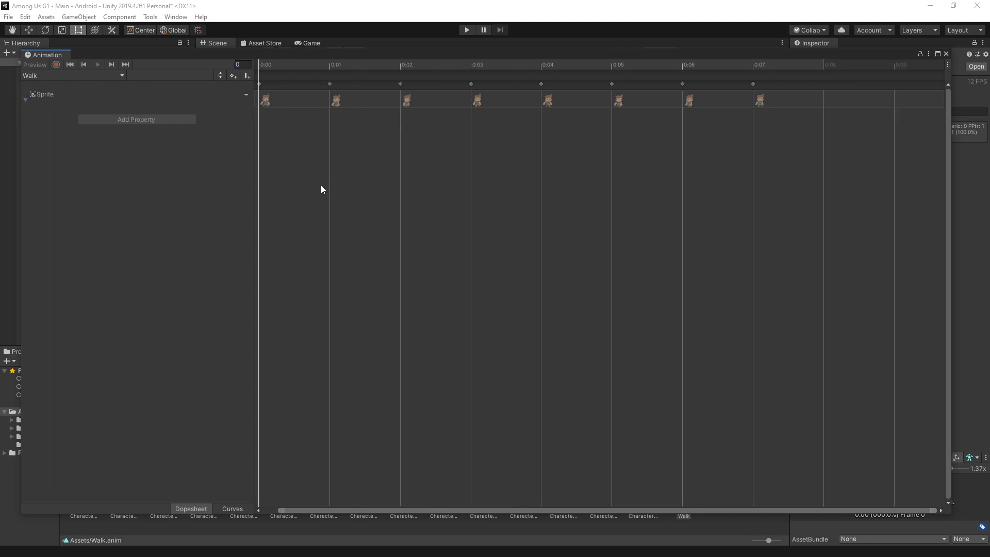
pyautogui.click(752, 84)
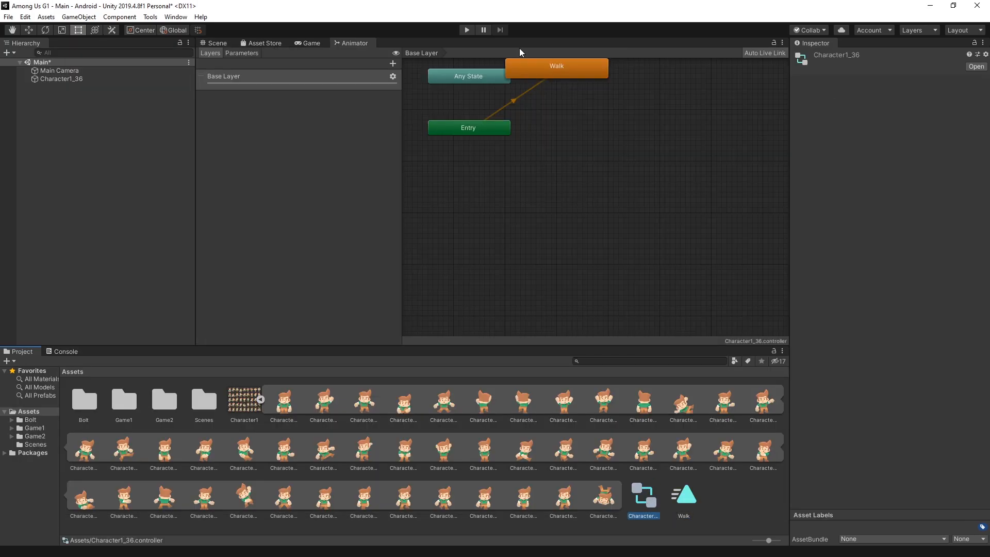
# Check the Walk state's motion in the Animator, then return to the Scene view
pyautogui.click(556, 66)
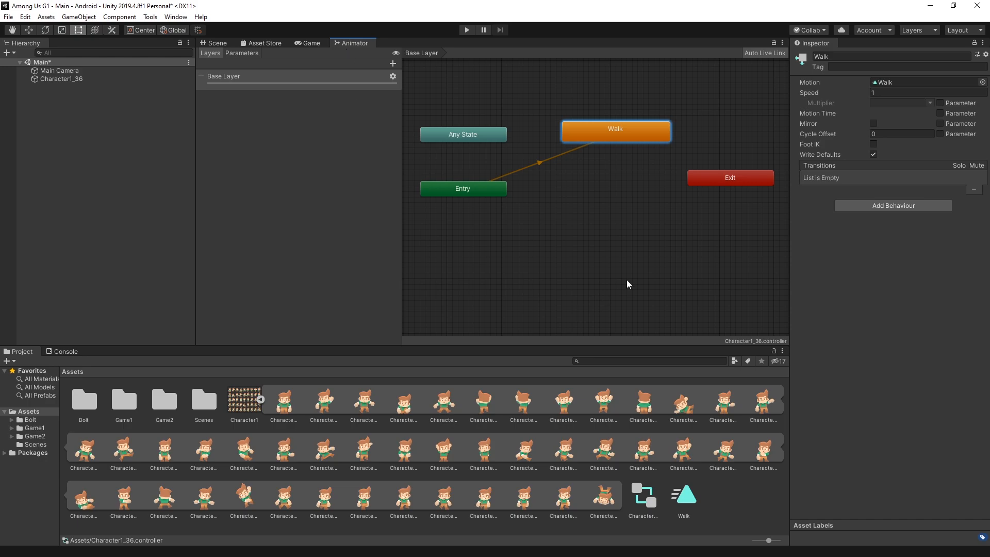
pyautogui.moveTo(443, 81)
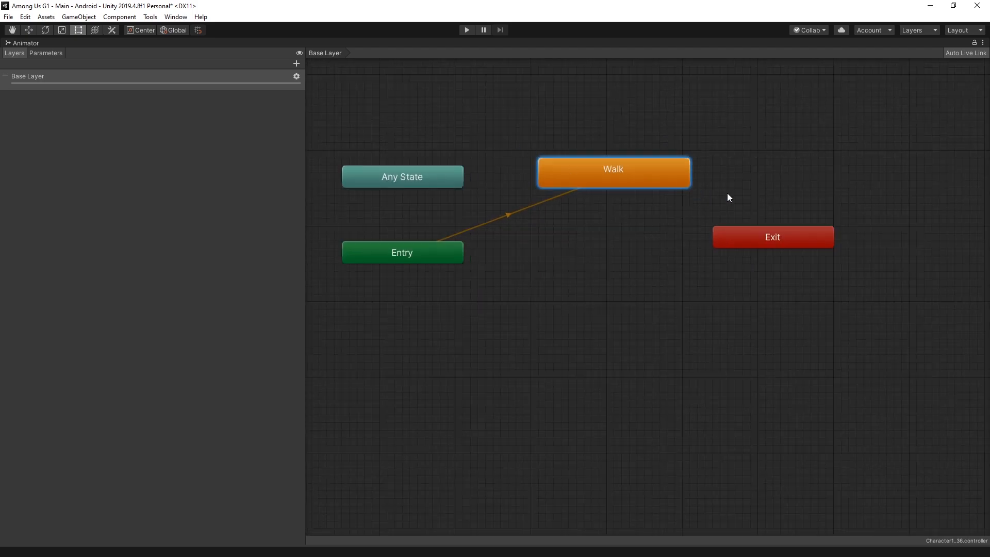
pyautogui.moveTo(459, 137)
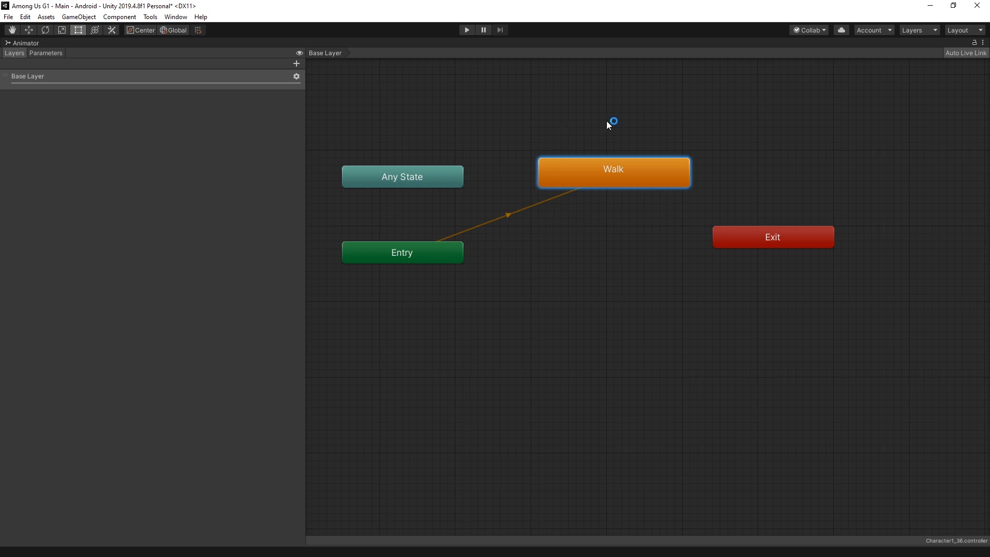
pyautogui.moveTo(591, 293)
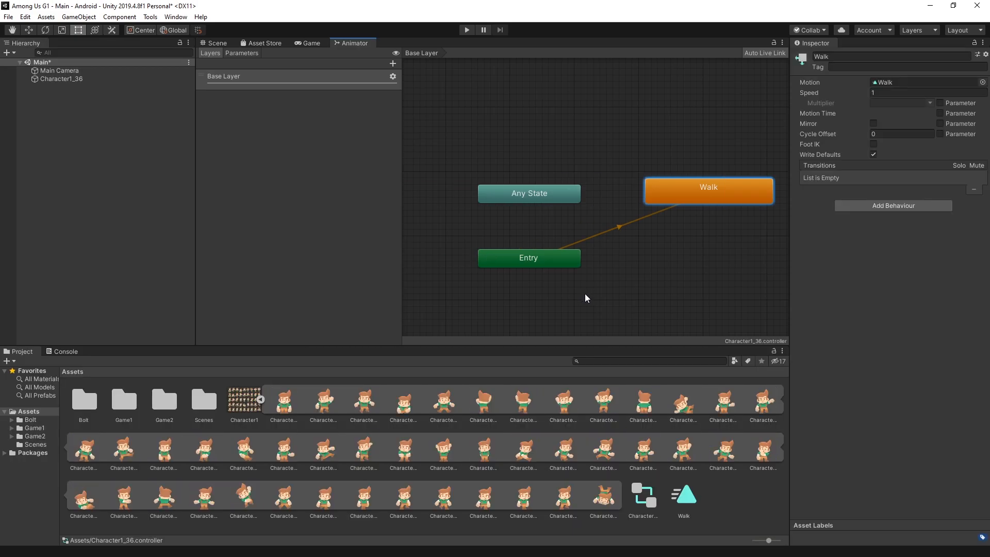
pyautogui.click(216, 43)
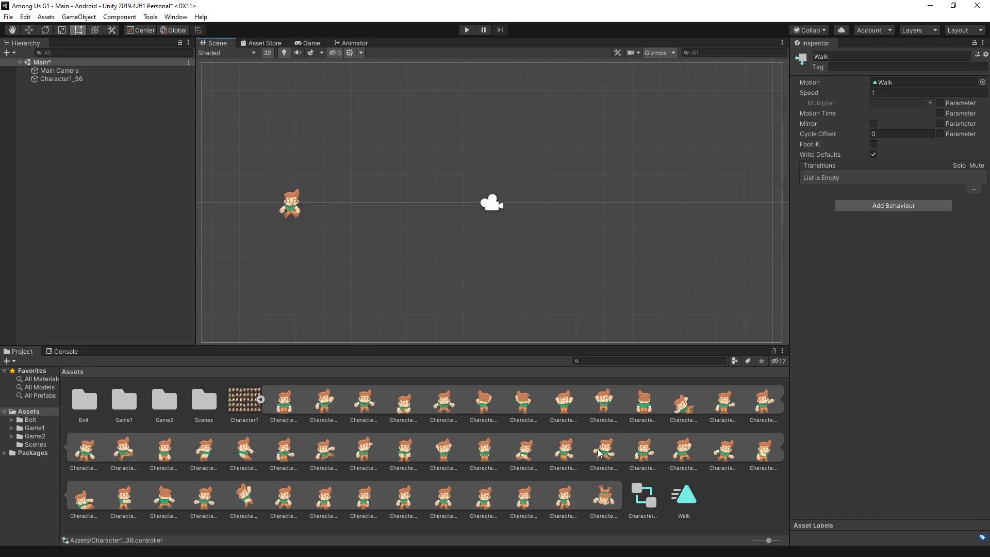
# Drag running sprites Character1_24–26 into the scene, saving the clip as Run.anim with its auto-created controller
pyautogui.click(523, 450)
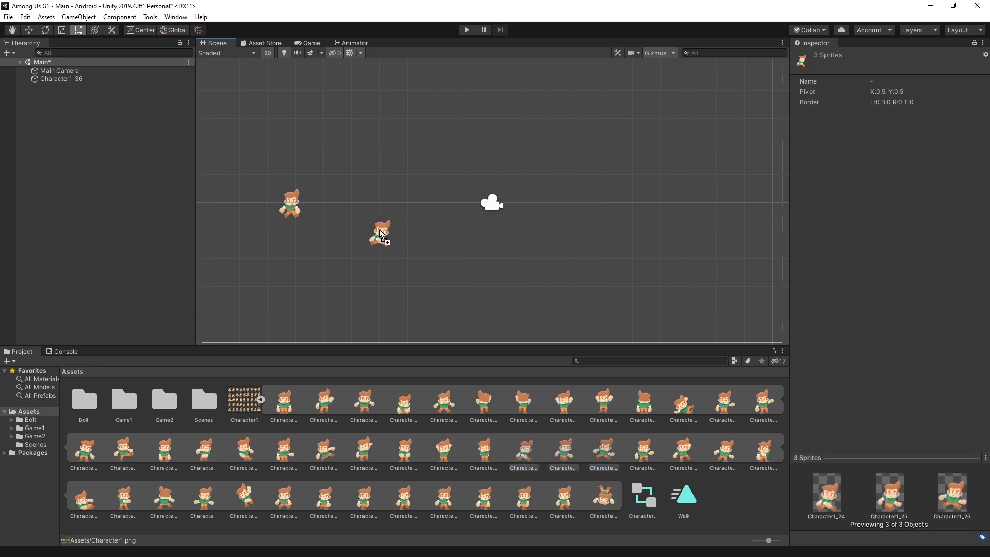
pyautogui.moveTo(381, 233); pyautogui.dragTo(354, 204)
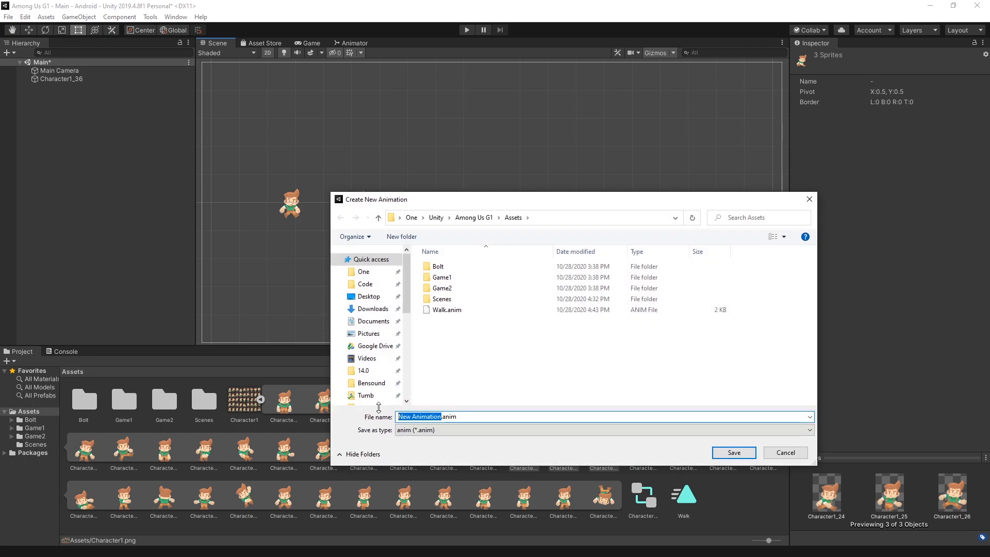
pyautogui.click(733, 453)
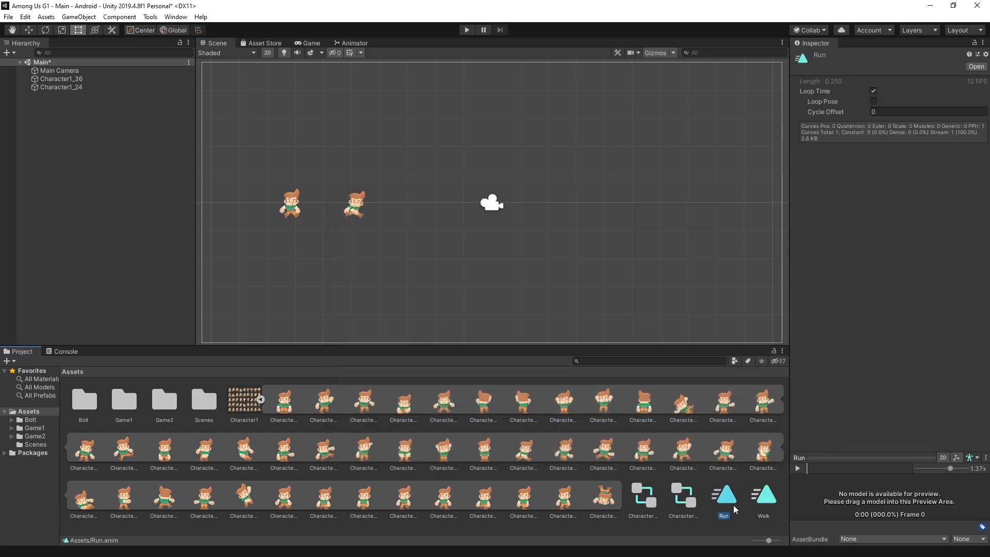
pyautogui.click(643, 499)
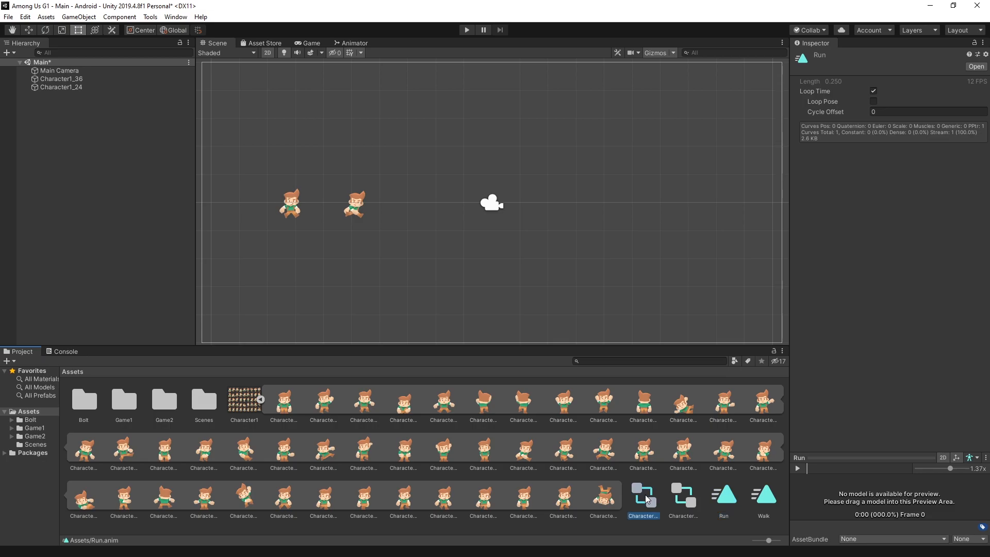
# Delete the extra Character1_24 controller and the Run.anim clip from Assets
pyautogui.click(642, 498)
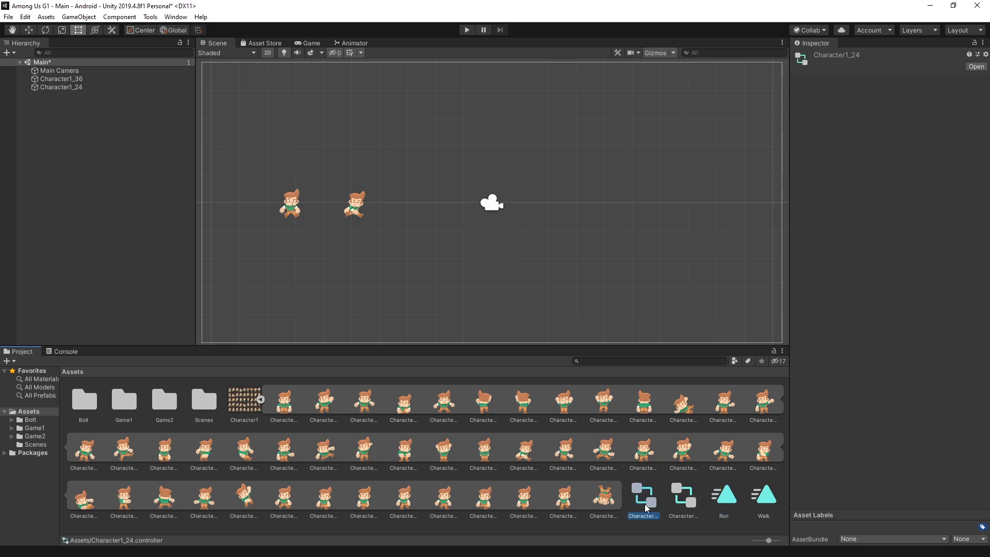
pyautogui.moveTo(645, 506)
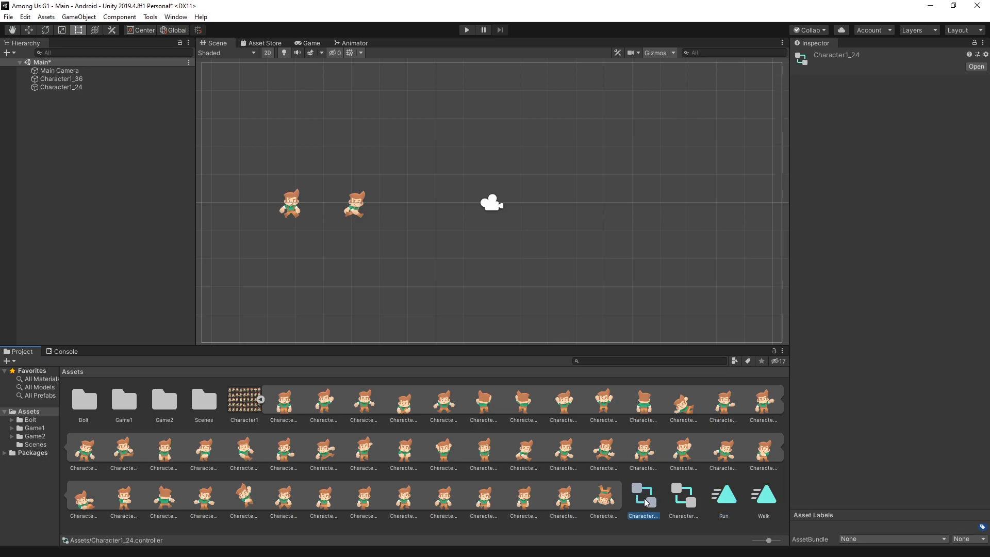
pyautogui.moveTo(656, 514)
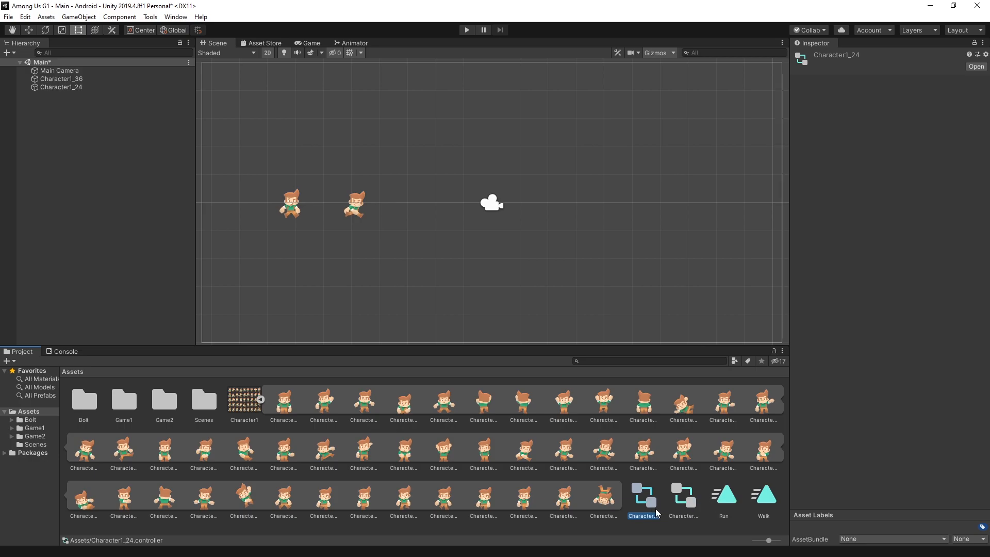
pyautogui.press('Delete')
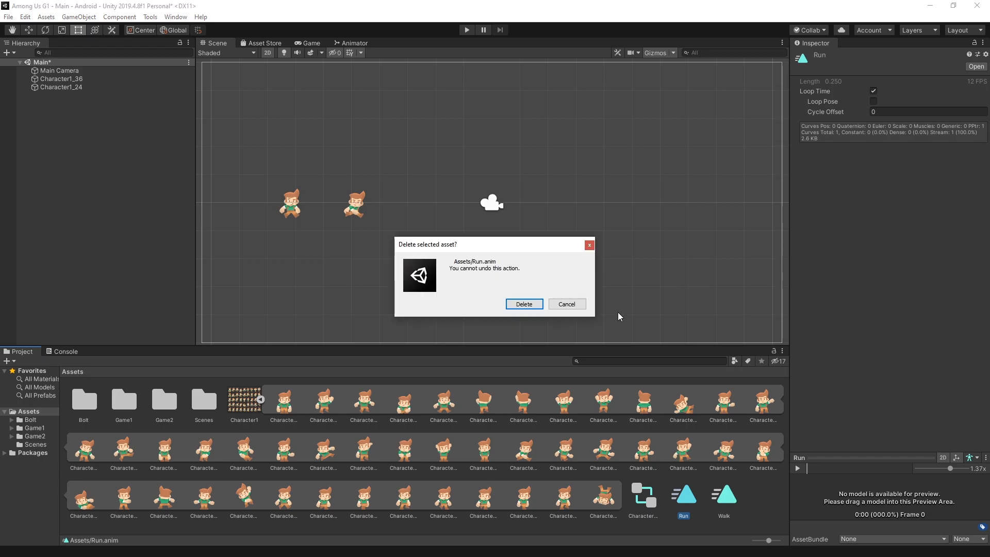
pyautogui.click(524, 304)
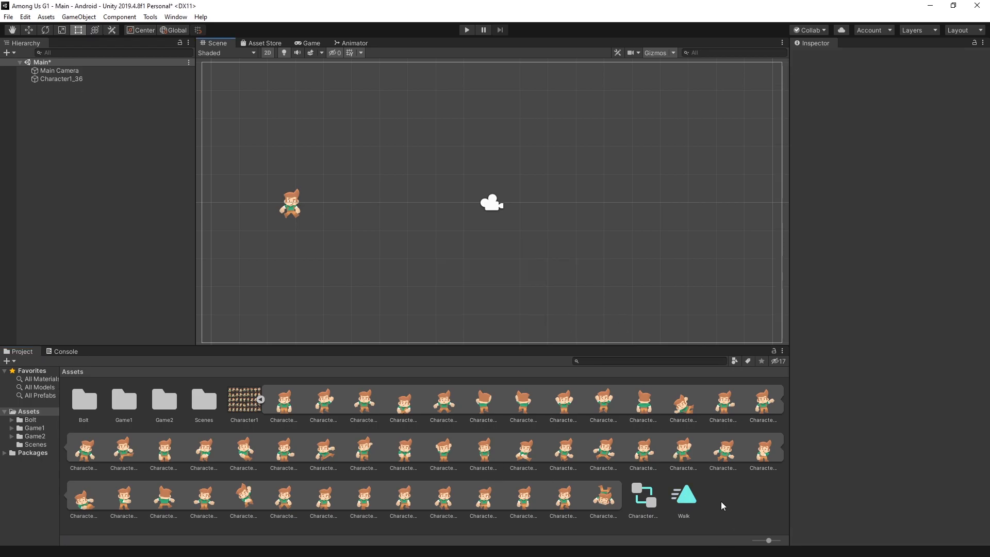
# Create a Run animation clip asset from sprites Character1_24–26 via Create > Animation
pyautogui.click(563, 449)
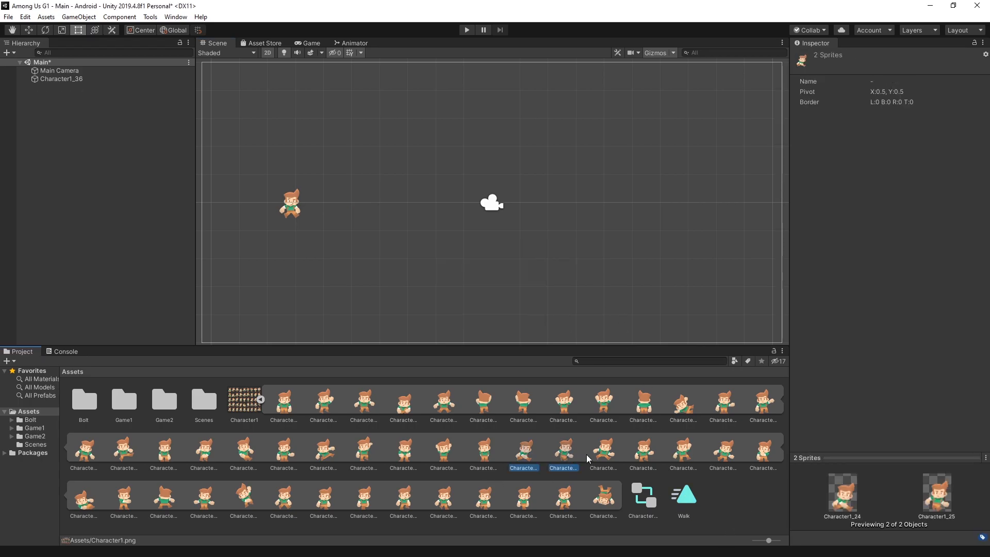
pyautogui.rightClick(603, 452)
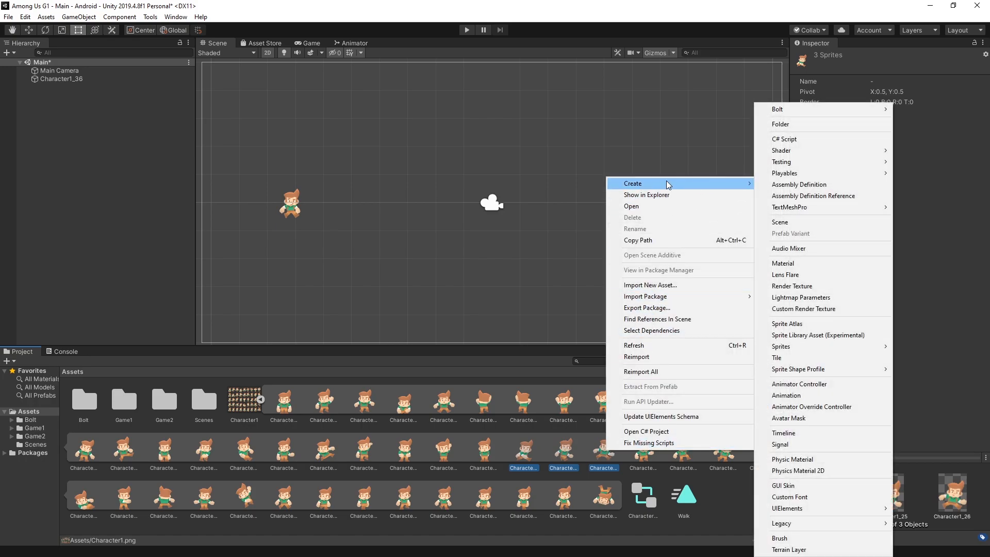
pyautogui.moveTo(801, 396)
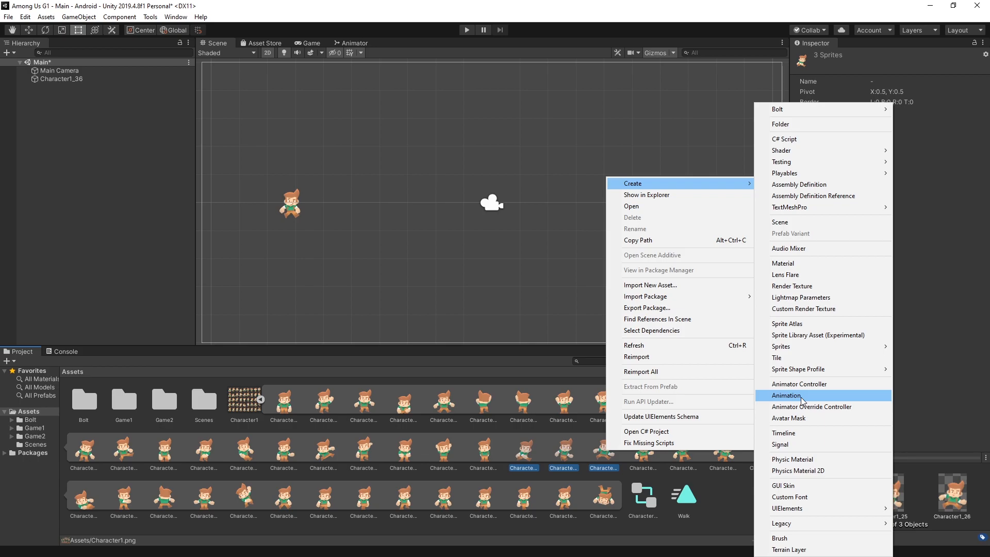
pyautogui.click(786, 395)
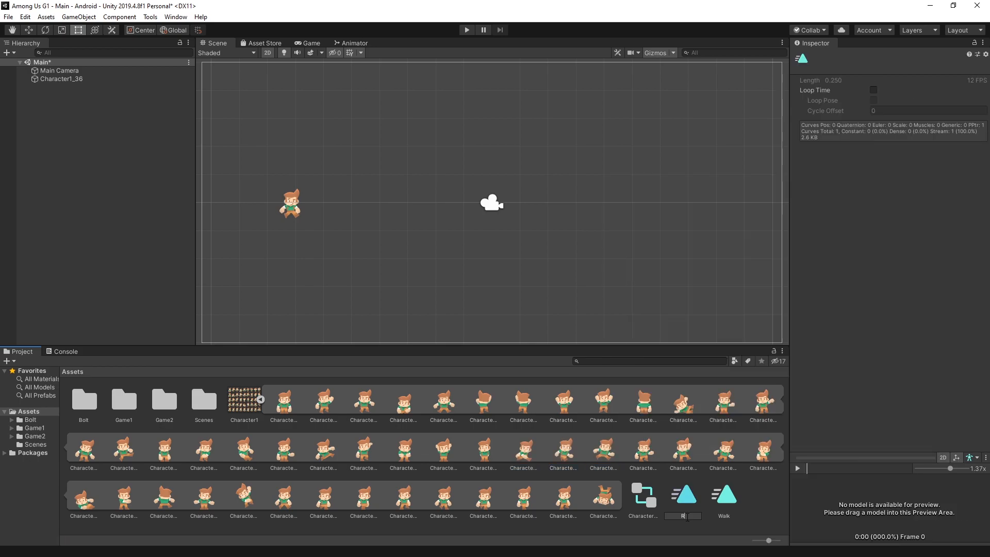
pyautogui.click(684, 495)
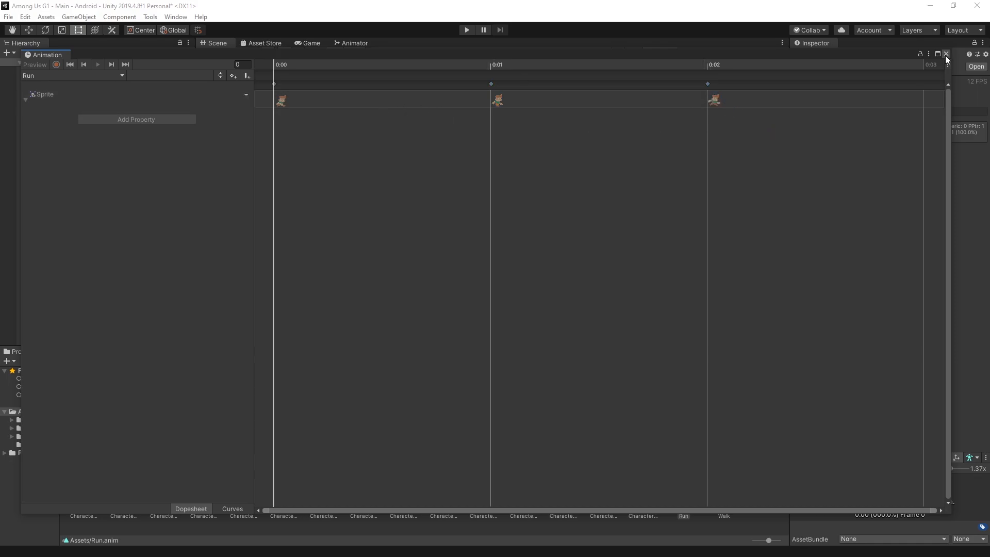
# Create an Idle animation clip from Character1_0 and return to the Animator graph
pyautogui.click(946, 54)
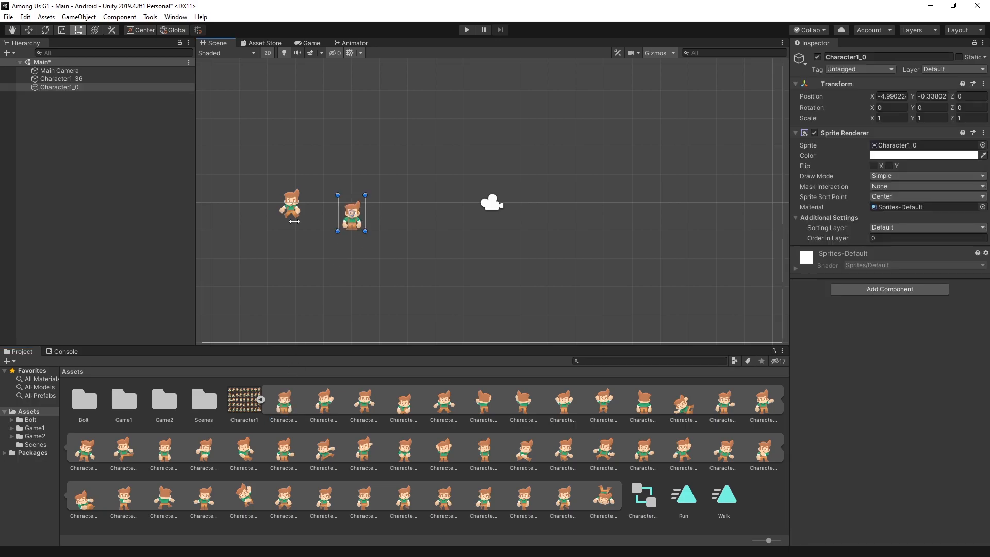
pyautogui.moveTo(406, 164)
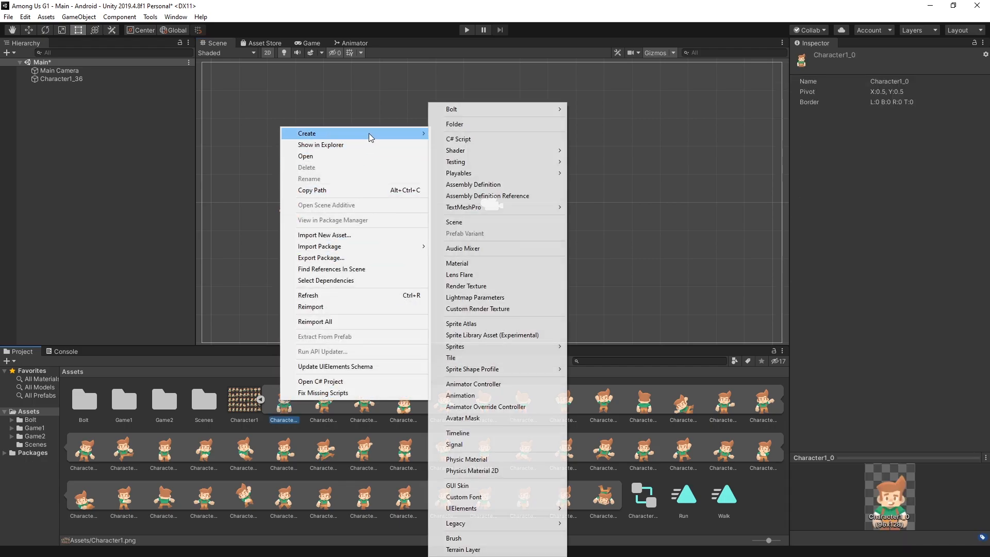
pyautogui.moveTo(459, 396)
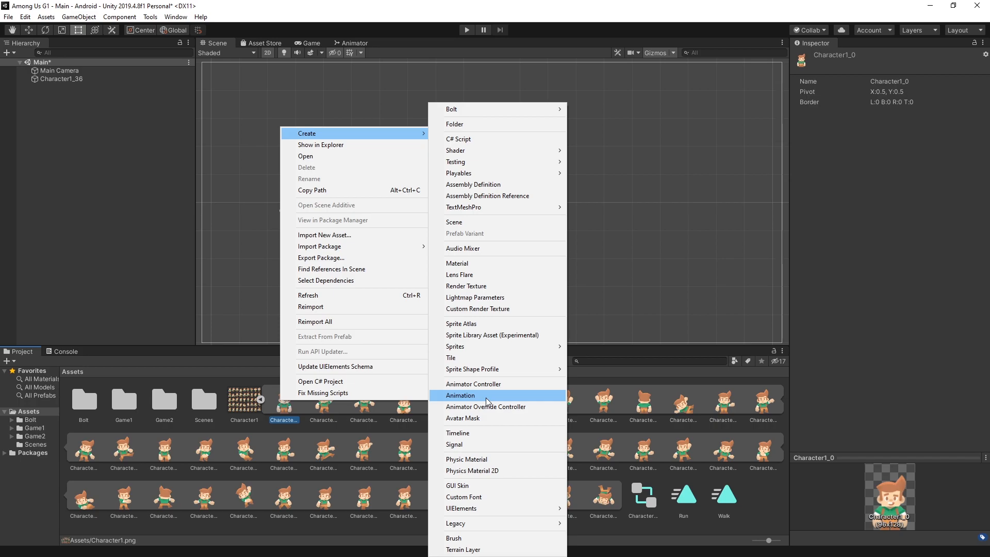
pyautogui.click(461, 395)
pyautogui.write('Idle')
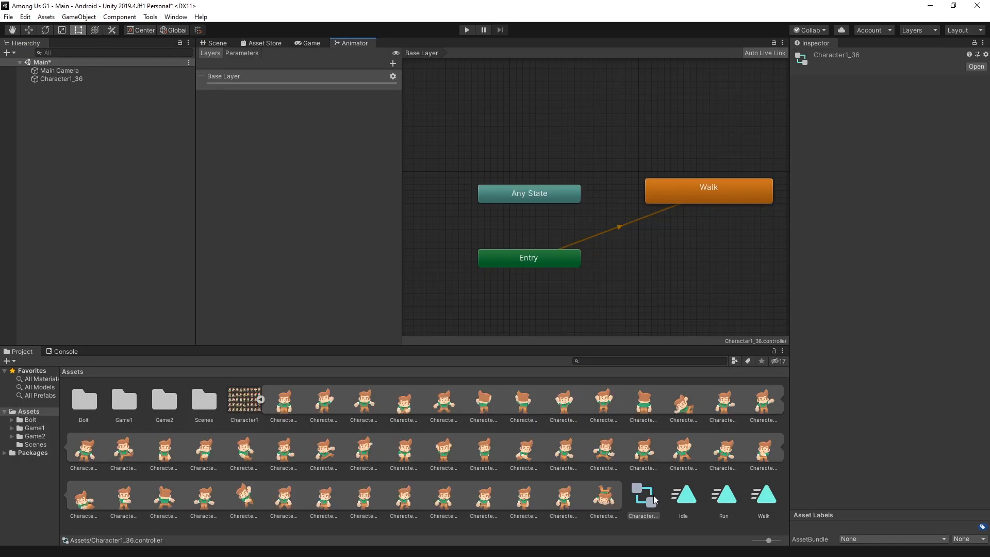
pyautogui.moveTo(703, 511)
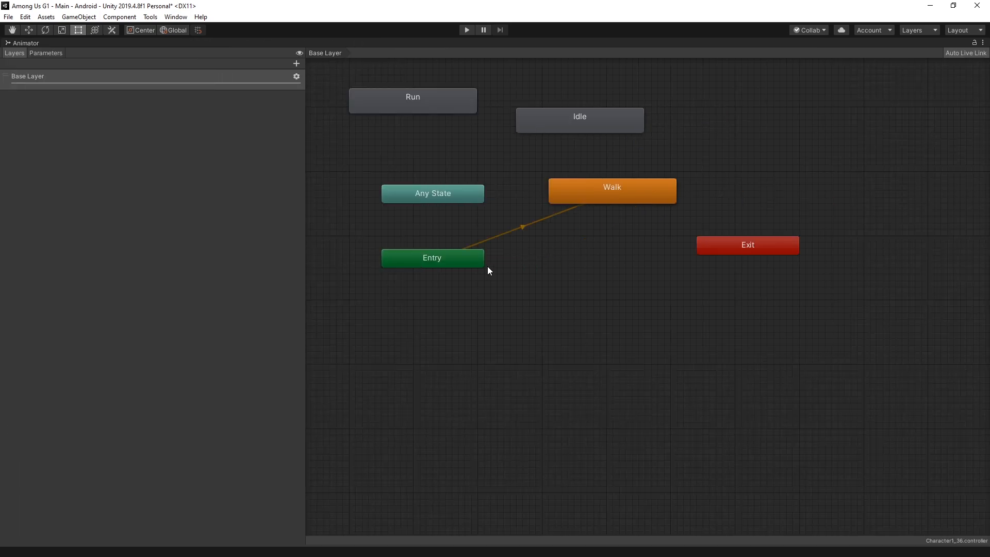
pyautogui.moveTo(627, 187)
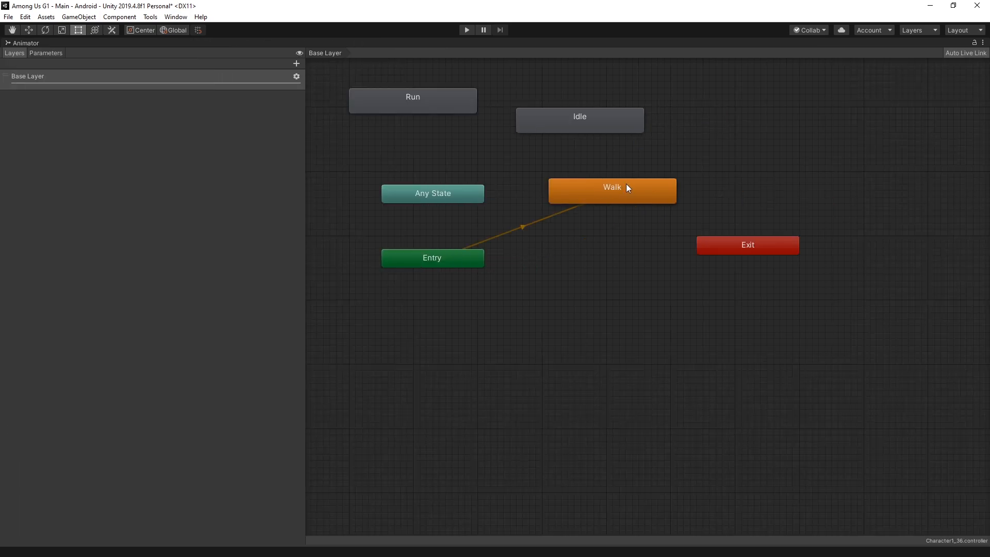
pyautogui.moveTo(599, 195)
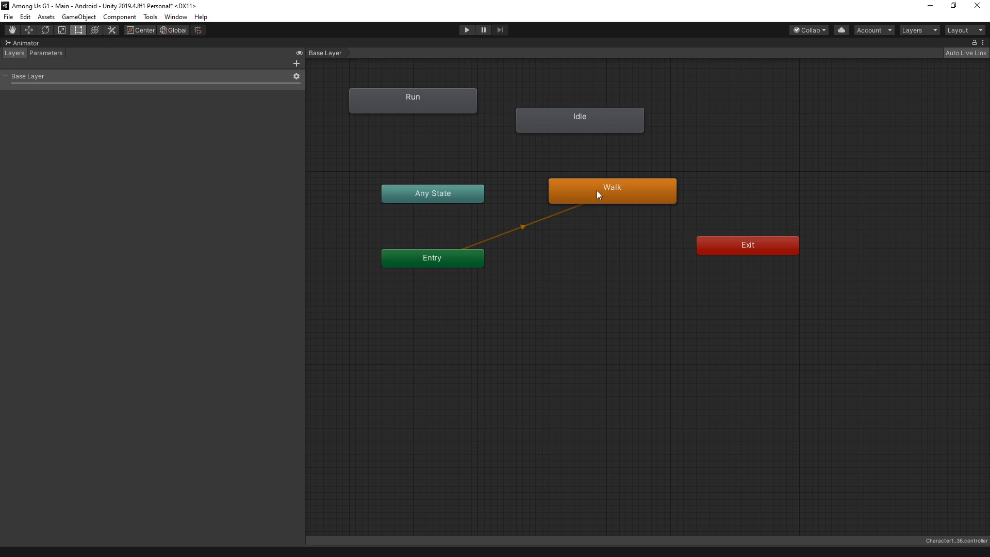
pyautogui.moveTo(633, 195)
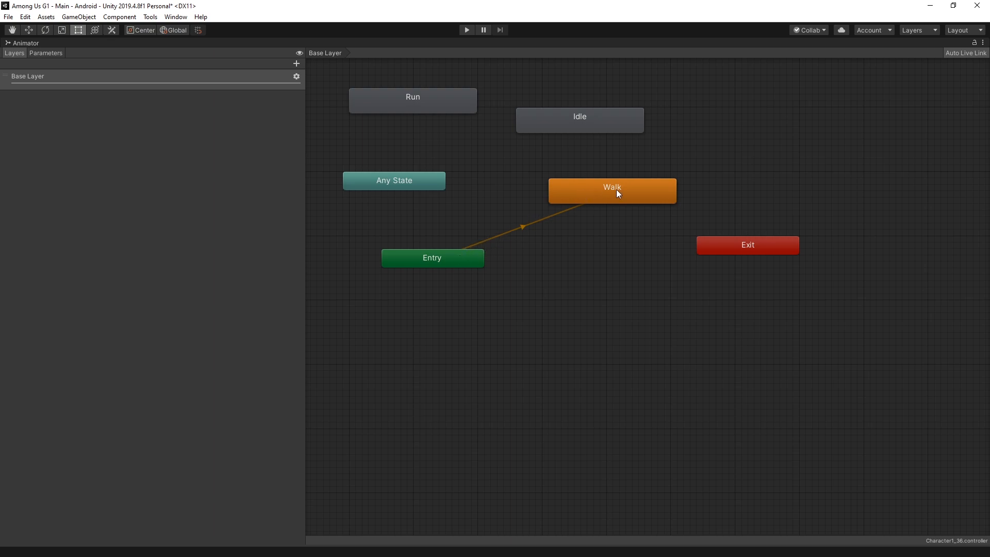
pyautogui.moveTo(581, 122)
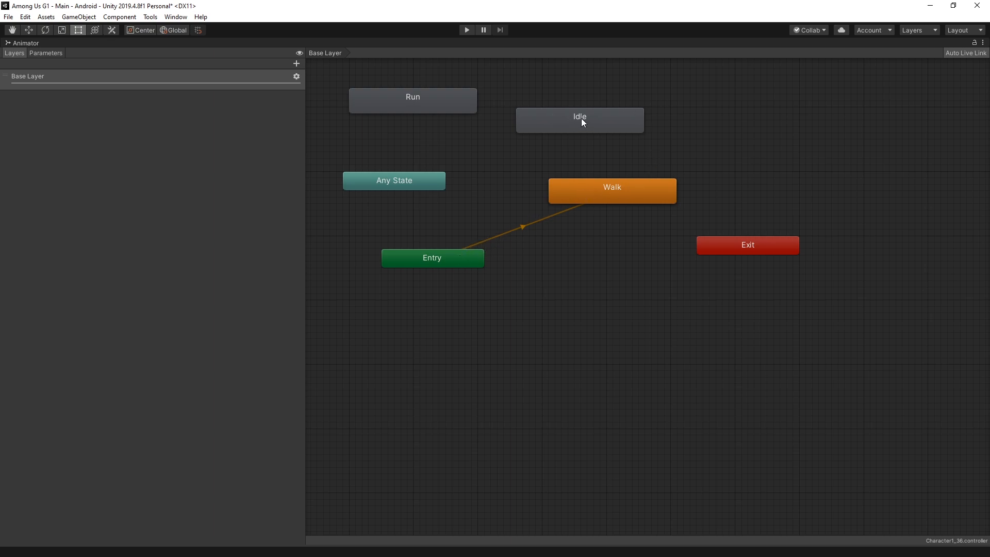
# Bring up the Idle state's context menu in the Character1_36 Animator graph
pyautogui.rightClick(579, 121)
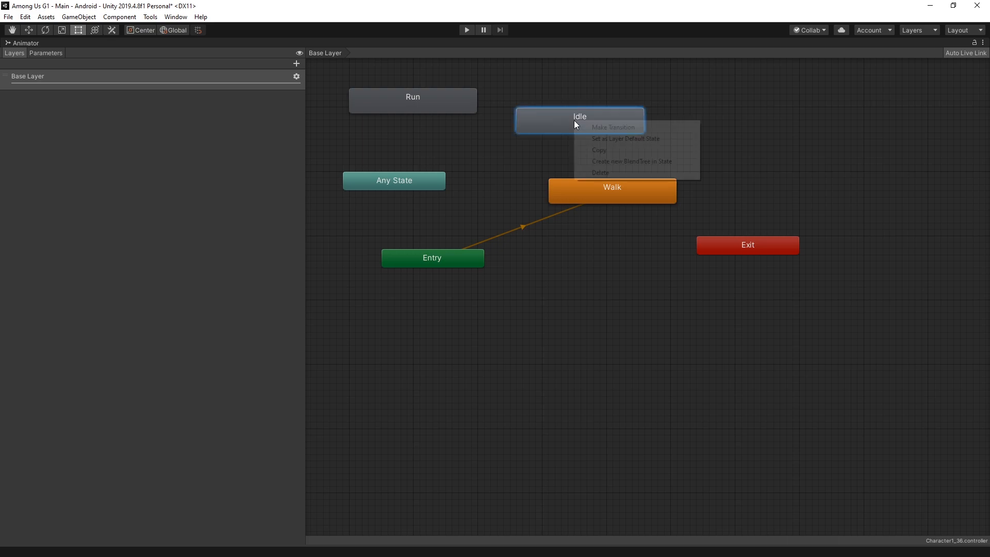
pyautogui.moveTo(625, 138)
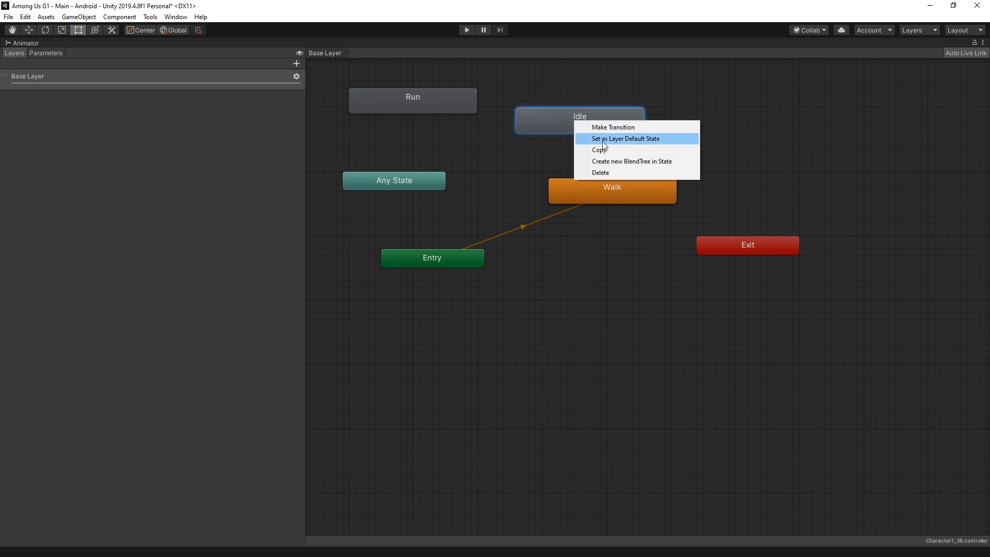
pyautogui.moveTo(642, 146)
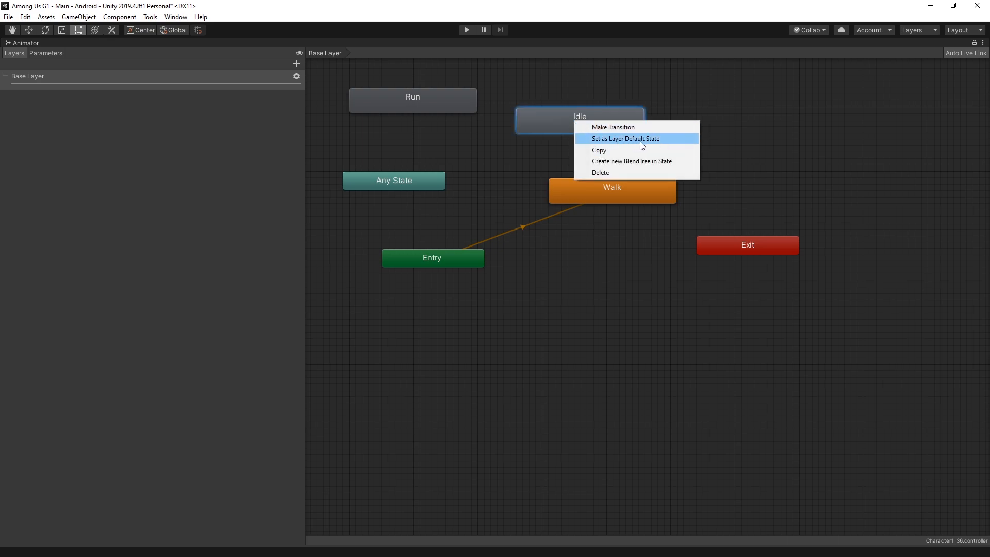
# Make Idle the layer default state so Entry leads into it instead of Walk
pyautogui.click(625, 138)
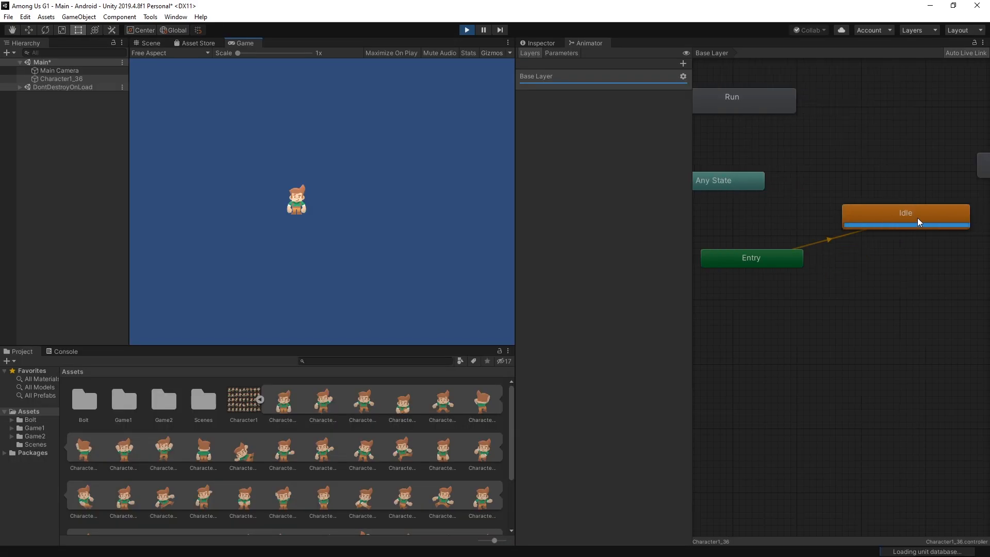
pyautogui.moveTo(314, 242)
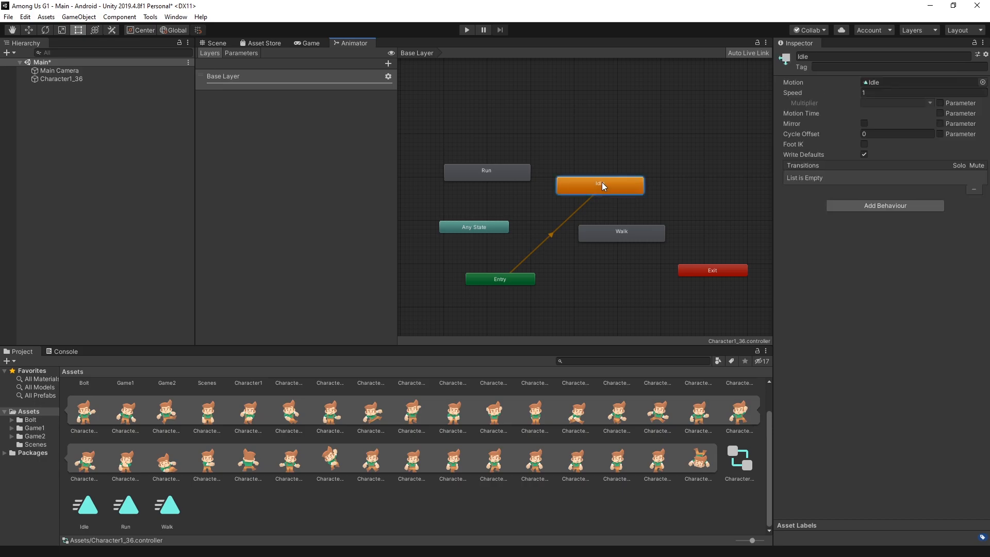
pyautogui.moveTo(607, 191)
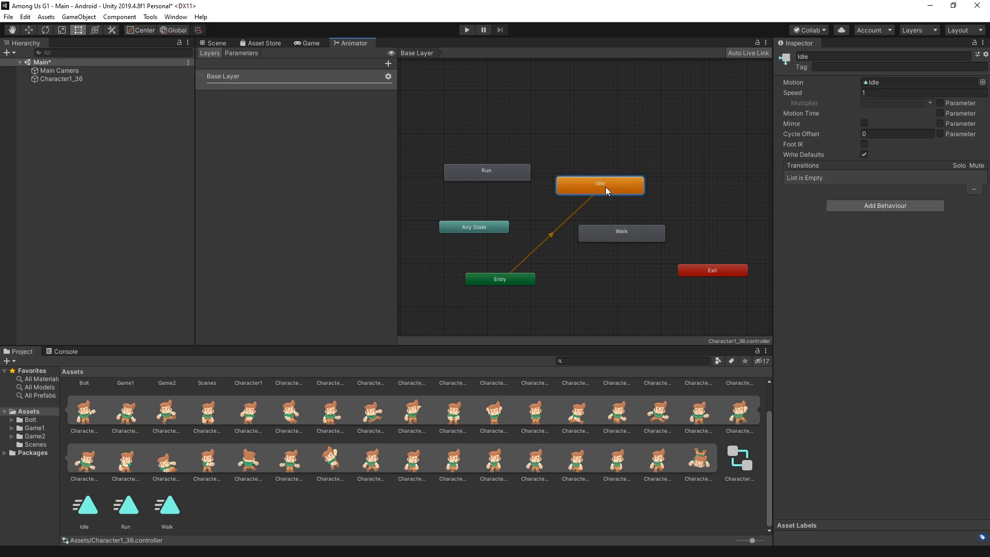
# Make a transition from Idle to Walk and add a condition to it in the Inspector
pyautogui.rightClick(600, 185)
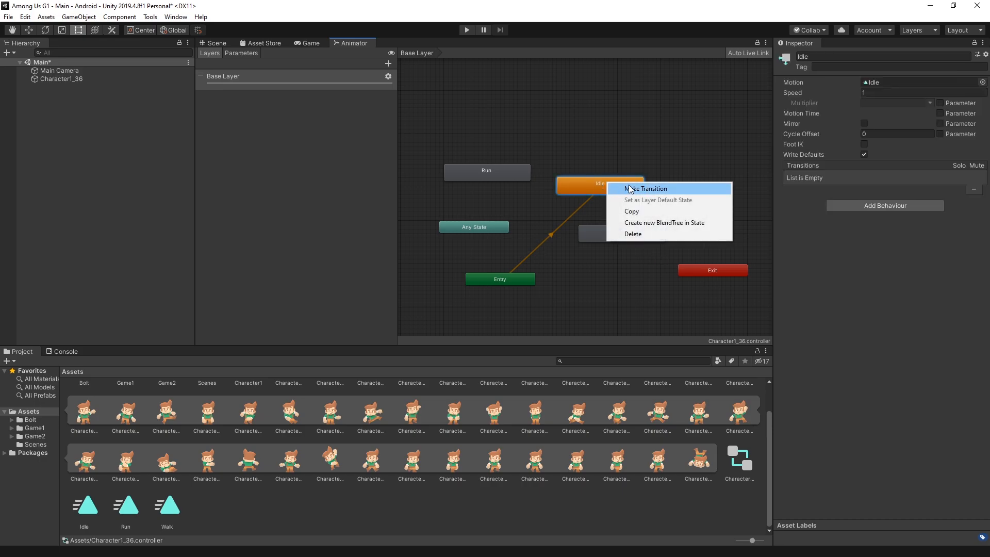
pyautogui.click(645, 188)
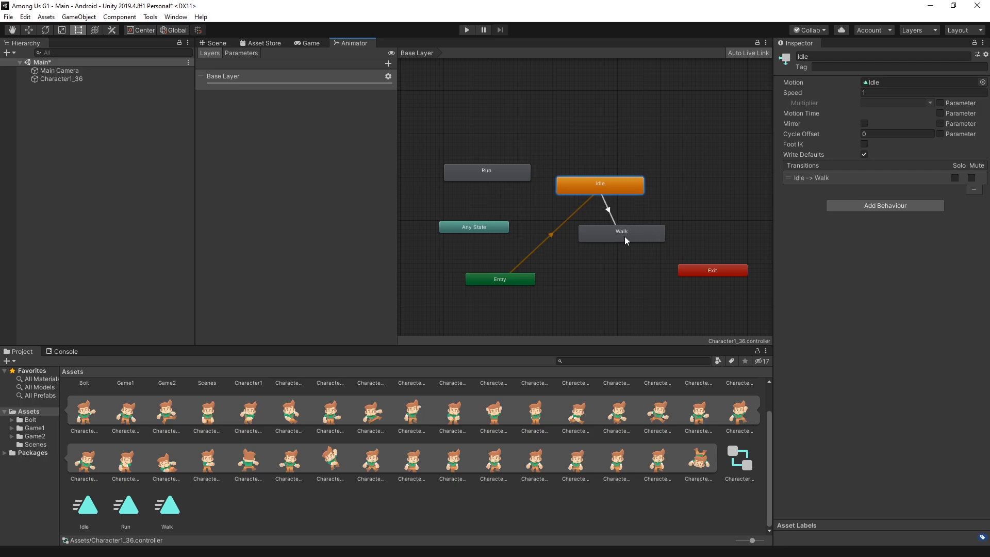
pyautogui.moveTo(637, 194)
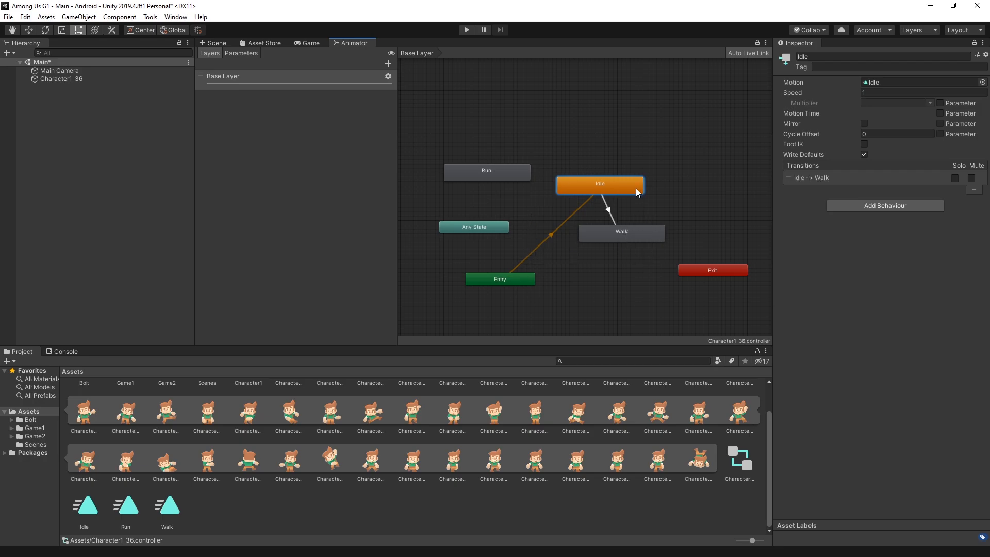
pyautogui.moveTo(622, 241)
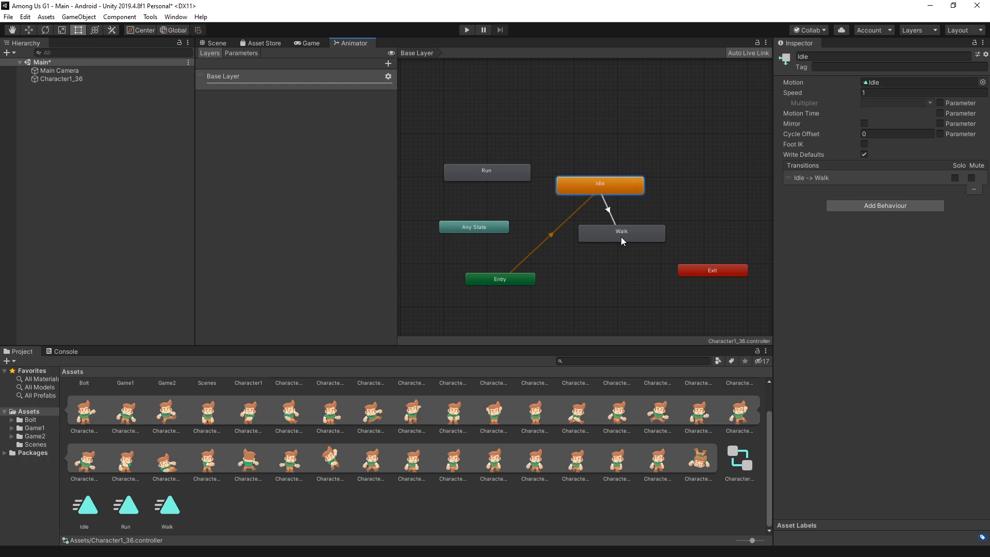
pyautogui.moveTo(608, 214)
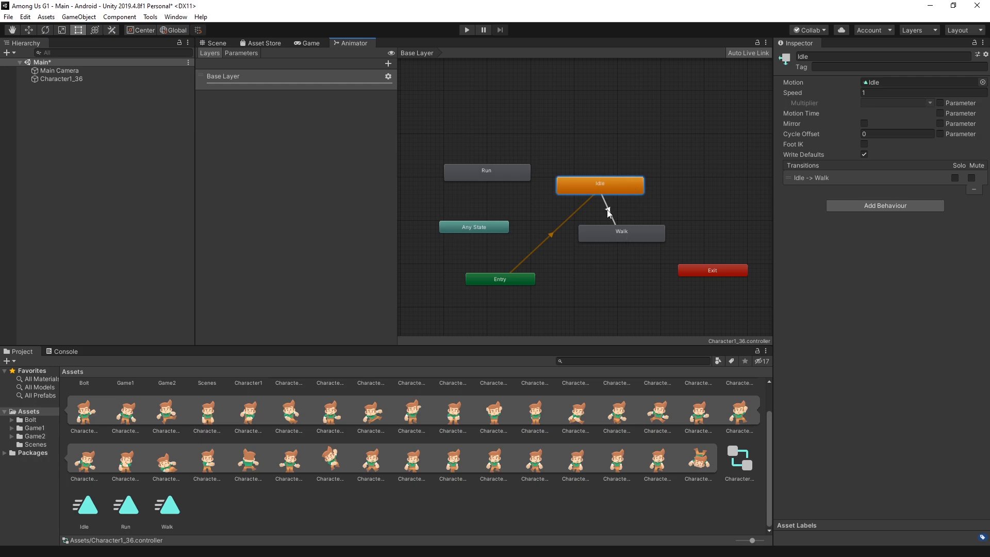
pyautogui.click(605, 212)
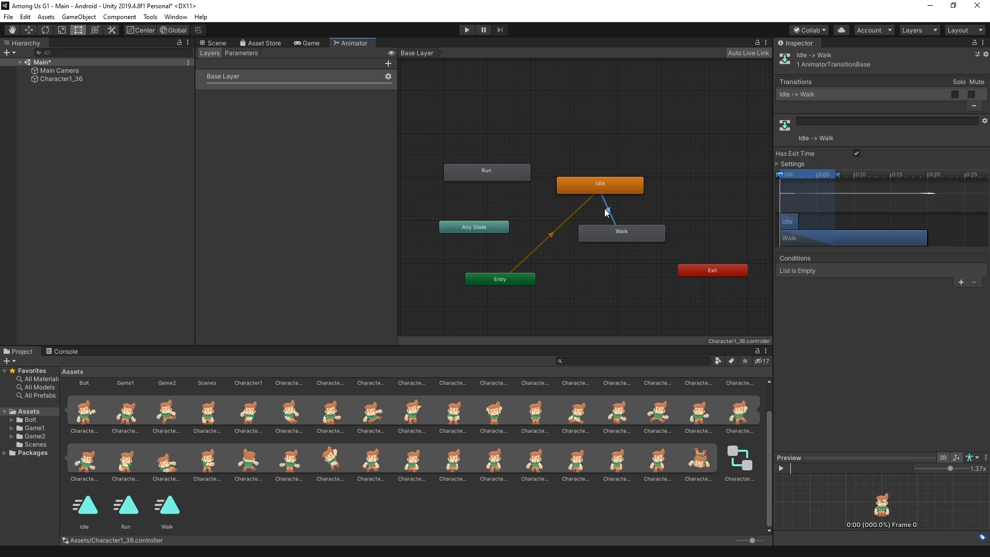
pyautogui.moveTo(828, 104)
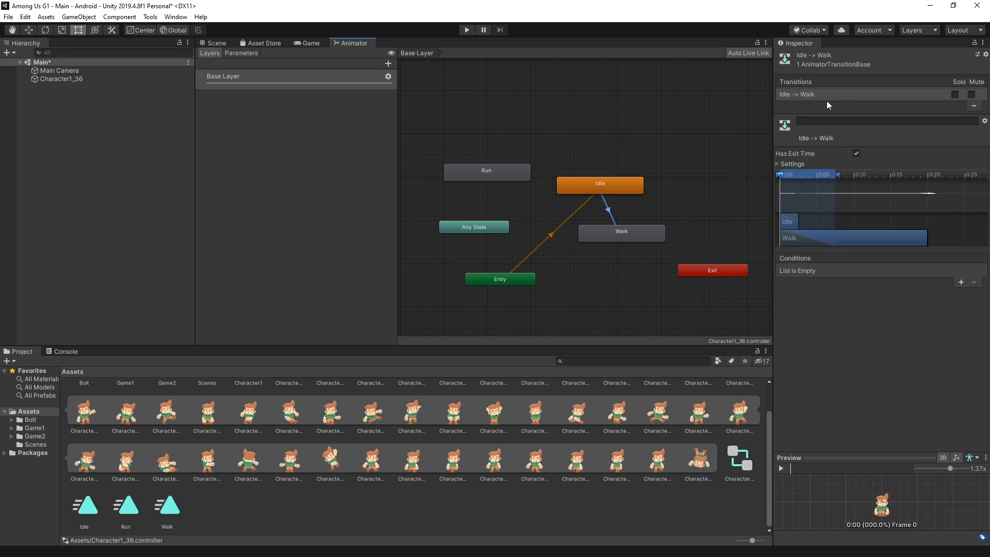
pyautogui.moveTo(603, 180)
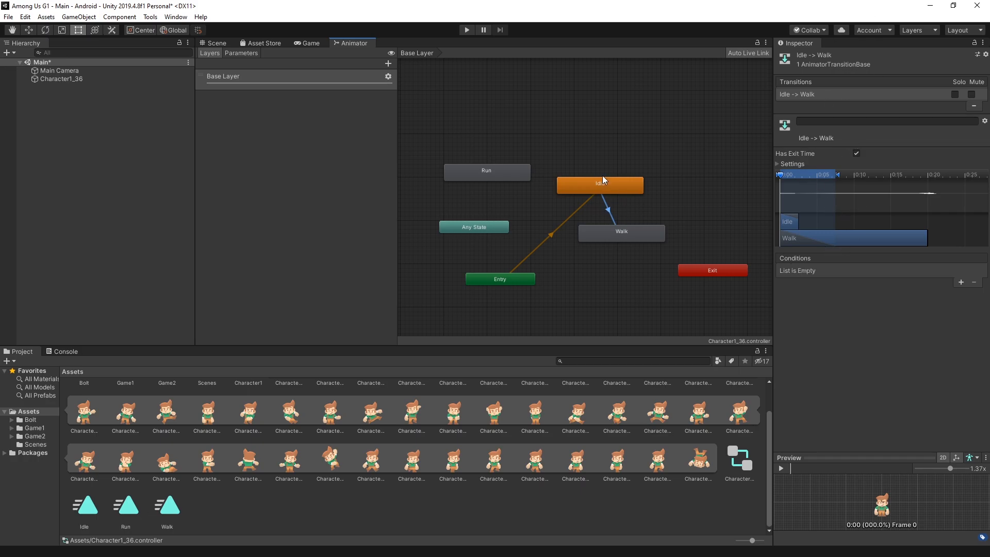
pyautogui.moveTo(647, 235)
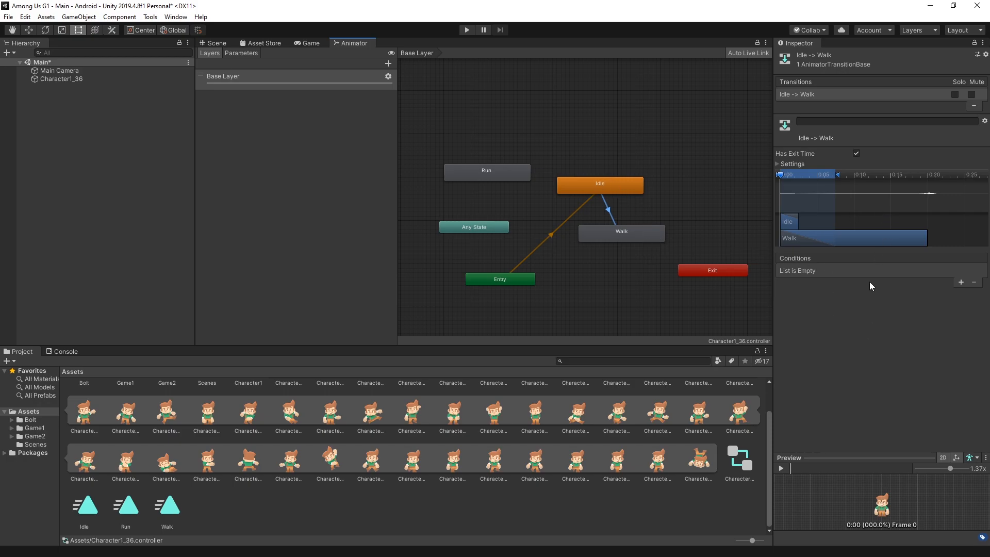
pyautogui.moveTo(599, 185)
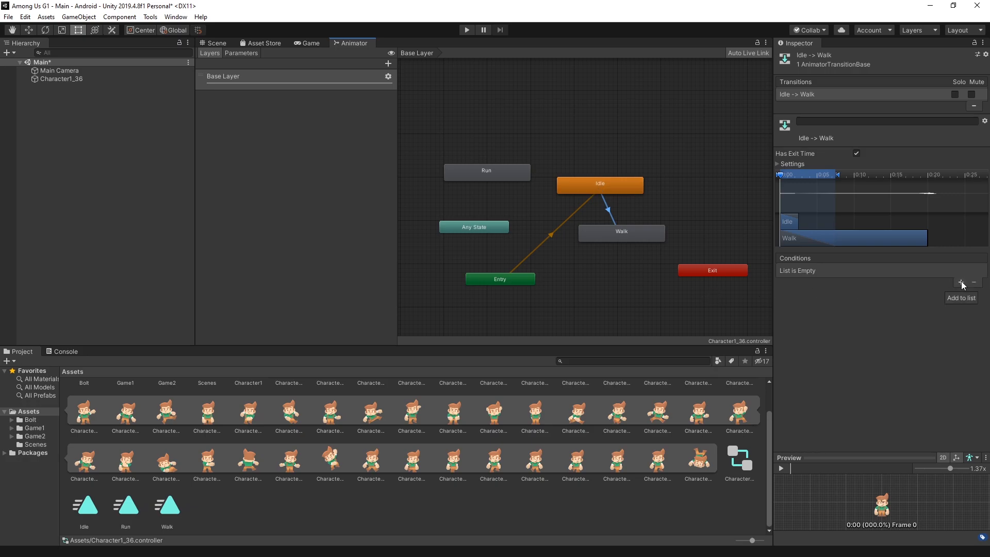
pyautogui.click(961, 282)
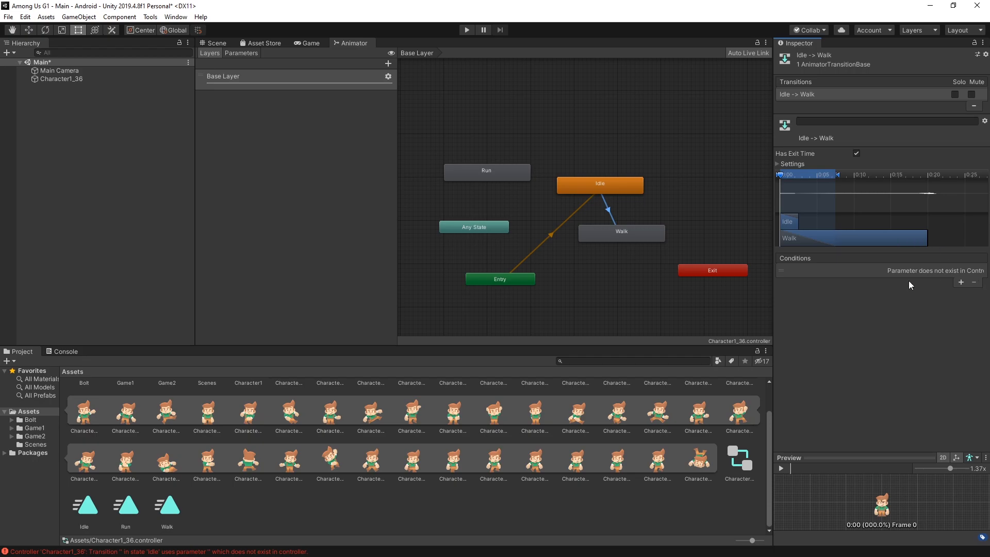
pyautogui.moveTo(904, 301)
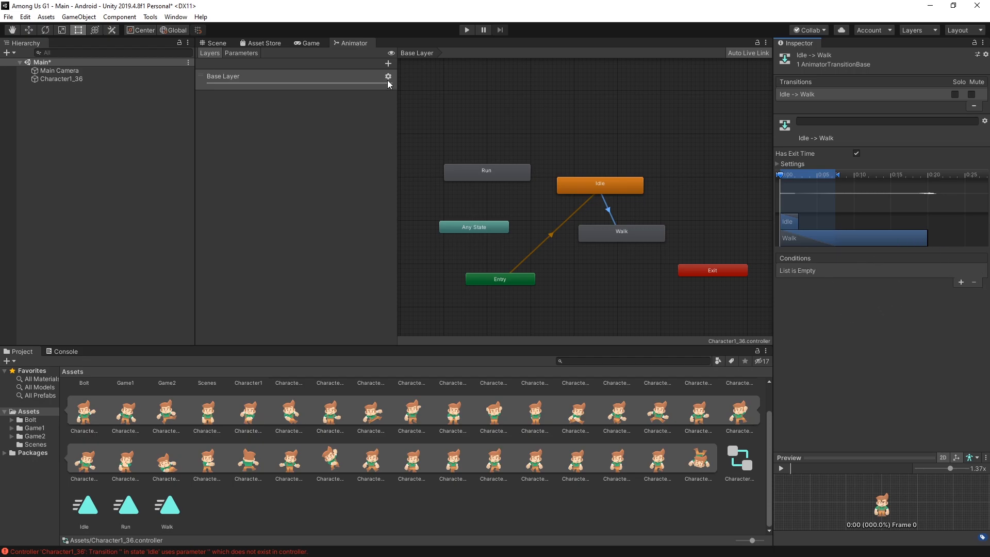
# Run the scene in the Game view to watch the idle character on the blue background
pyautogui.click(310, 43)
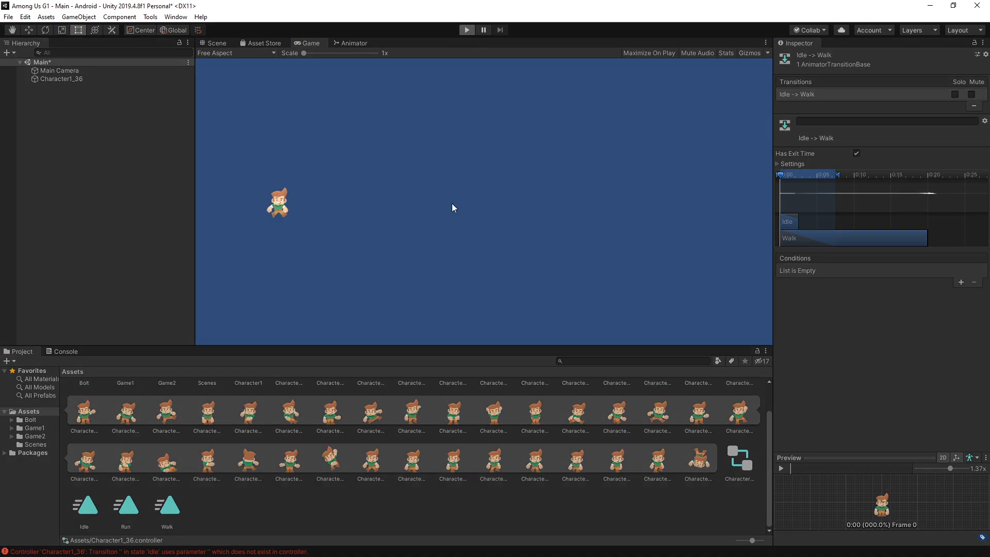
pyautogui.click(467, 30)
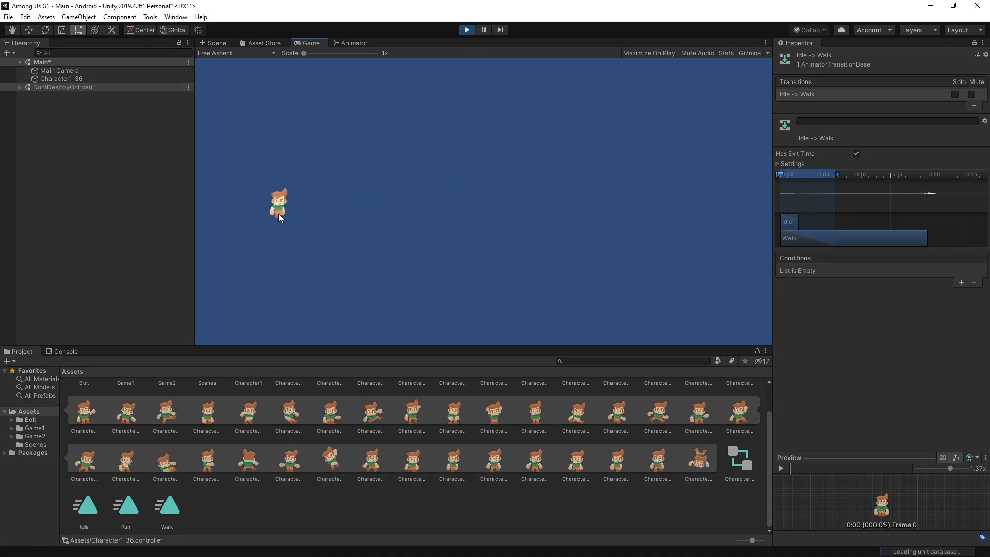
pyautogui.moveTo(312, 231)
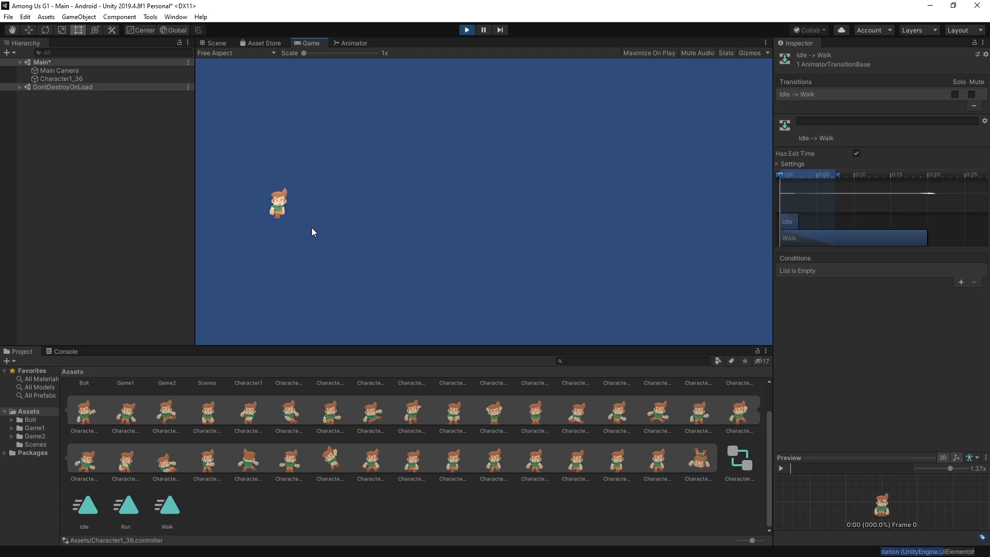
pyautogui.moveTo(395, 220)
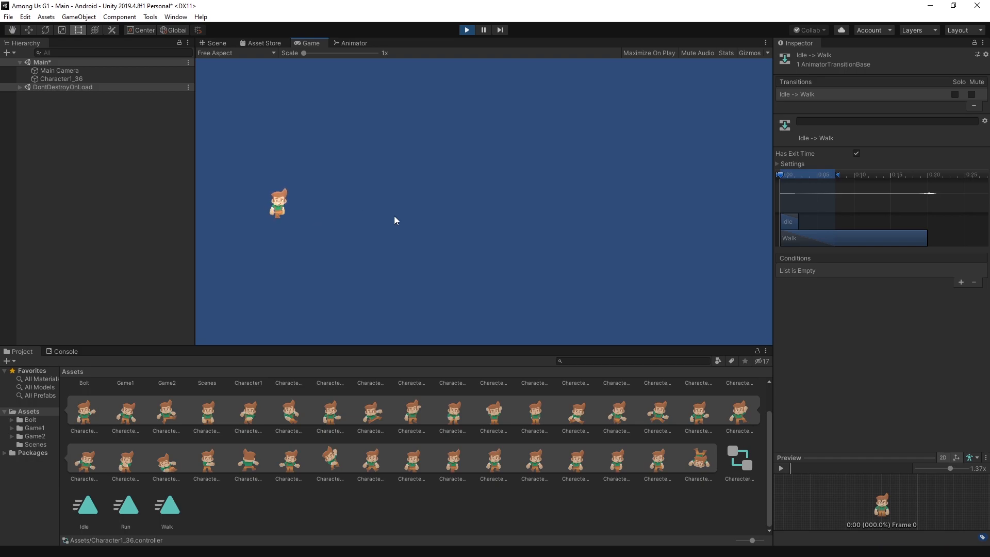
pyautogui.moveTo(355, 174)
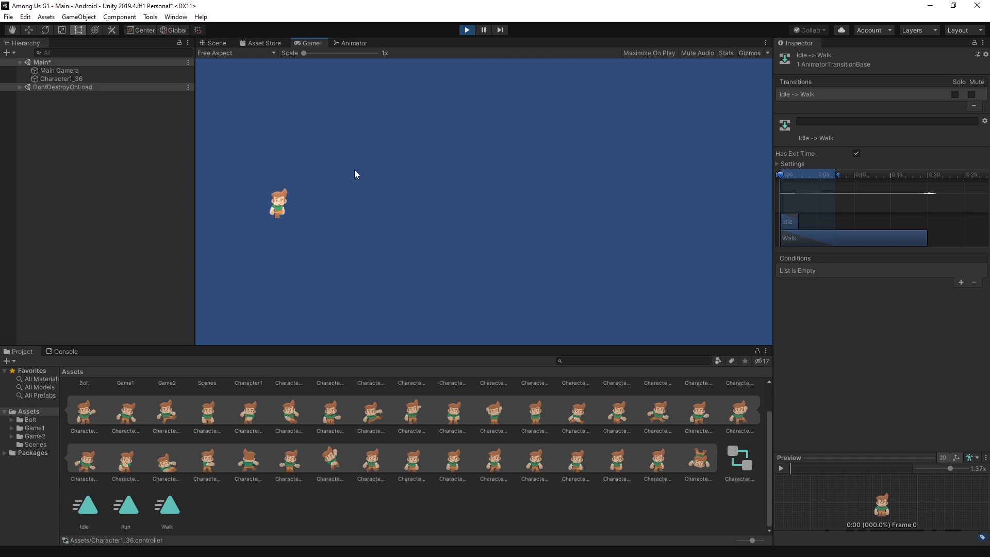
pyautogui.moveTo(389, 163)
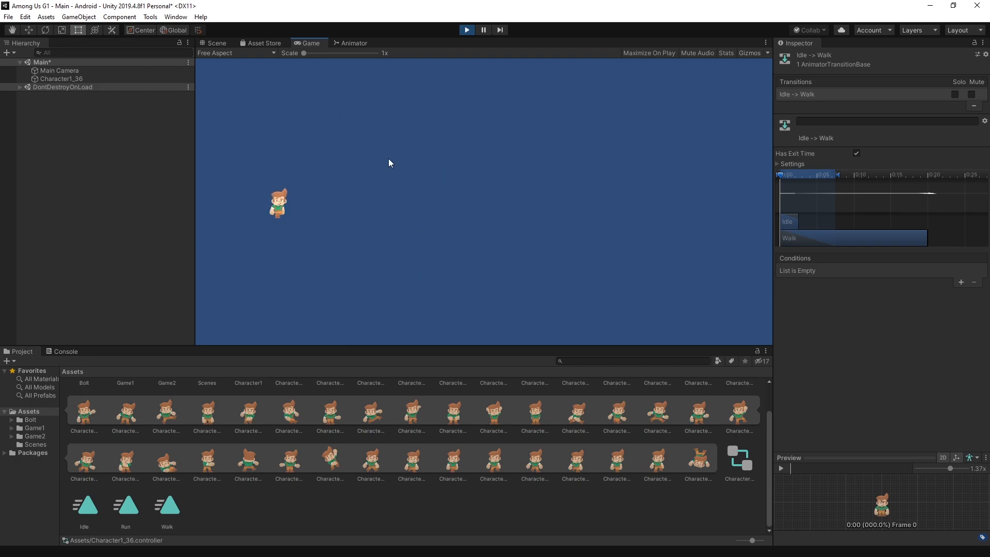
pyautogui.moveTo(290, 171)
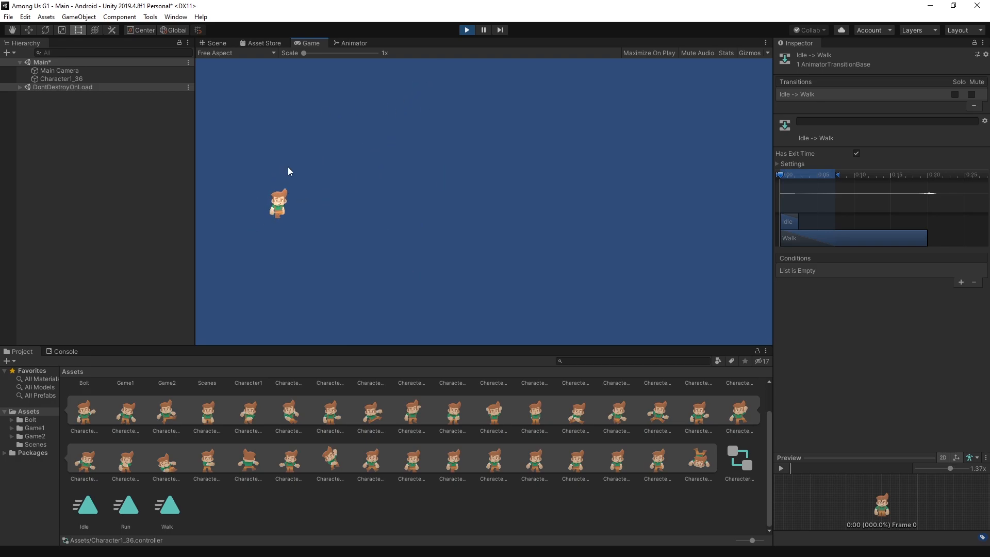